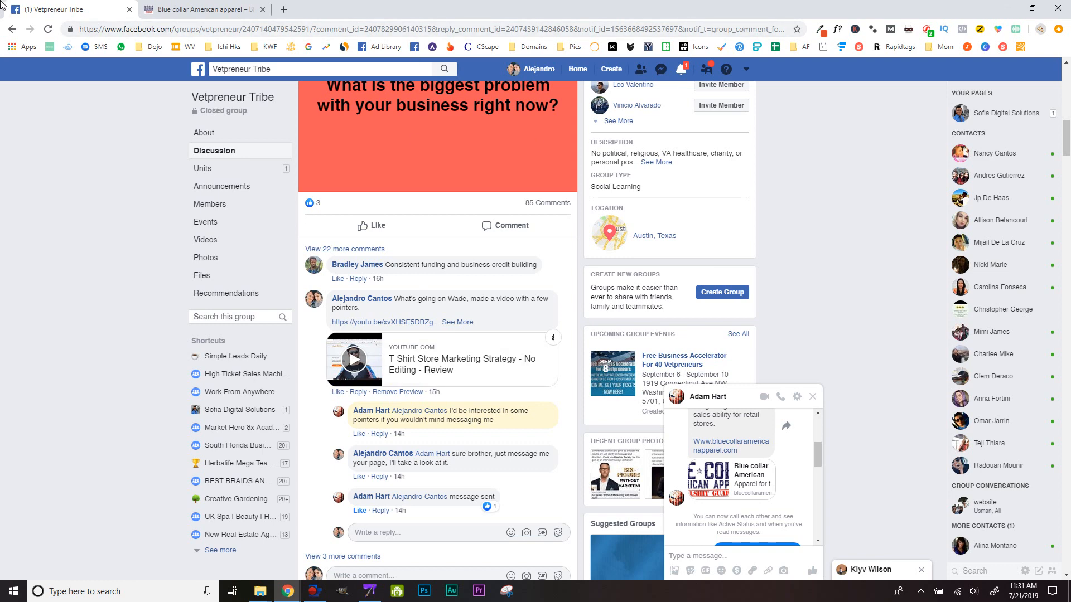
- Browse the store's Wildland Firefighting, Logger's, Mechanic's and General collections, then bring up the painting canvas
left_click(201, 9)
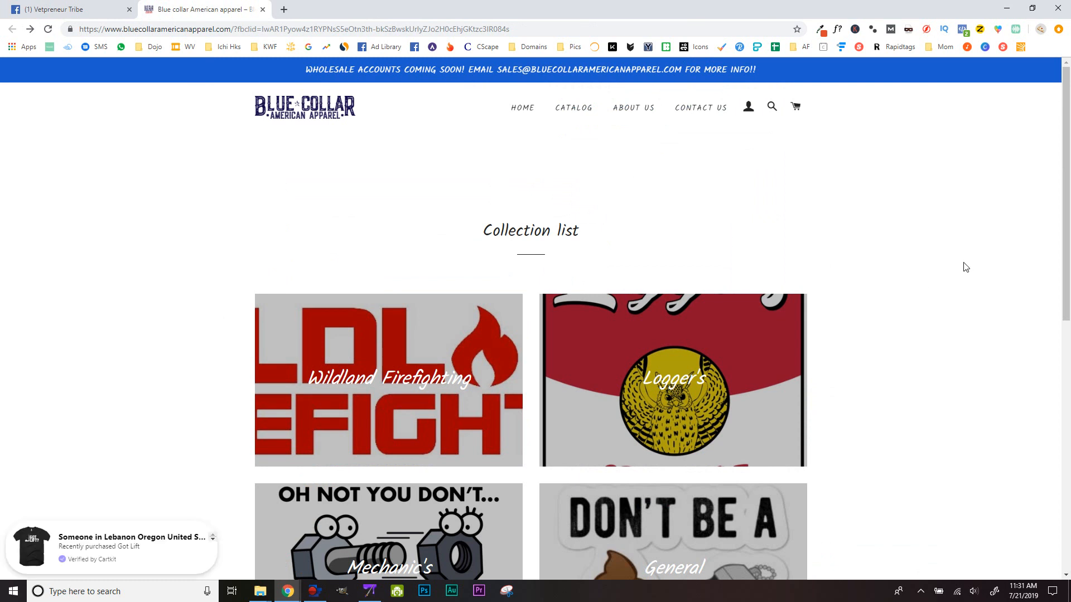
mouse_move(258, 182)
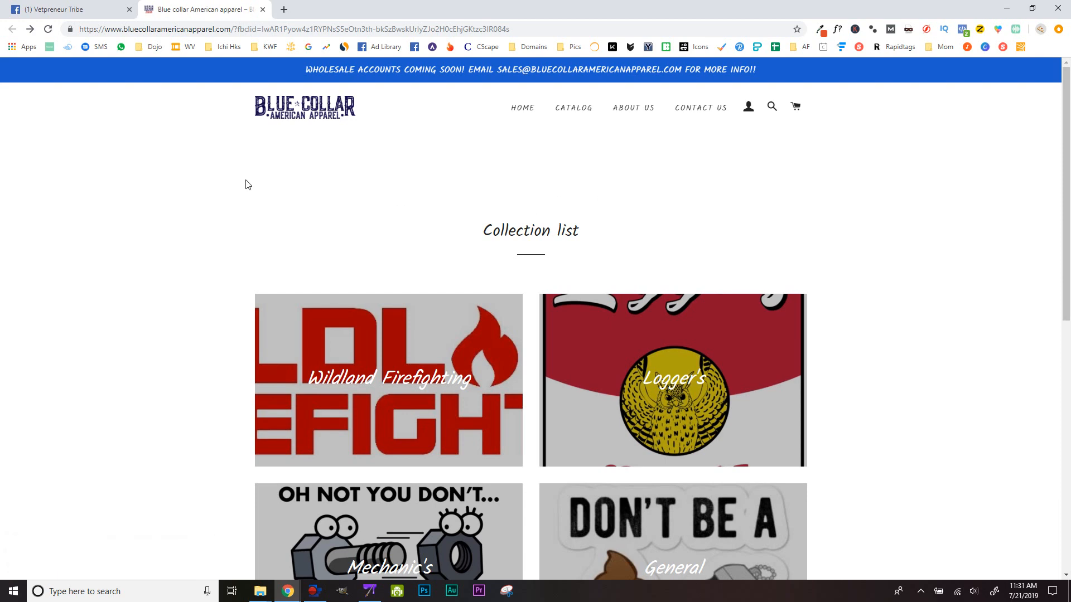
scroll("down", 3)
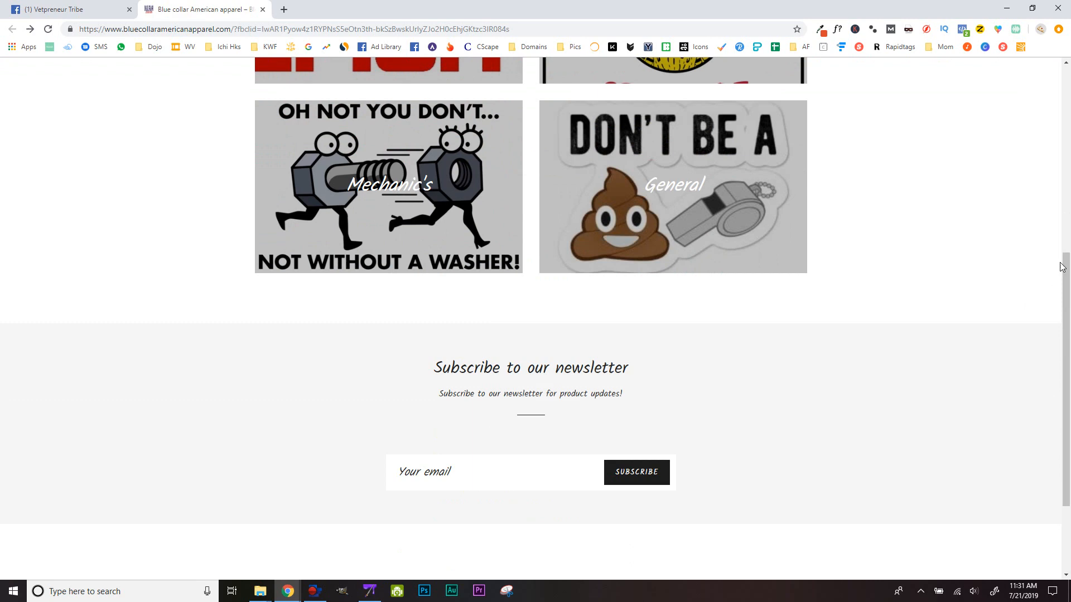
scroll("up", 3)
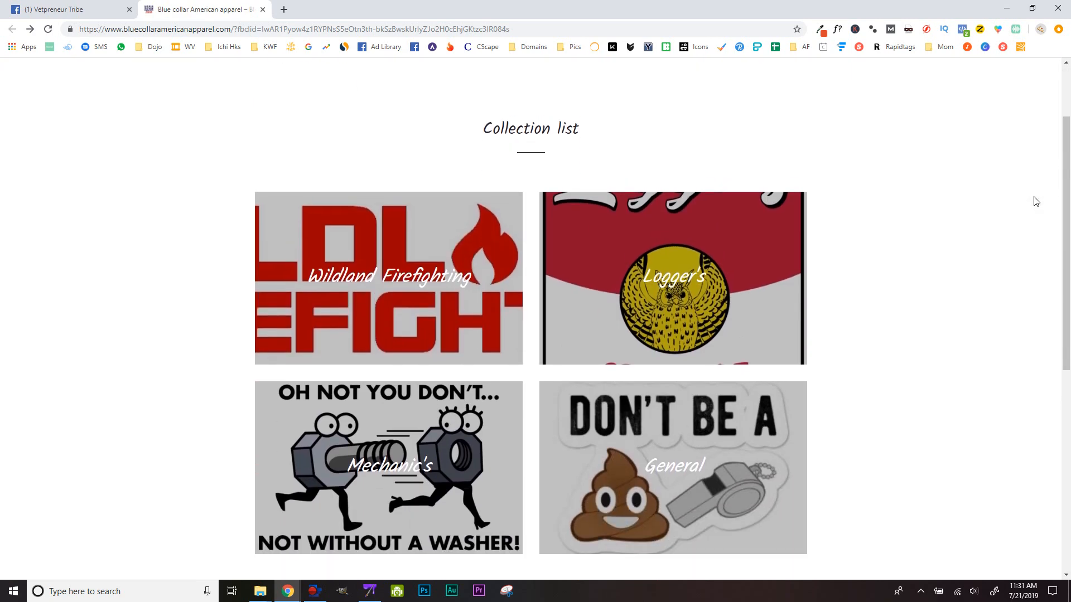
scroll("up", 3)
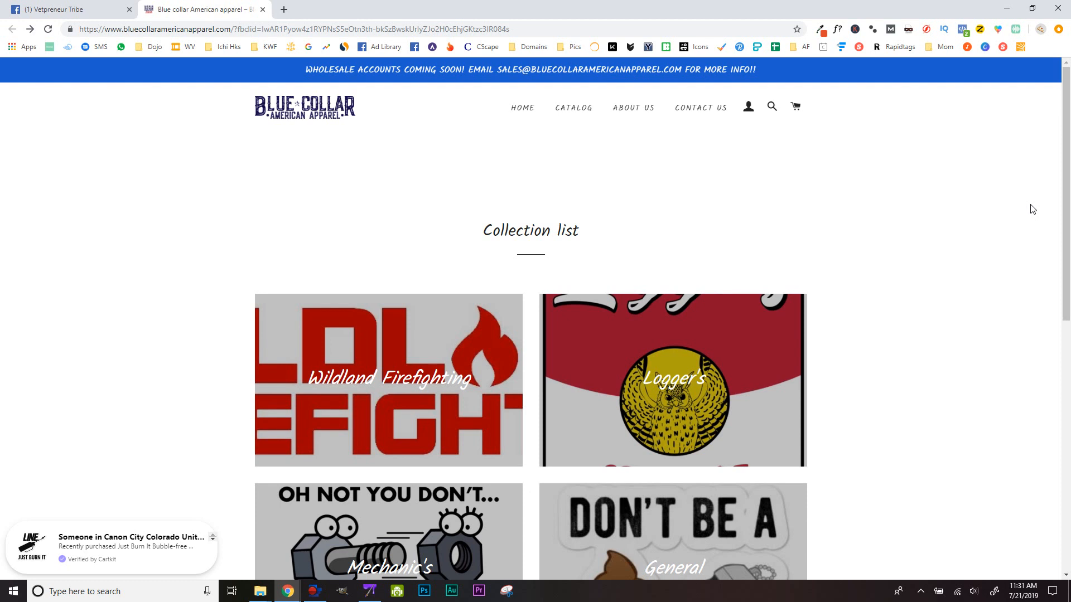
mouse_move(1046, 206)
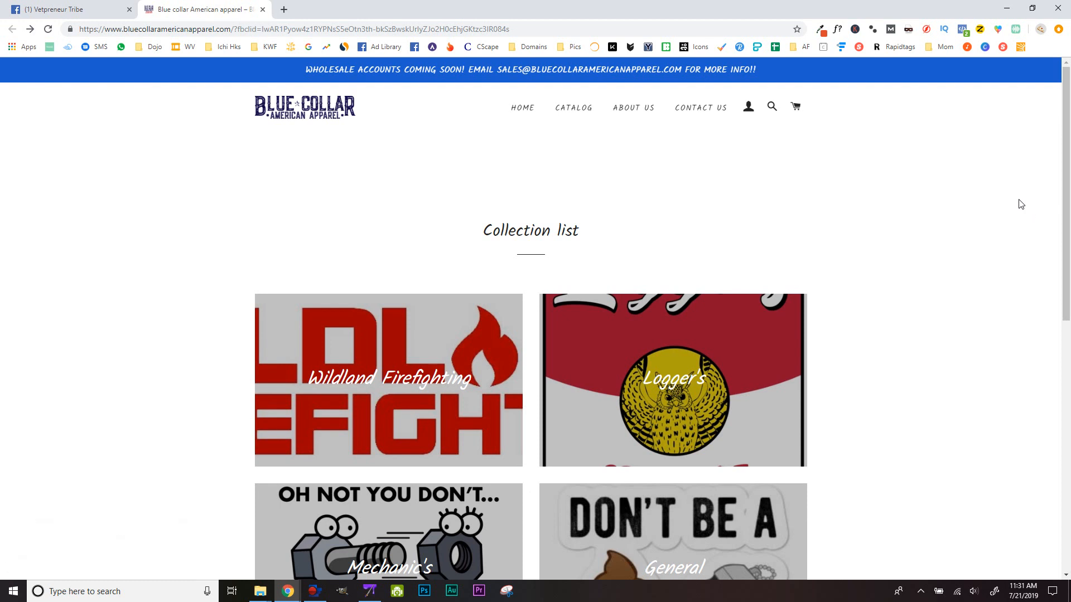
mouse_move(151, 123)
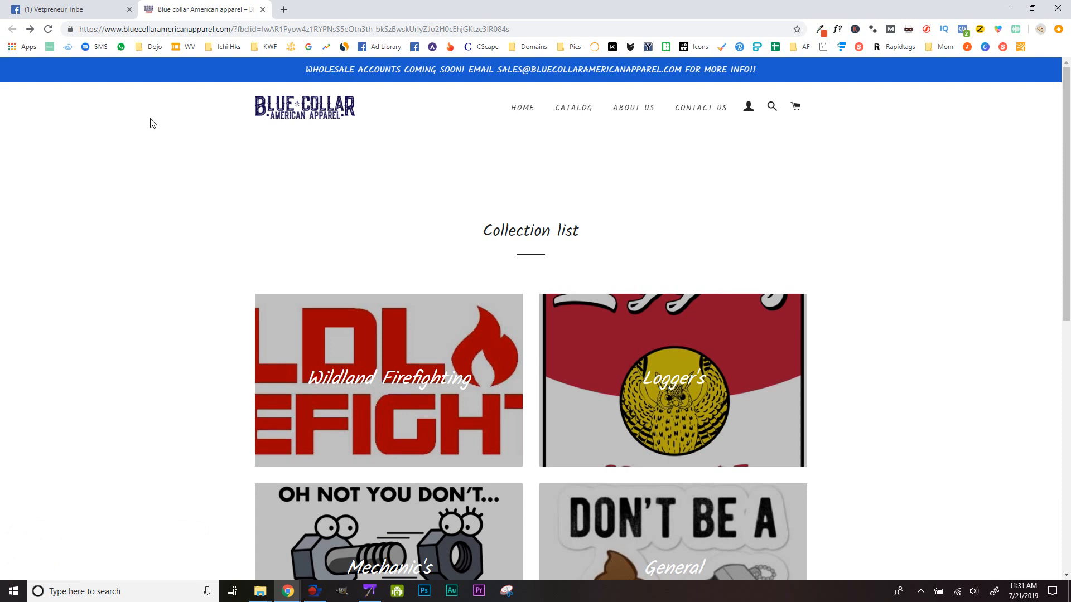
left_click(65, 9)
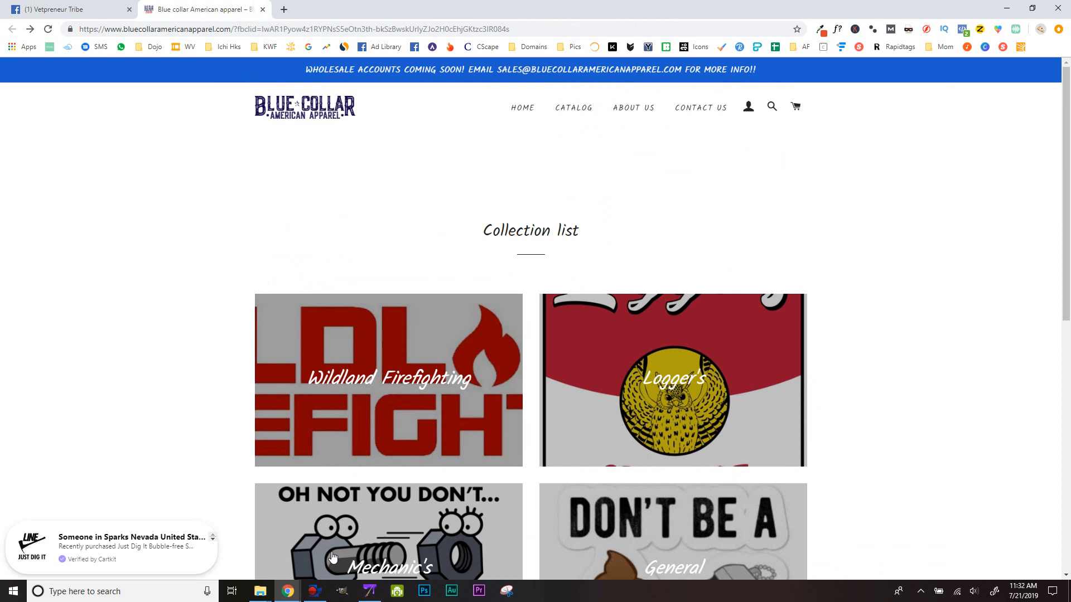
left_click(369, 591)
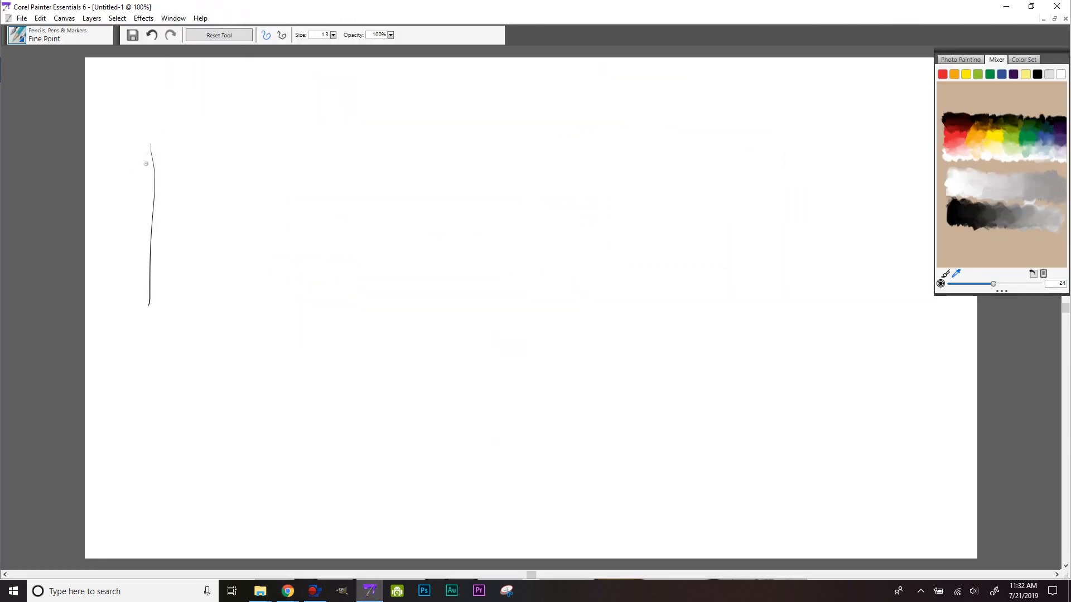
- Sketch a web page box, an envelope and a boxed dollar sign with the Fine Point pen
left_click_drag(148, 147, 185, 304)
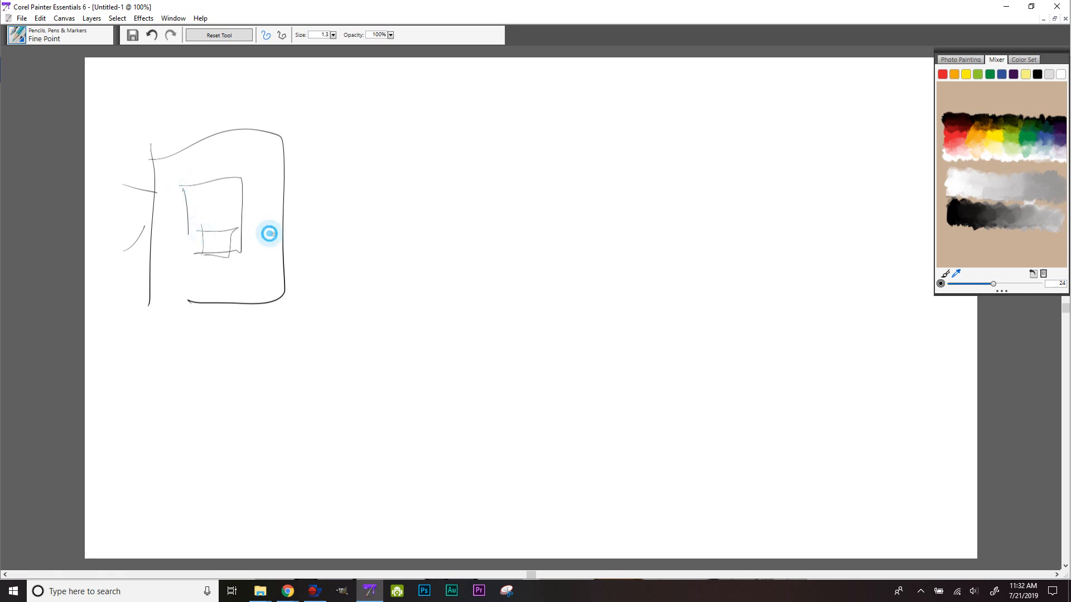
left_click_drag(269, 233, 273, 179)
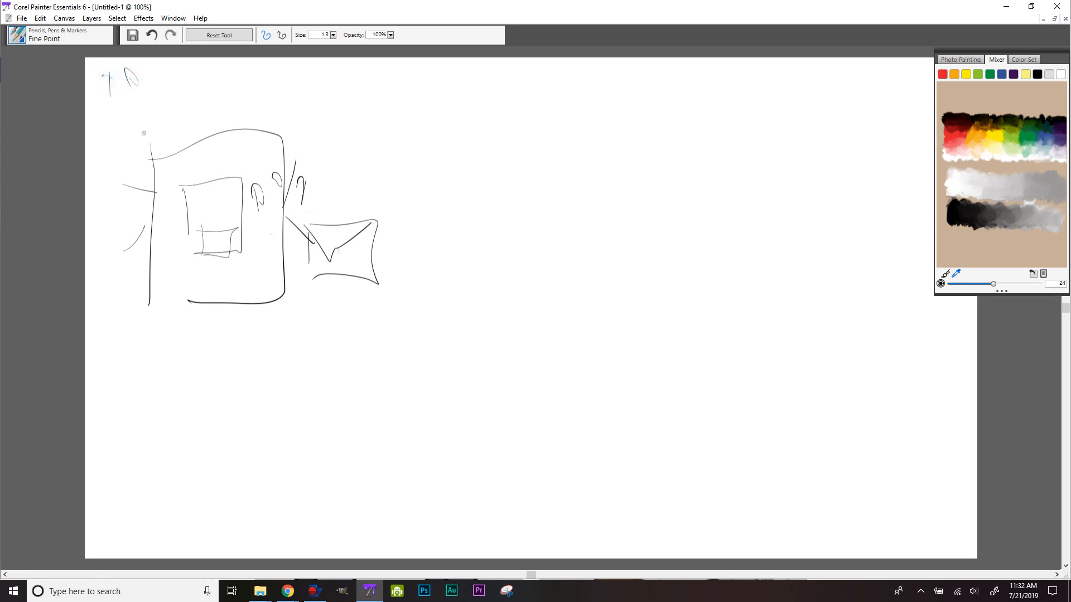
left_click_drag(133, 76, 154, 157)
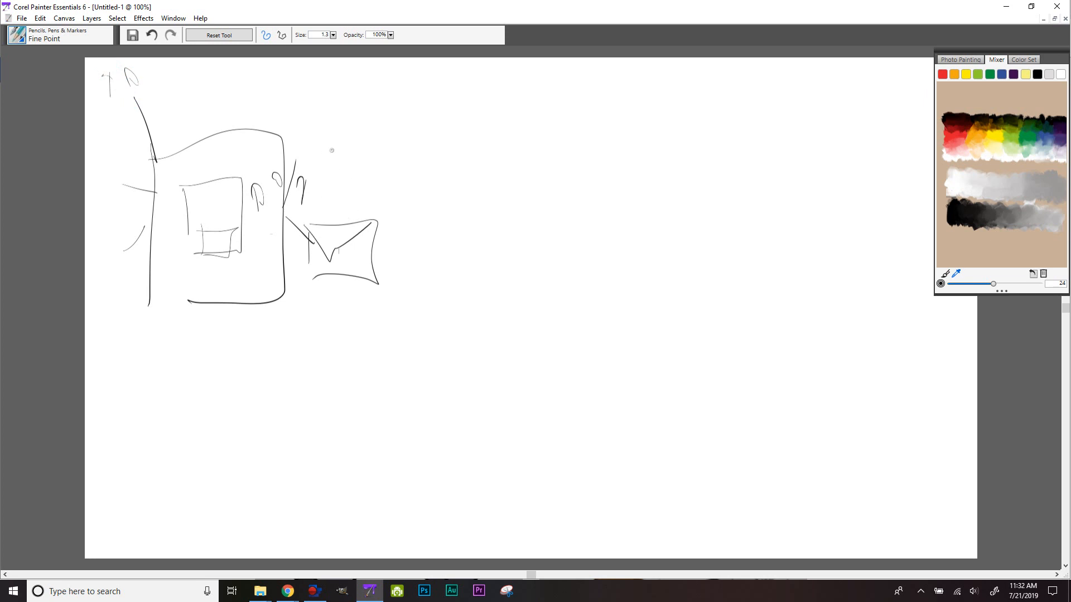
left_click_drag(329, 149, 432, 139)
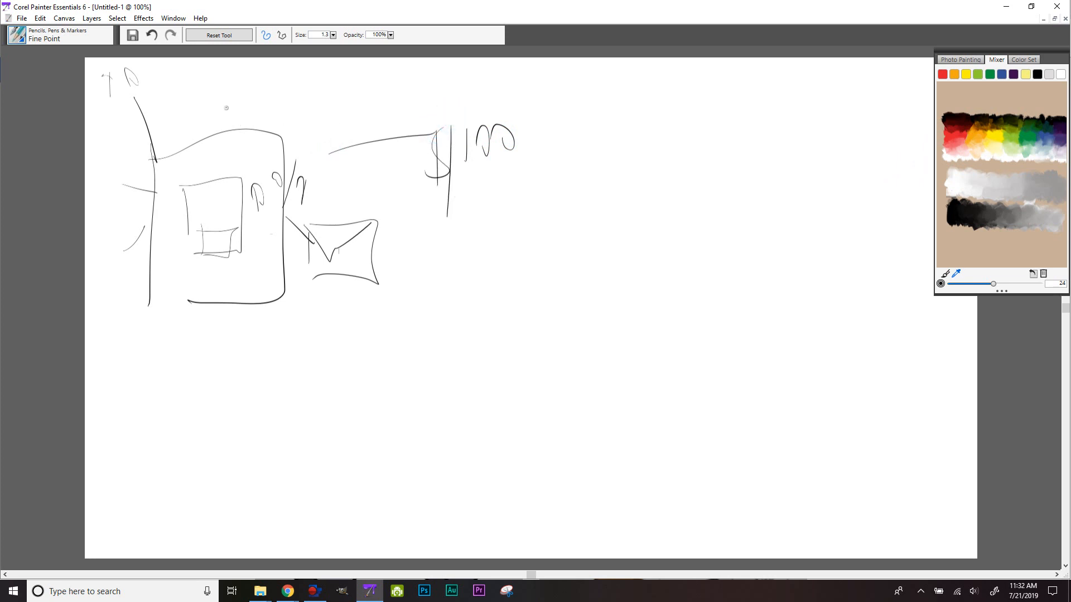
left_click_drag(407, 92, 553, 243)
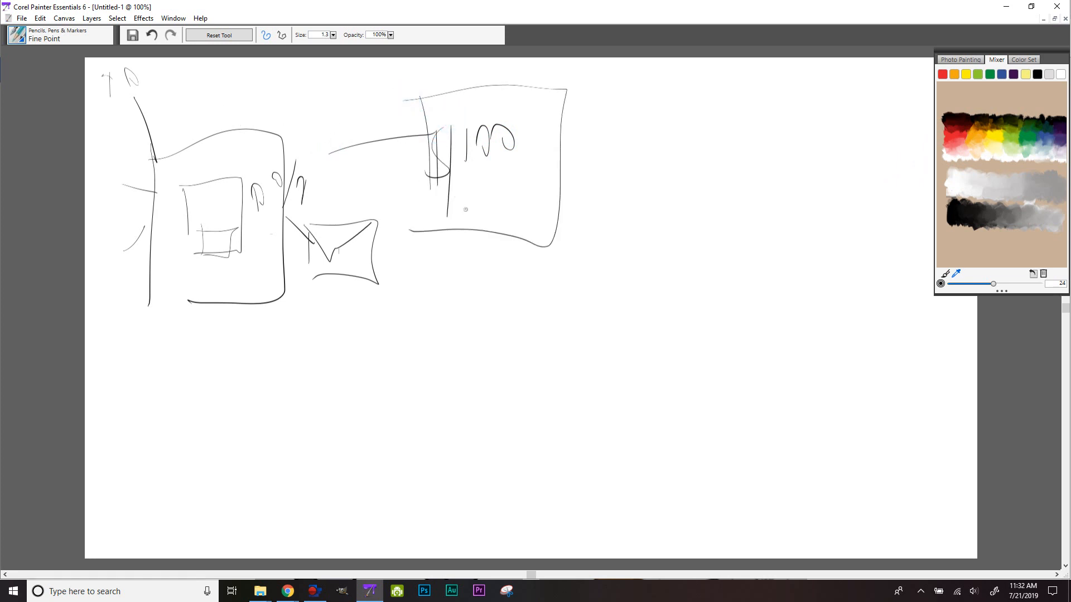
mouse_move(337, 286)
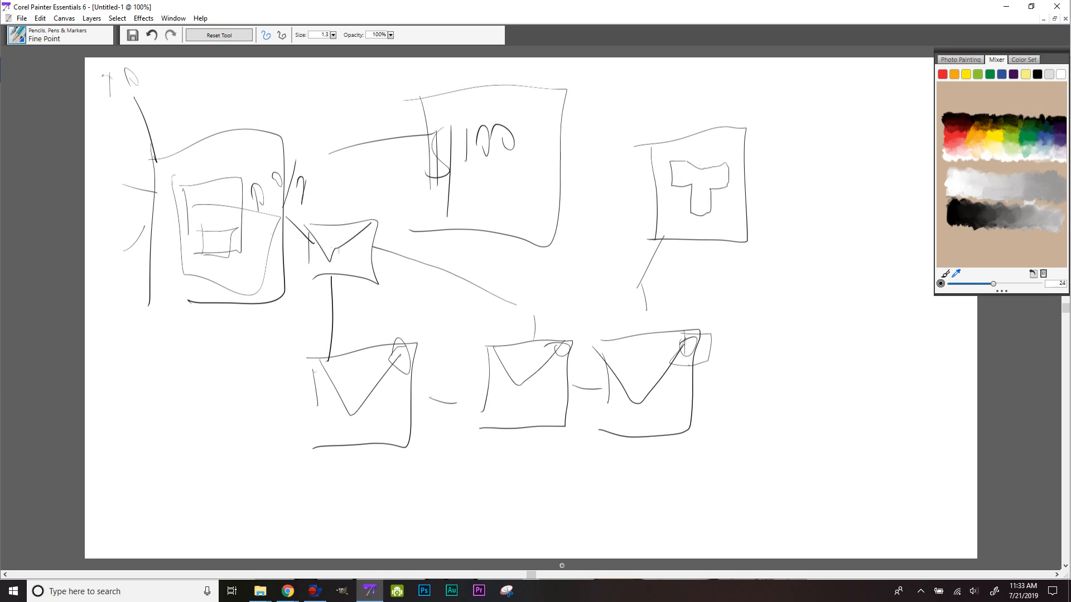
mouse_move(287, 592)
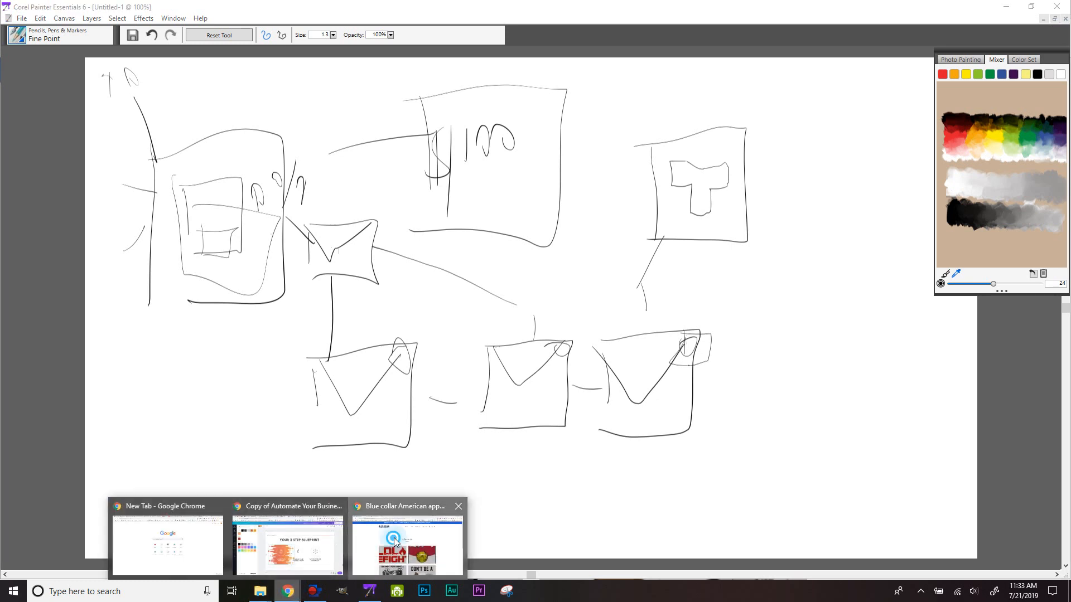
- Scribble heavy dark lines over the first page sketch, then switch back to the store's collection page
left_click(406, 539)
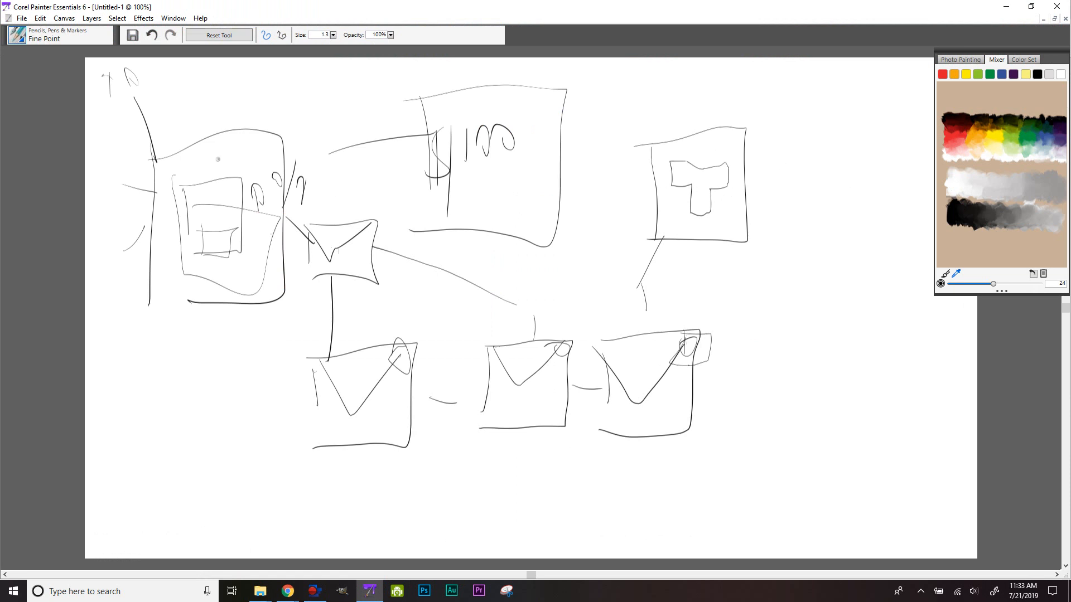
mouse_move(236, 274)
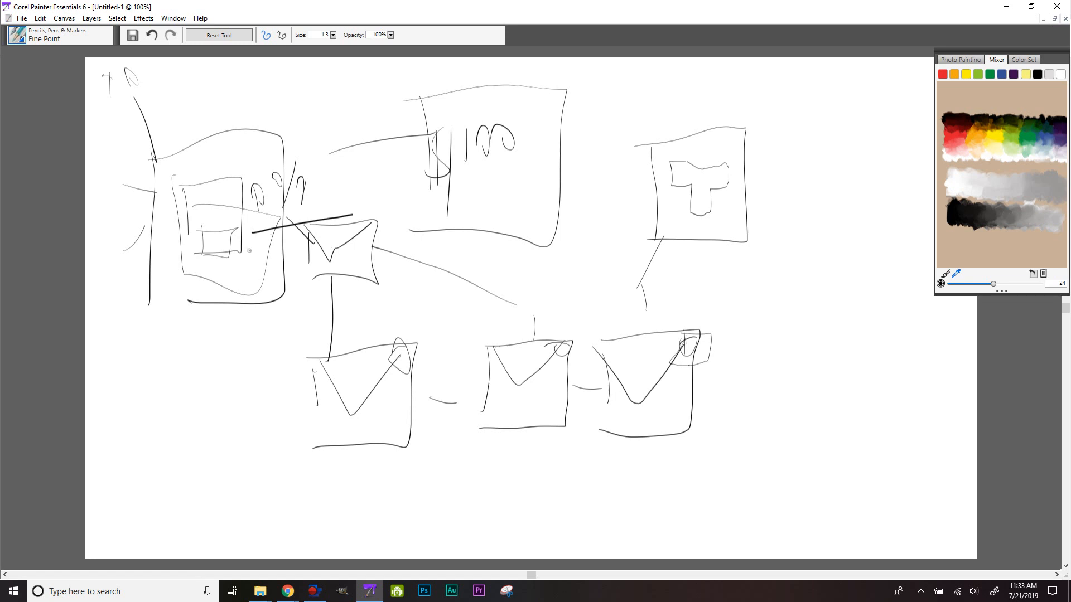
left_click_drag(238, 168, 232, 277)
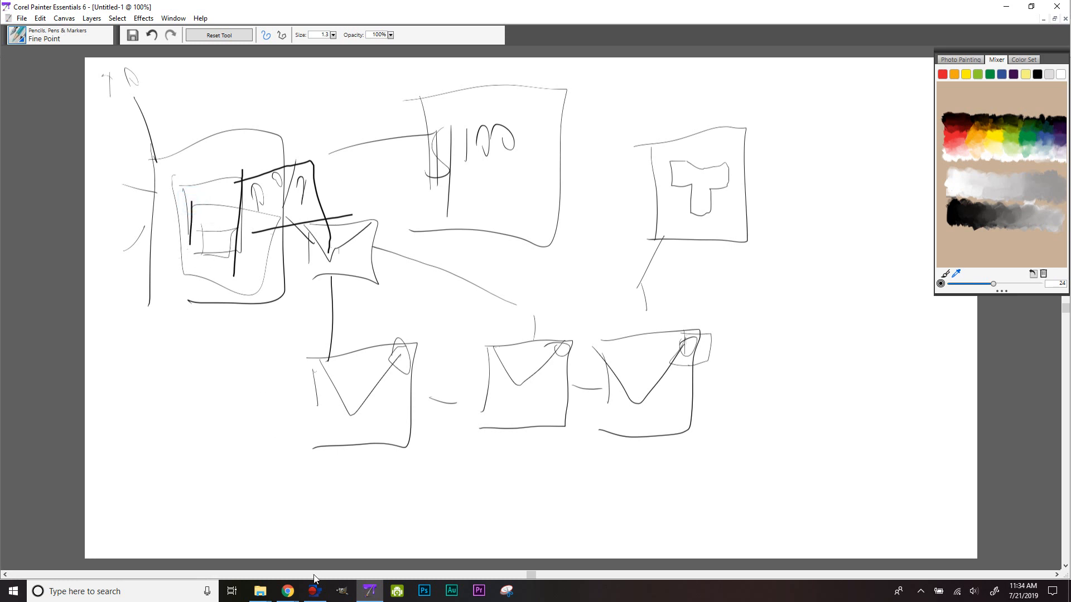
mouse_move(286, 591)
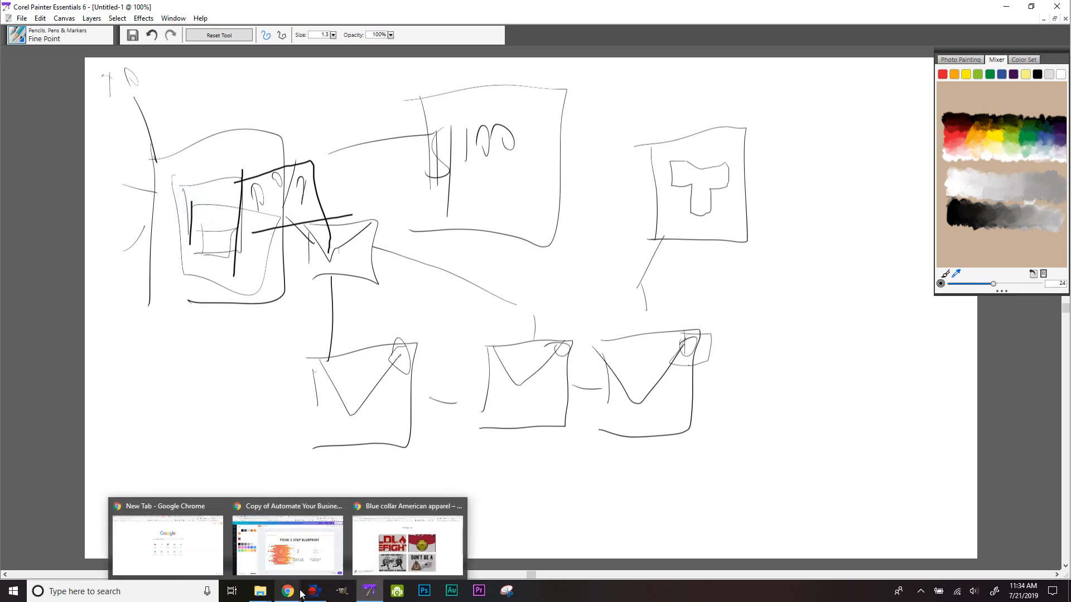
left_click(407, 543)
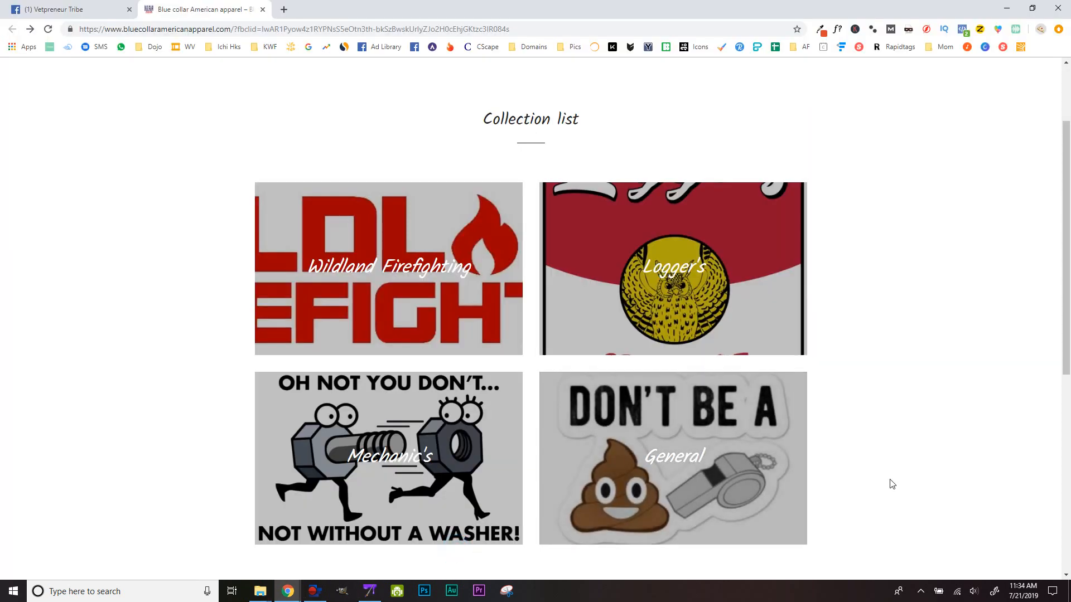
mouse_move(893, 460)
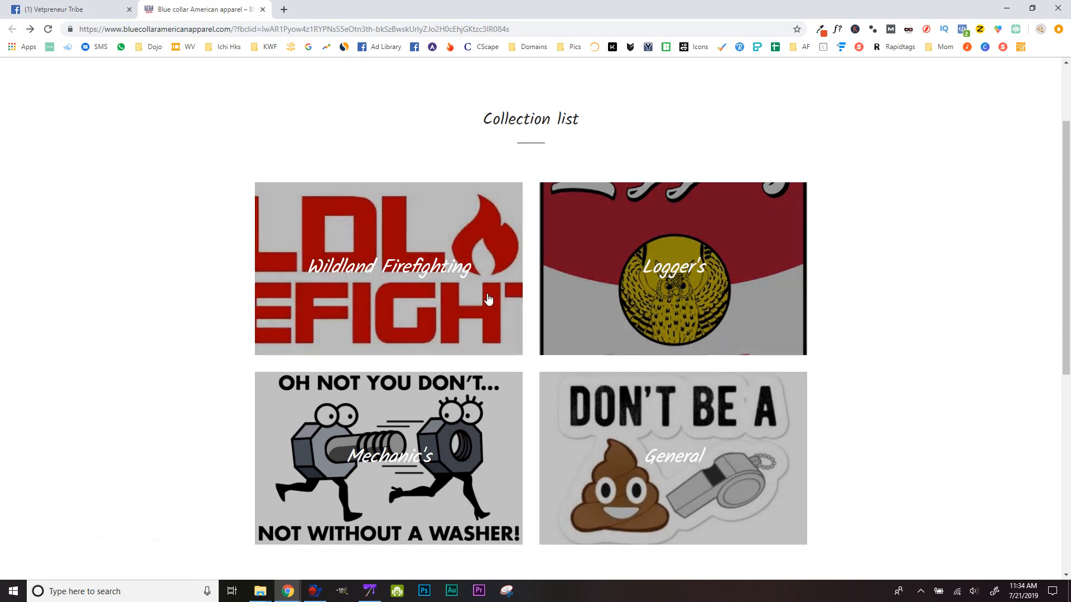
mouse_move(505, 353)
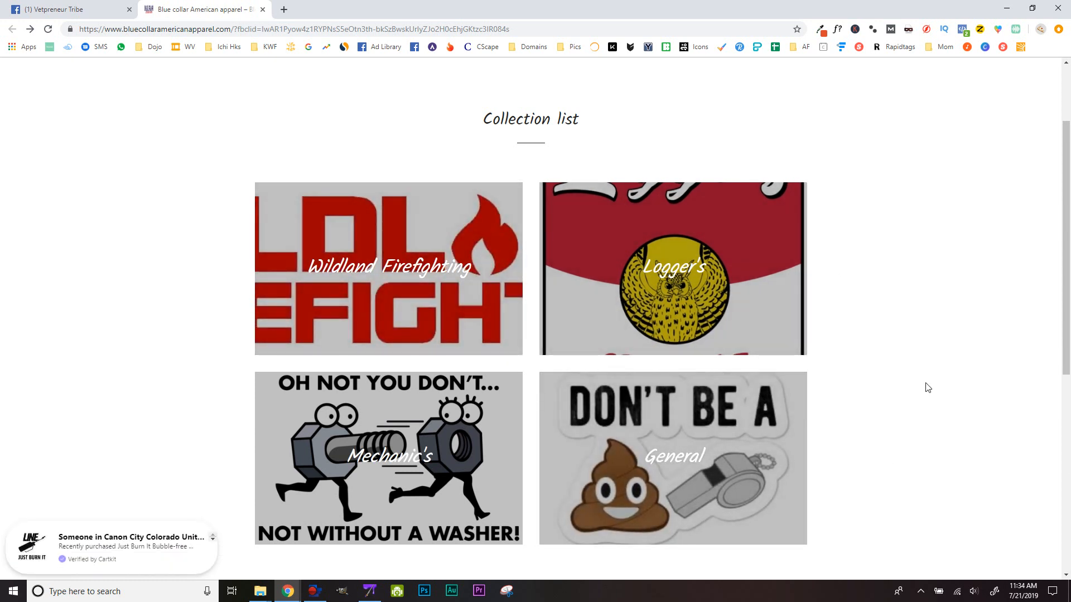
mouse_move(954, 350)
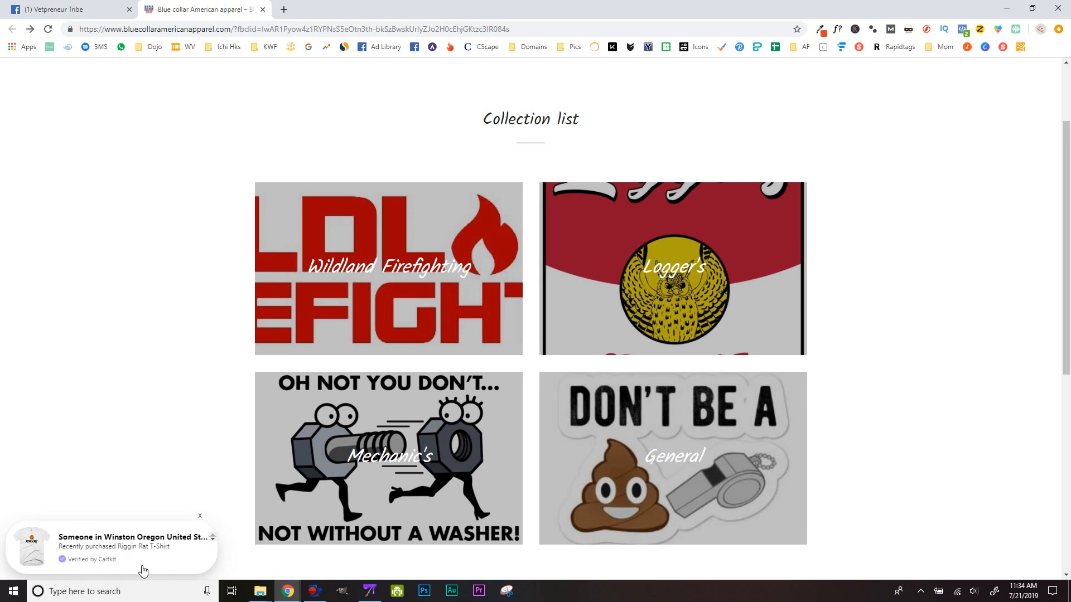
left_click(199, 515)
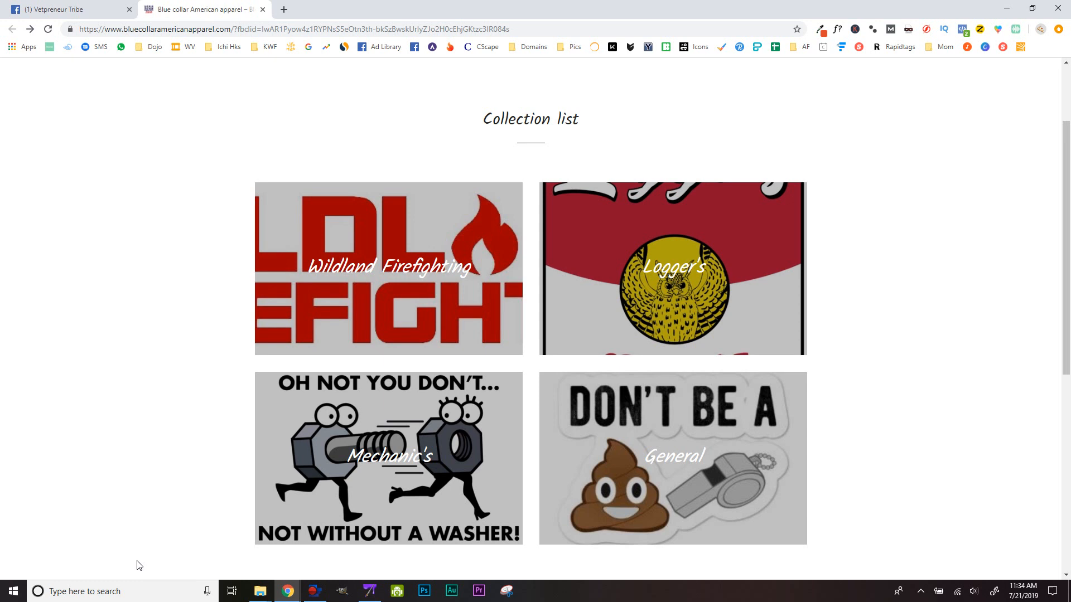
mouse_move(80, 545)
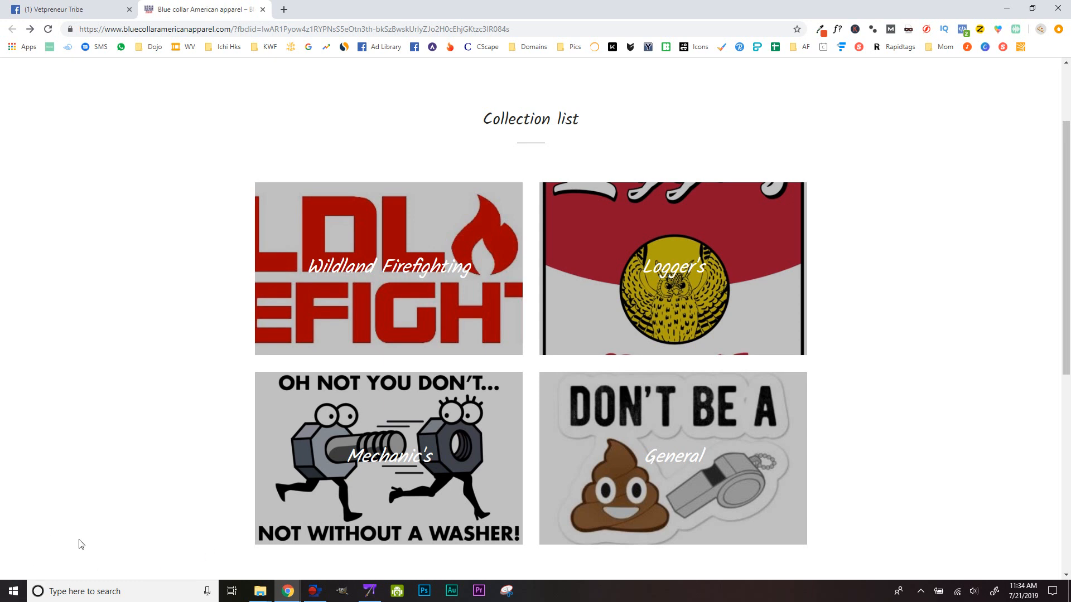
mouse_move(83, 518)
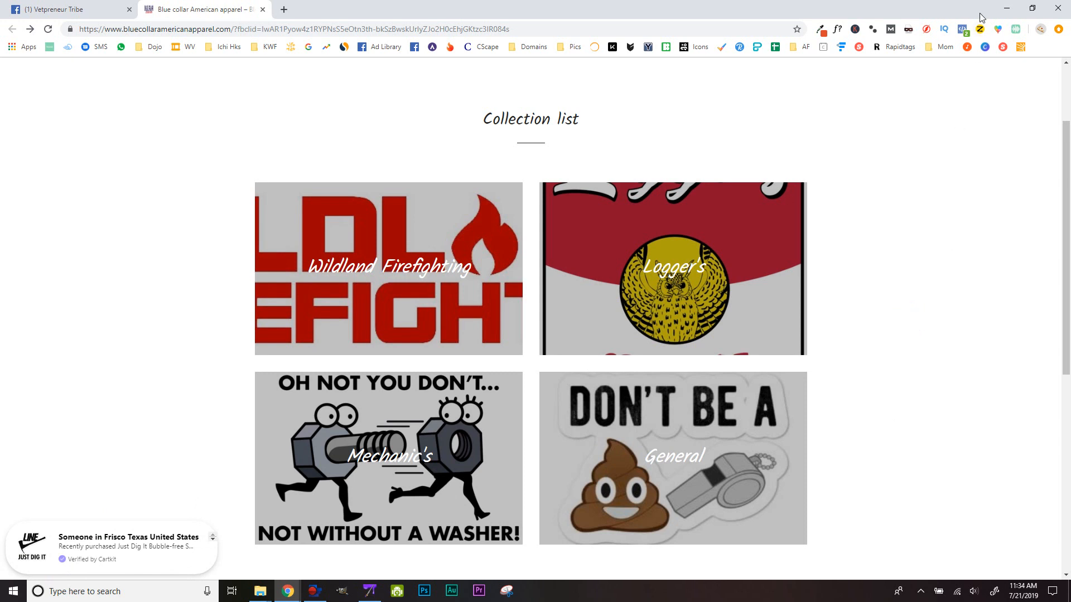
left_click(962, 30)
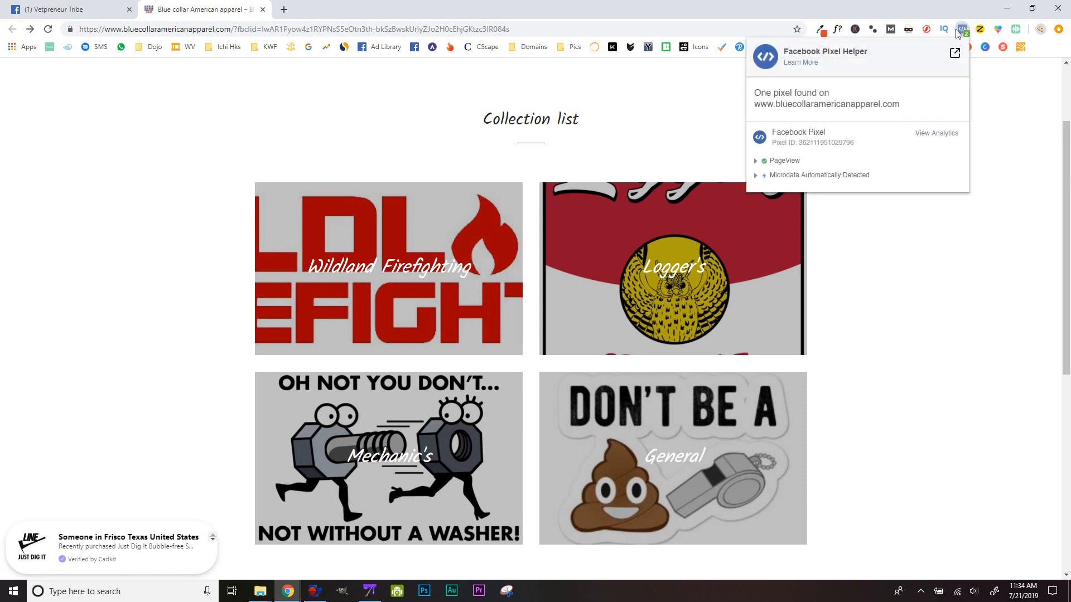
mouse_move(823, 189)
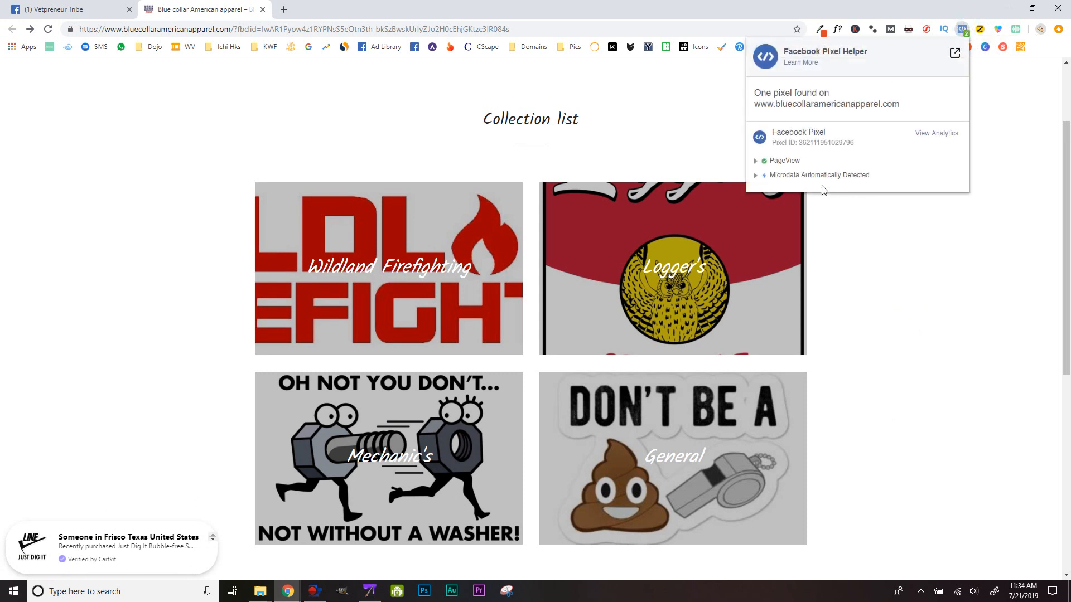
mouse_move(938, 250)
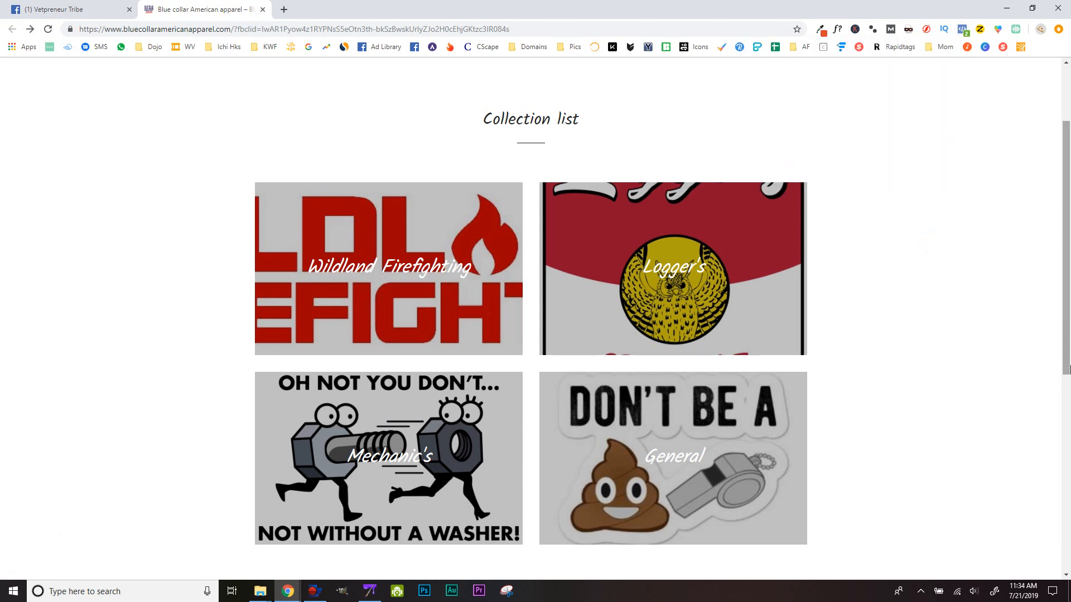
mouse_move(979, 279)
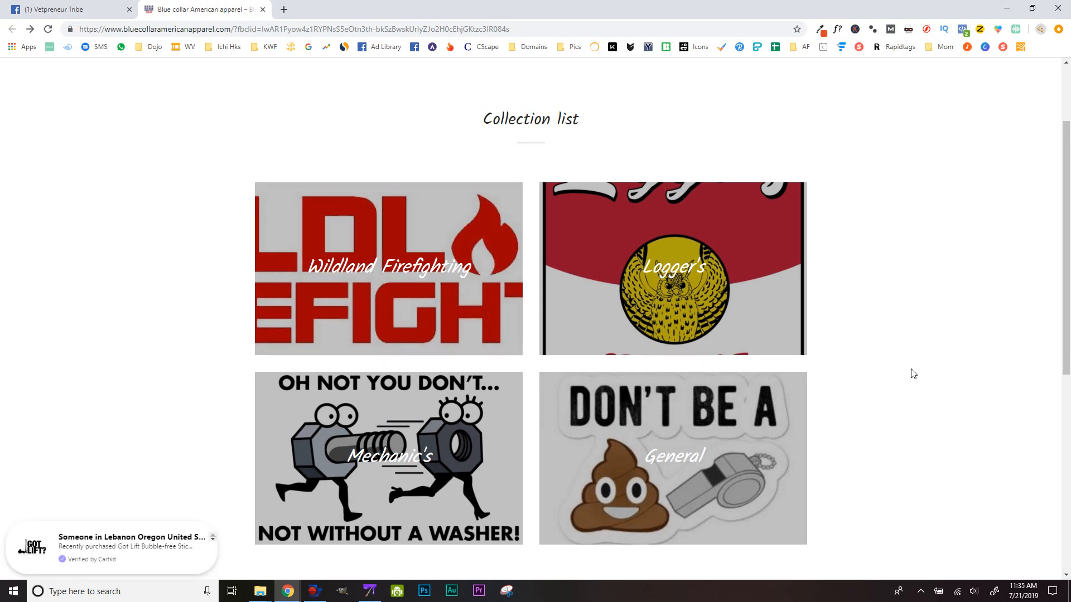
mouse_move(918, 365)
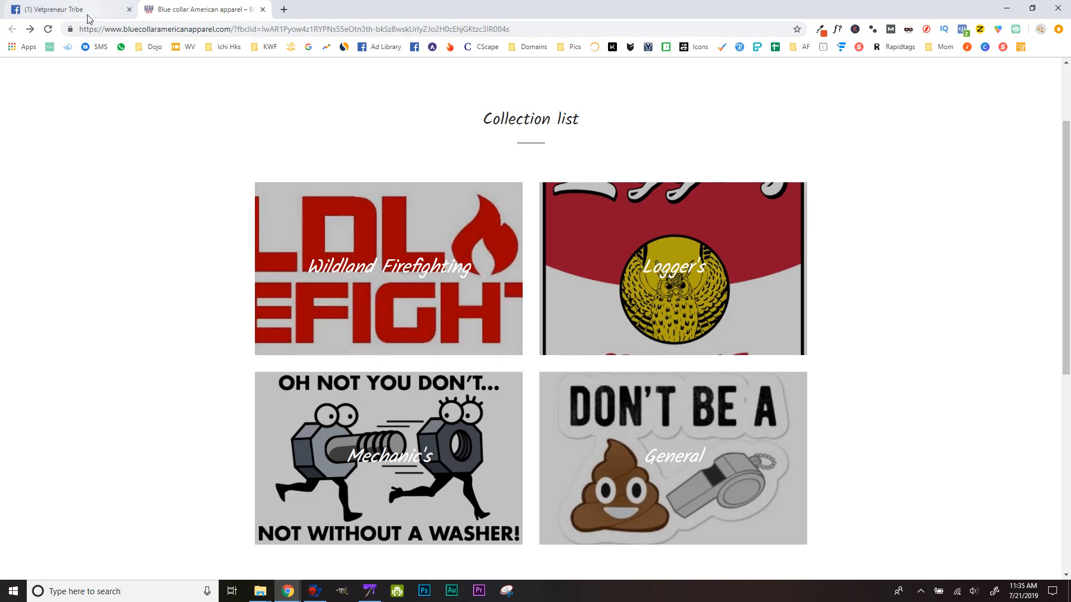
left_click(64, 9)
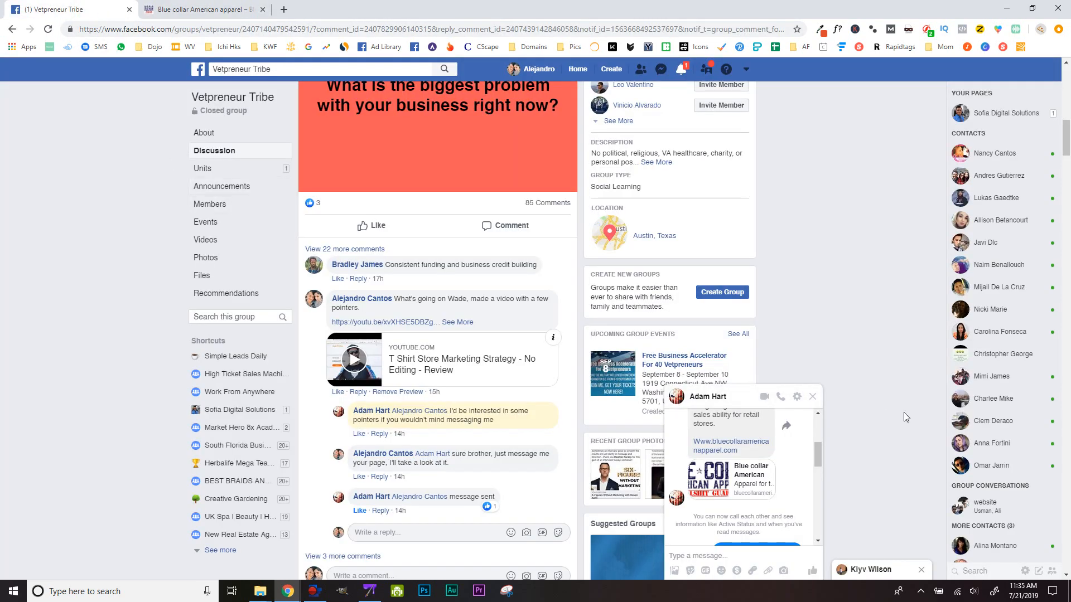
mouse_move(872, 307)
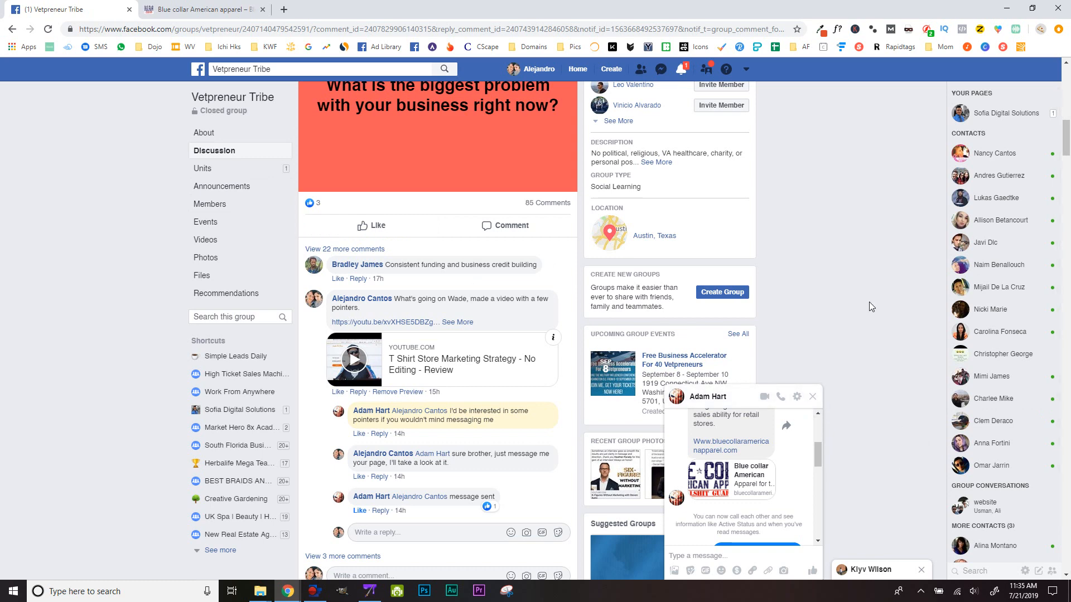
left_click(201, 9)
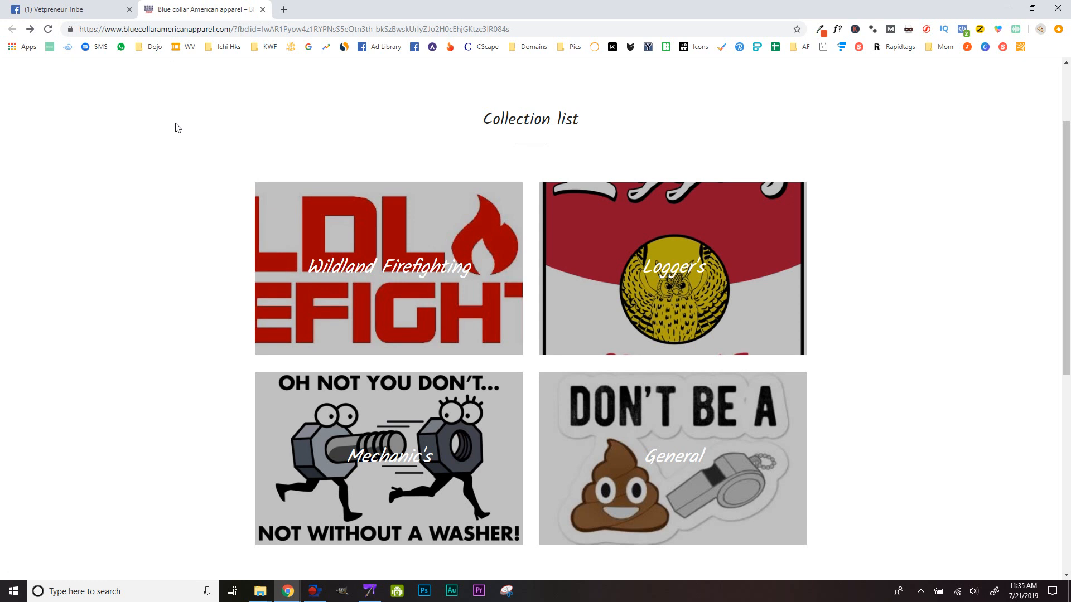
mouse_move(172, 149)
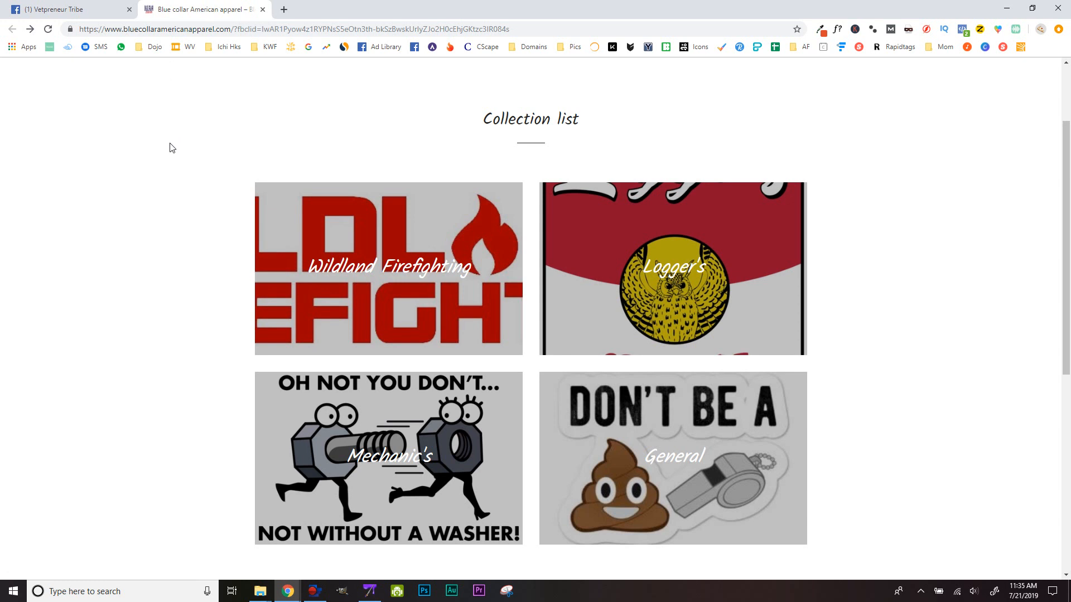
mouse_move(175, 153)
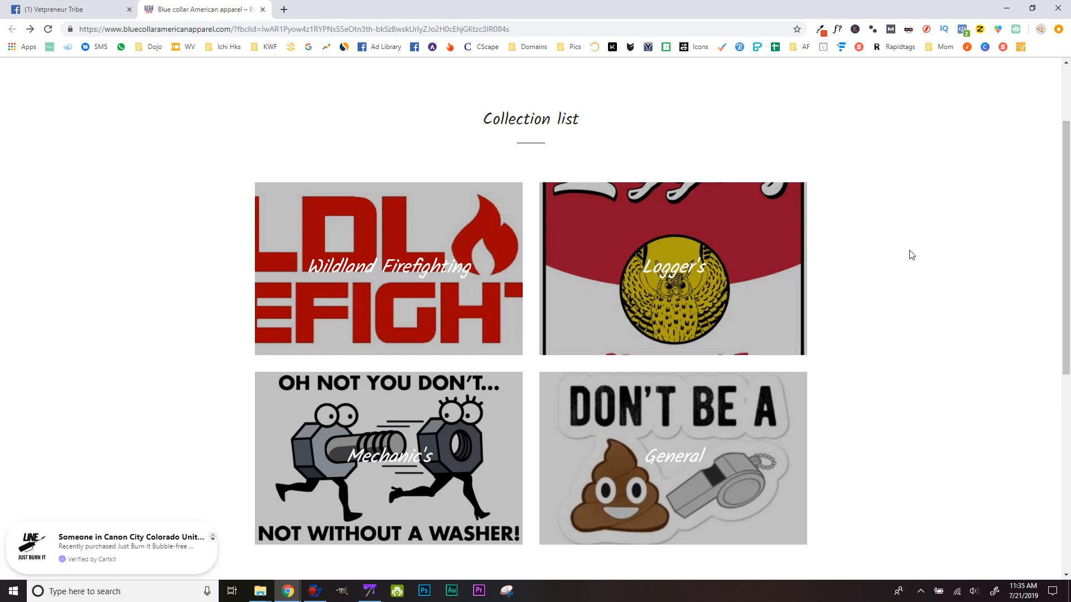
- Scroll the store home page down to the newsletter form and Facebook link
scroll("up", 3)
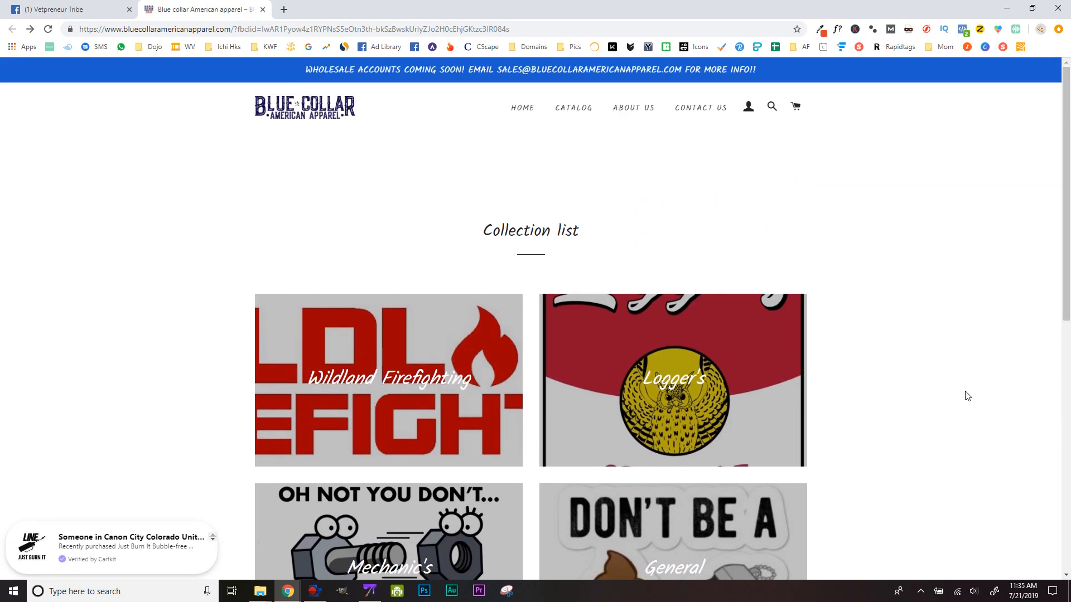
scroll("down", 3)
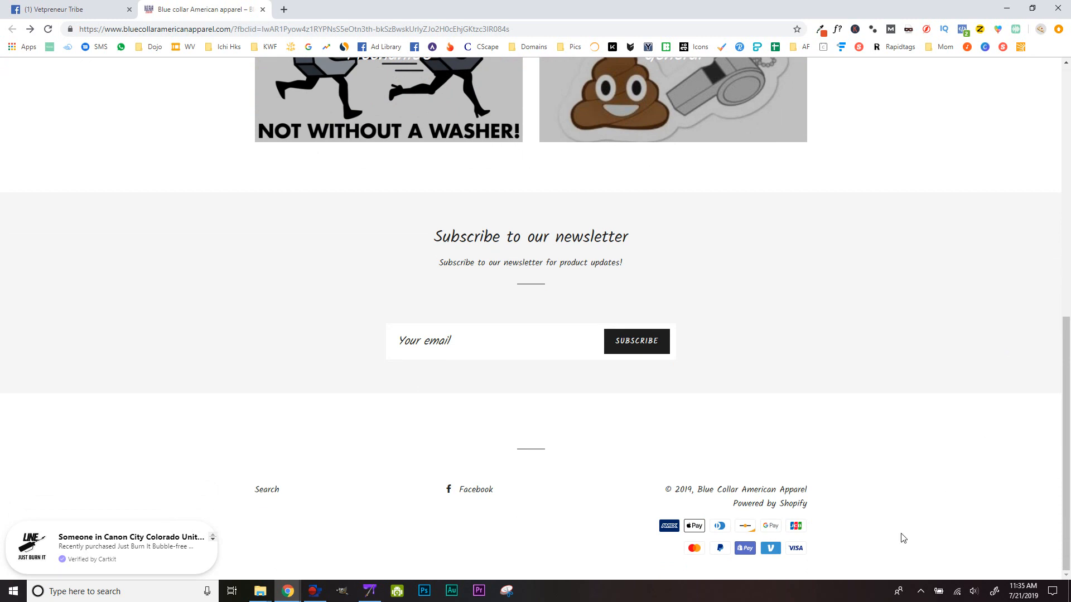
mouse_move(747, 526)
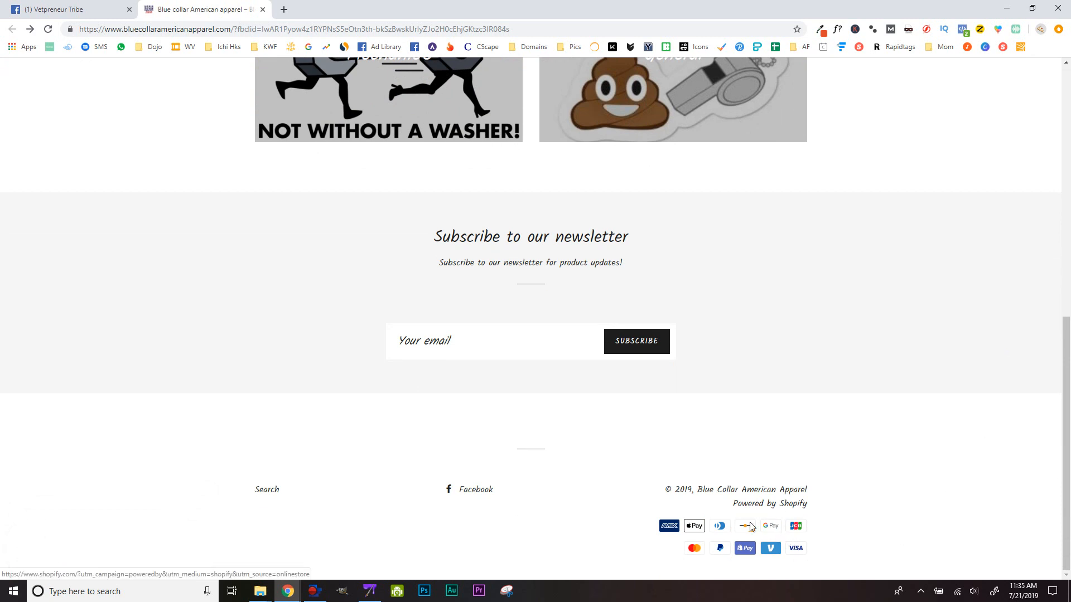
mouse_move(512, 496)
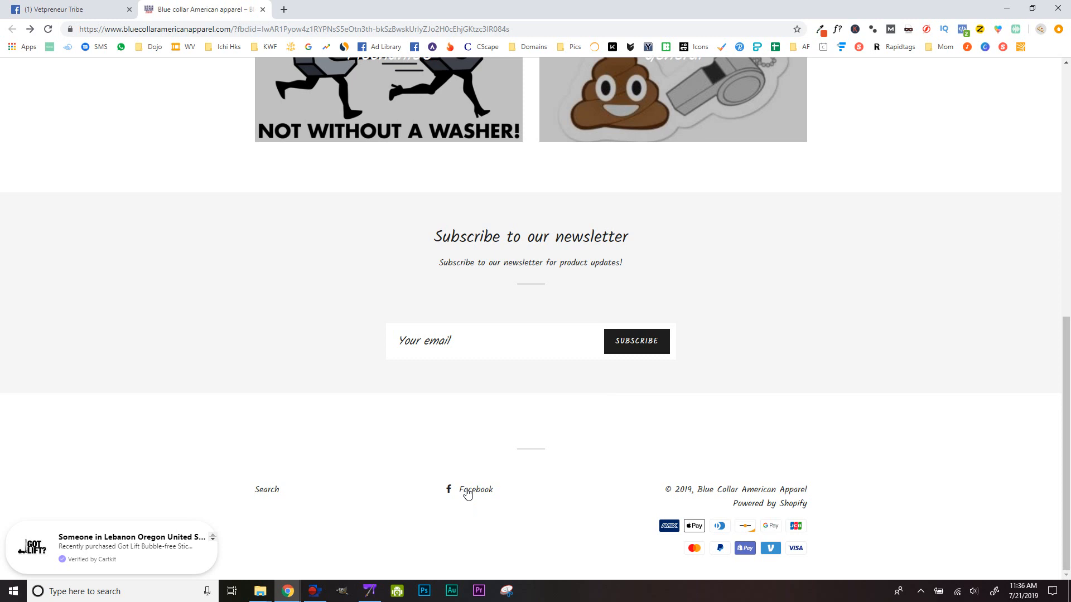
mouse_move(541, 501)
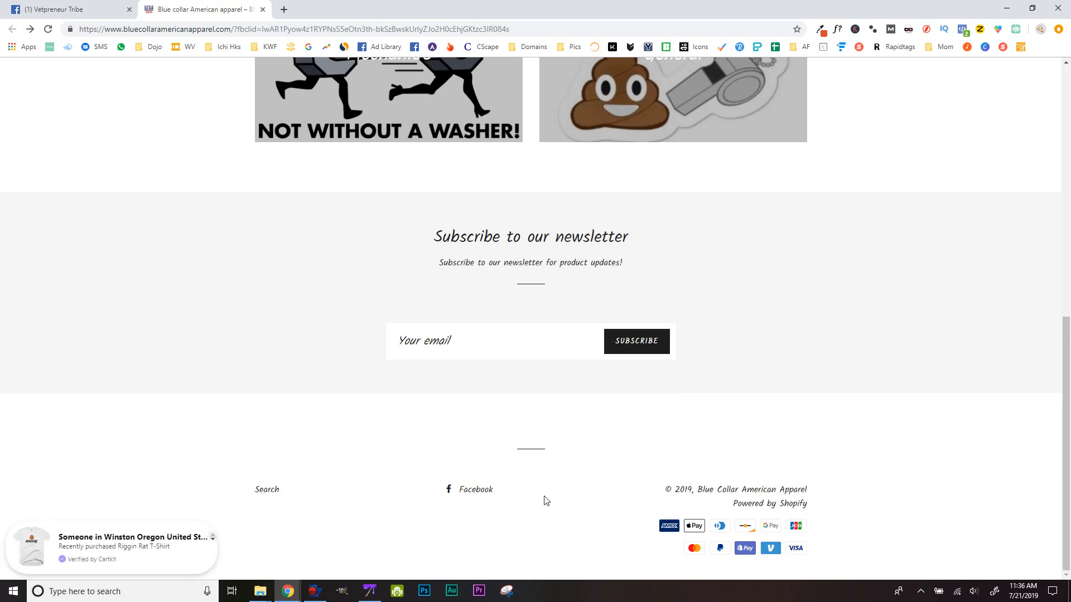
mouse_move(451, 490)
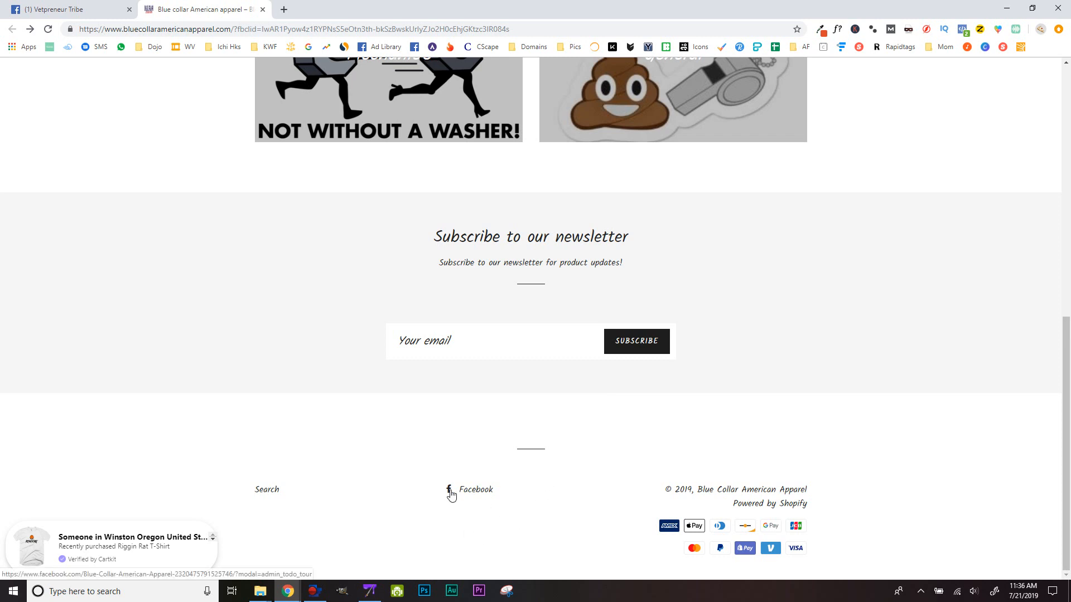
mouse_move(576, 471)
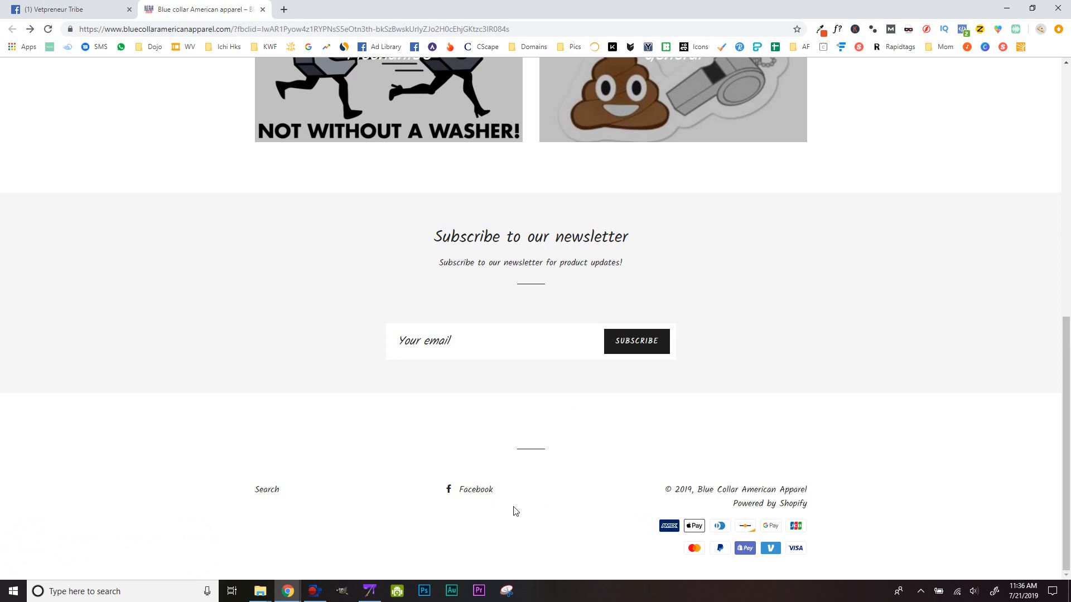
left_click(476, 489)
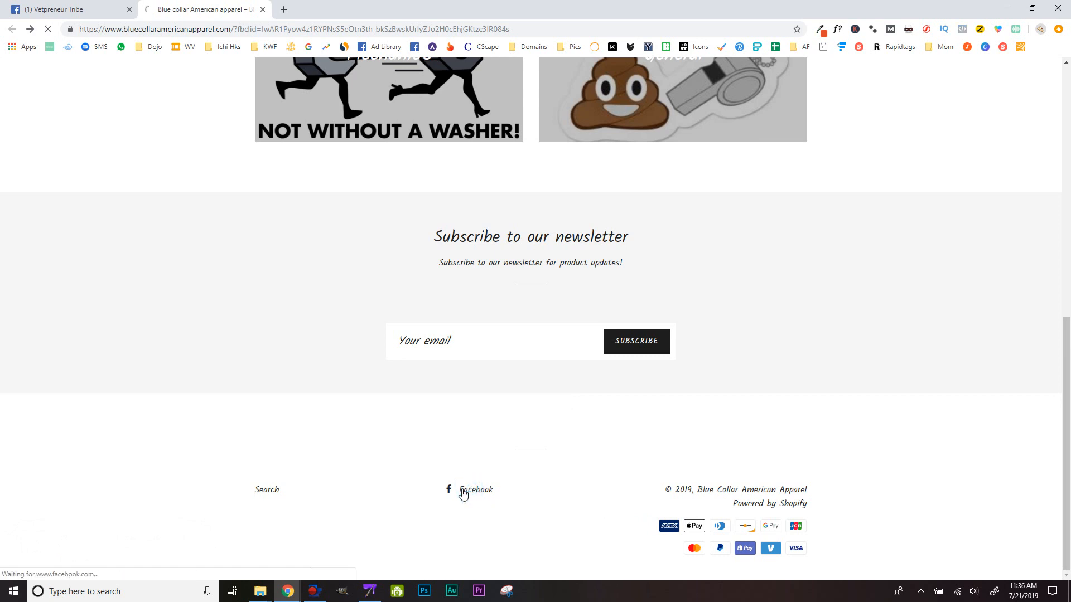
left_click(476, 489)
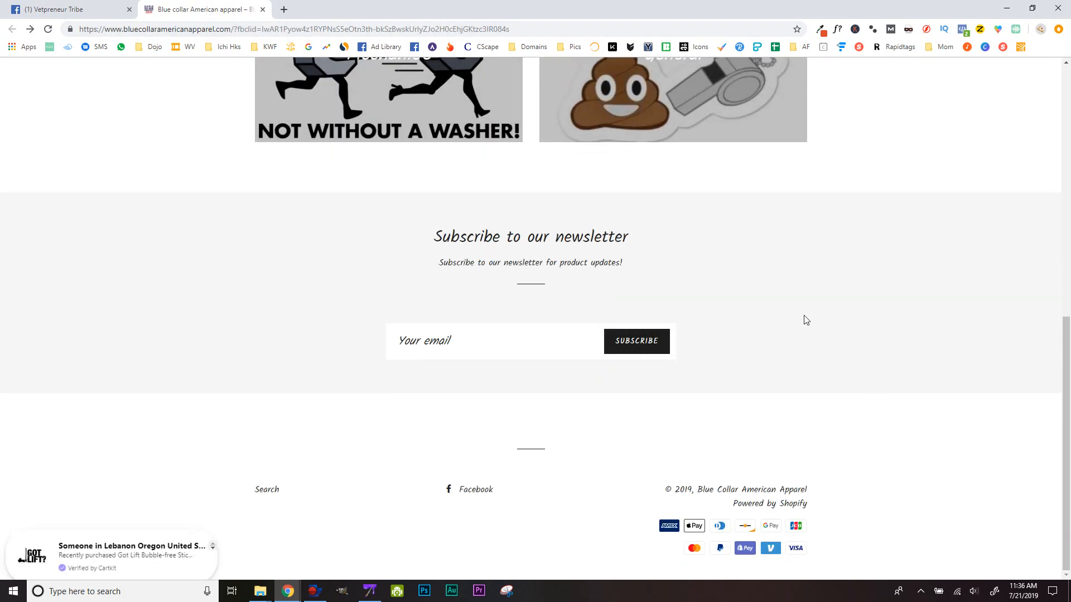
left_click(476, 490)
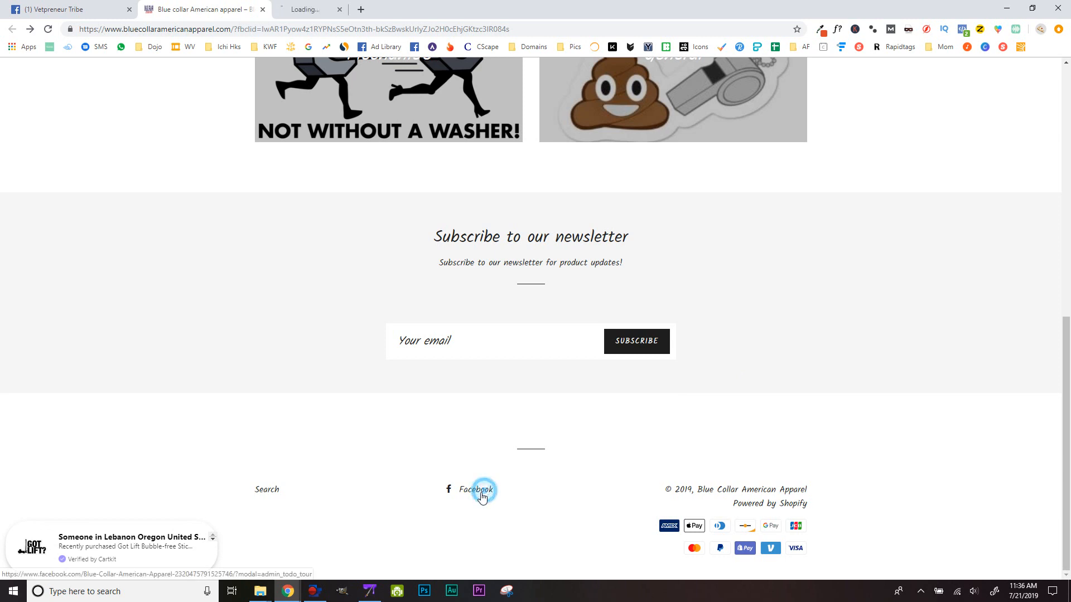
left_click(476, 490)
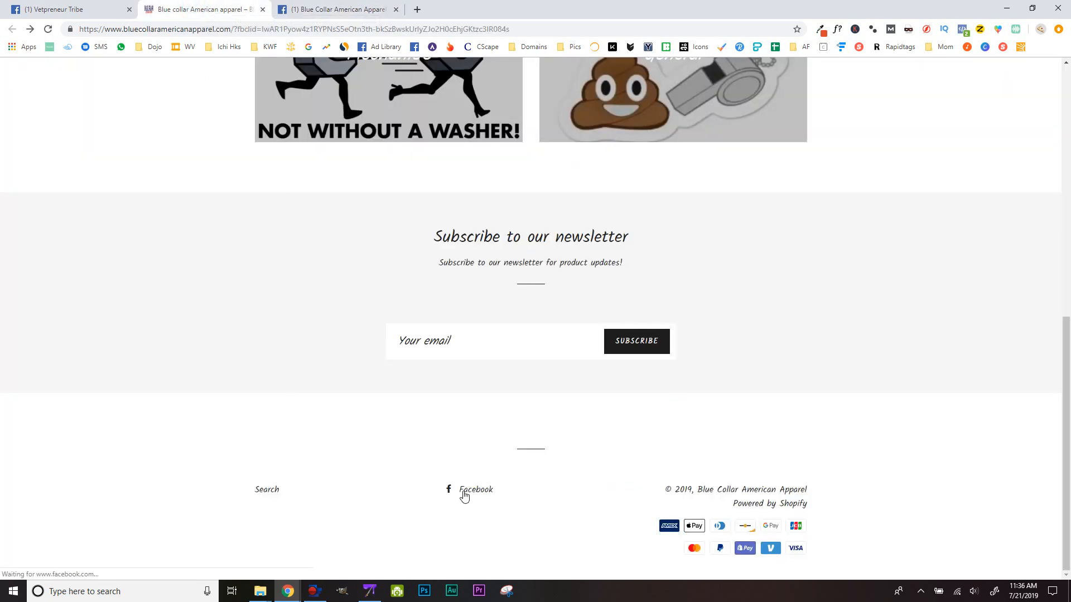
mouse_move(476, 489)
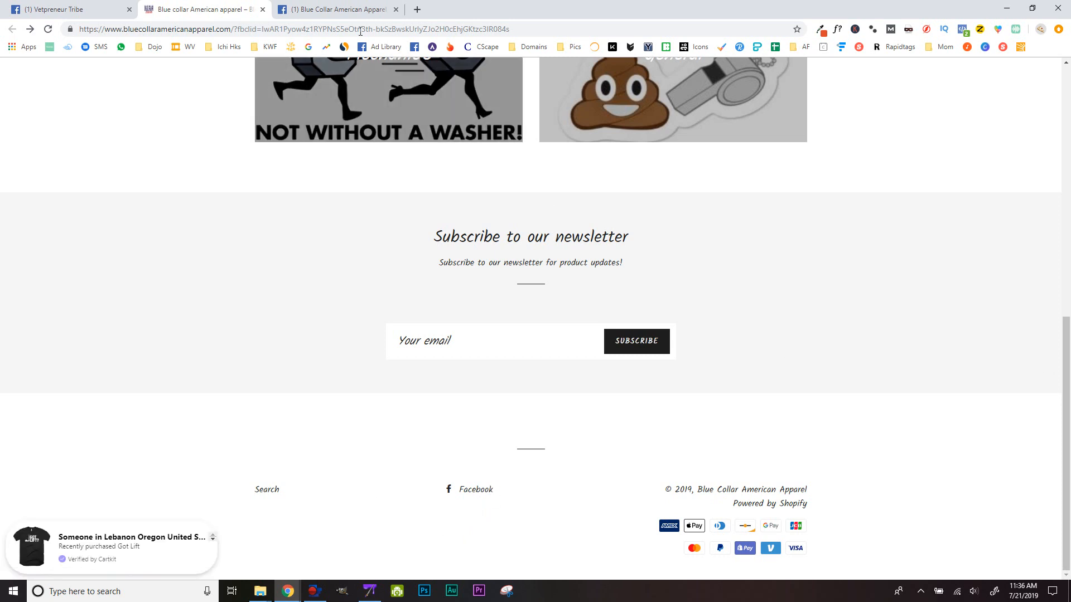
left_click(334, 9)
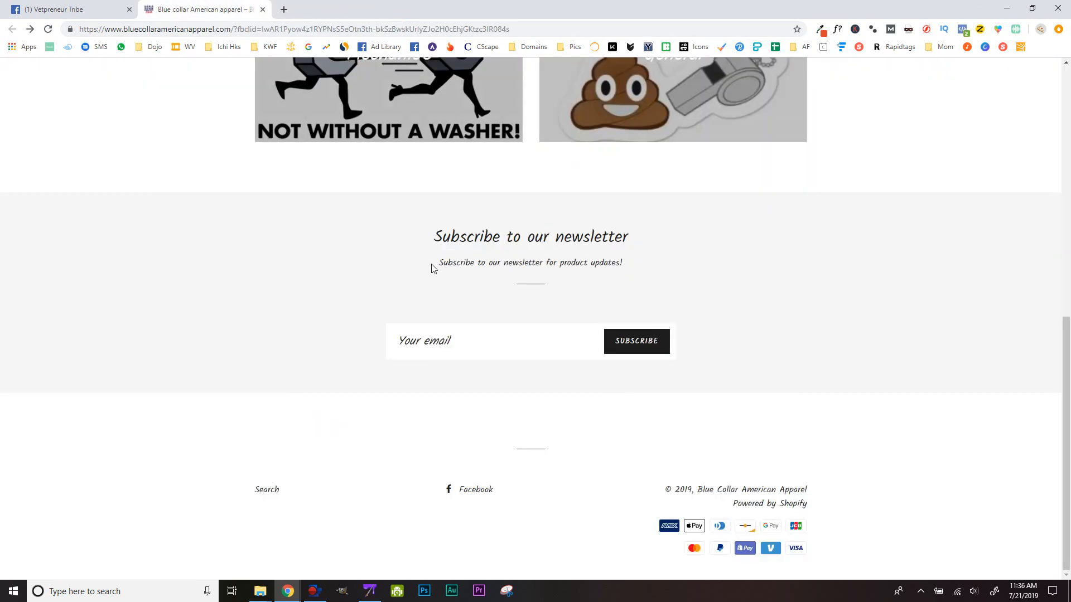
- Scroll back to the top of the store home page with its Collection list
scroll("up", 3)
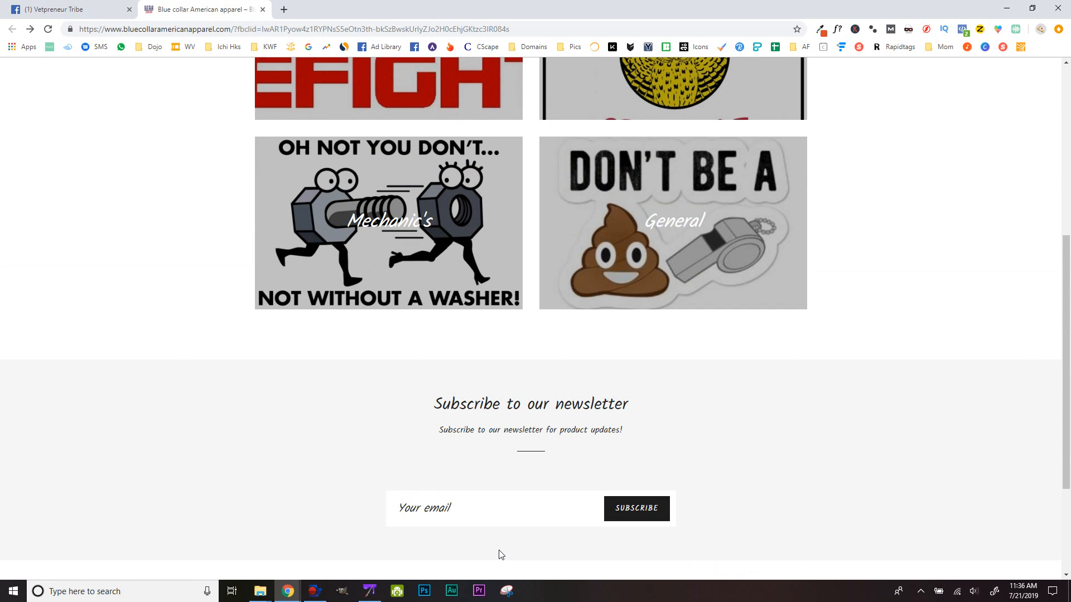
scroll("up", 3)
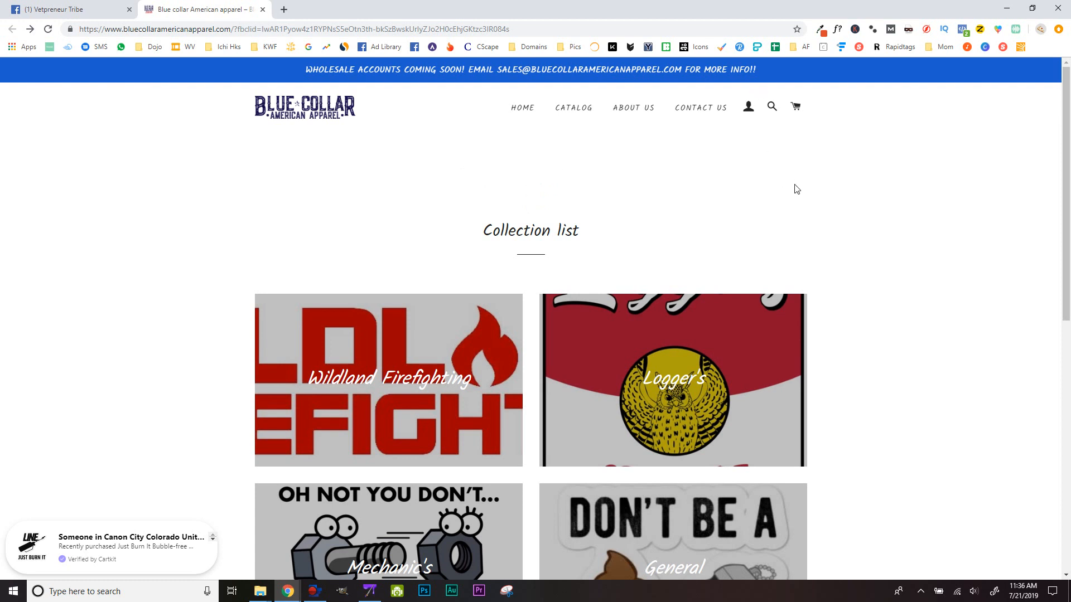
mouse_move(690, 218)
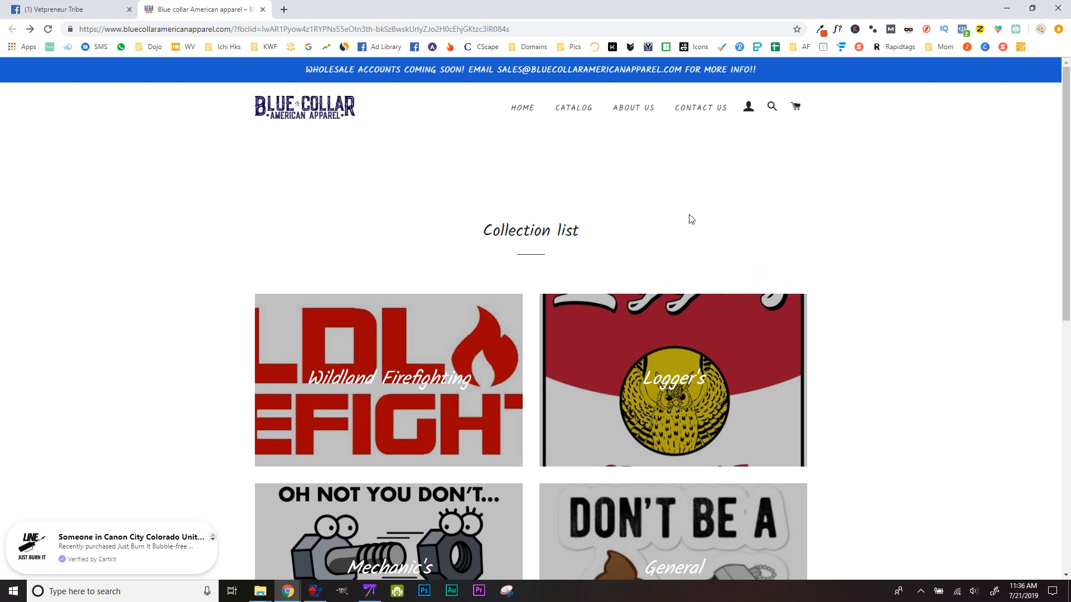
double_click(530, 230)
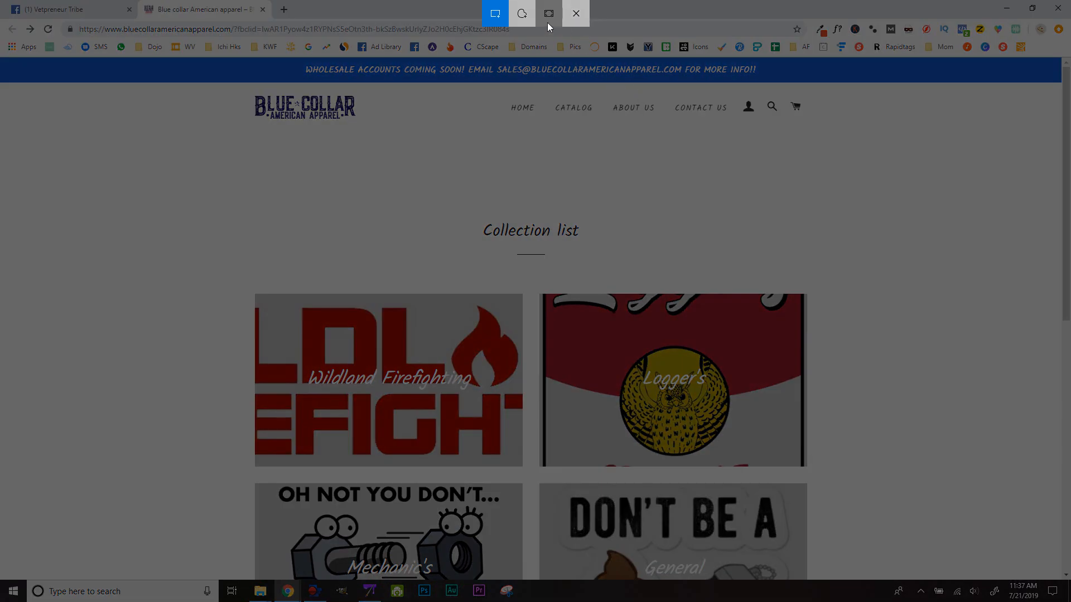
- Capture the store home page using Snipping Tool's Full-screen Snip mode
left_click(575, 13)
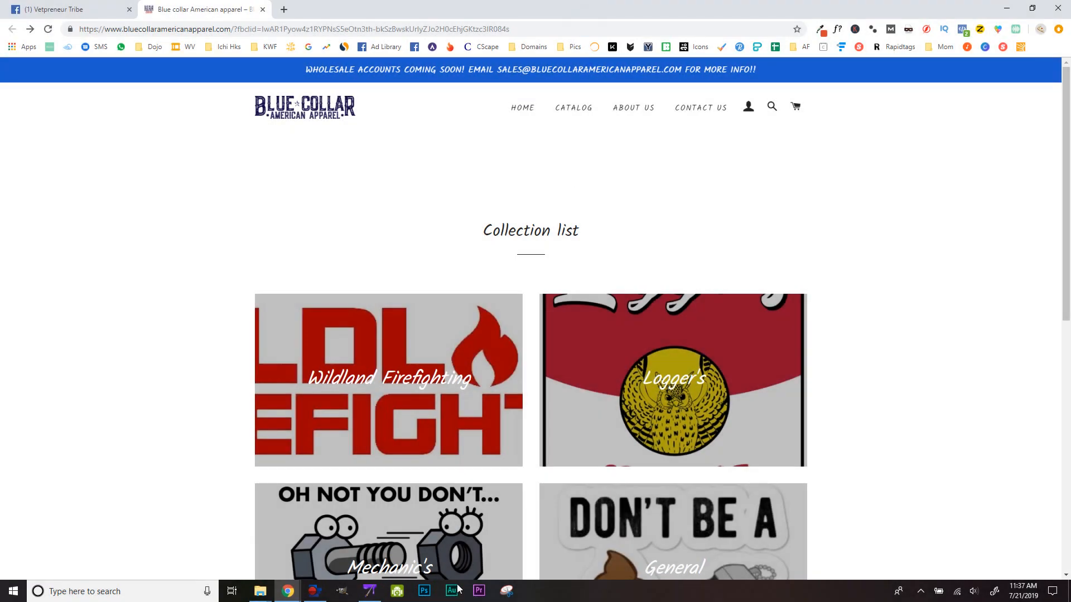
left_click(506, 591)
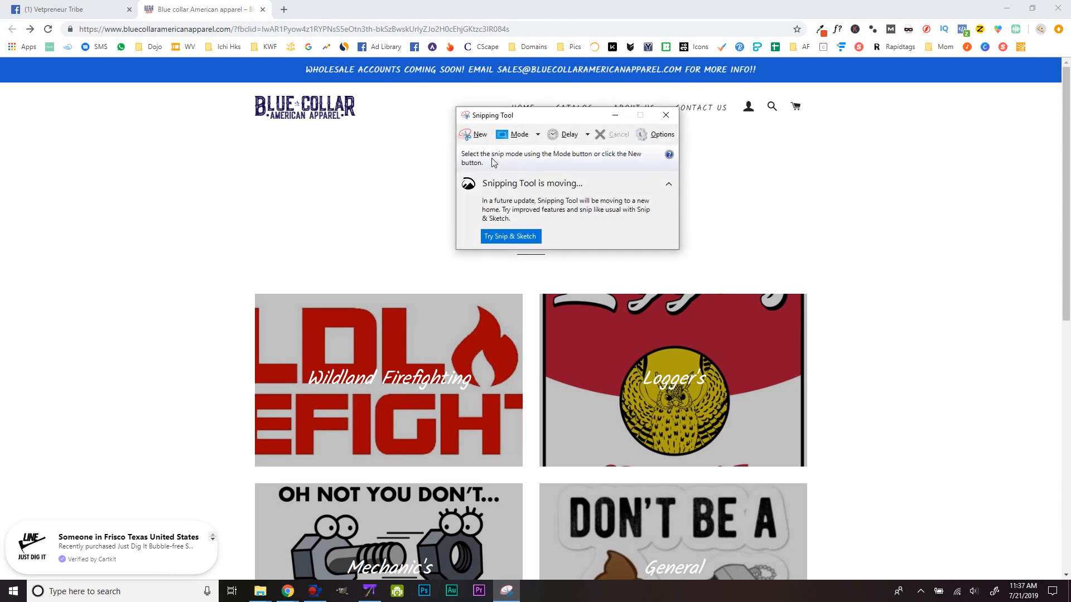
left_click(538, 134)
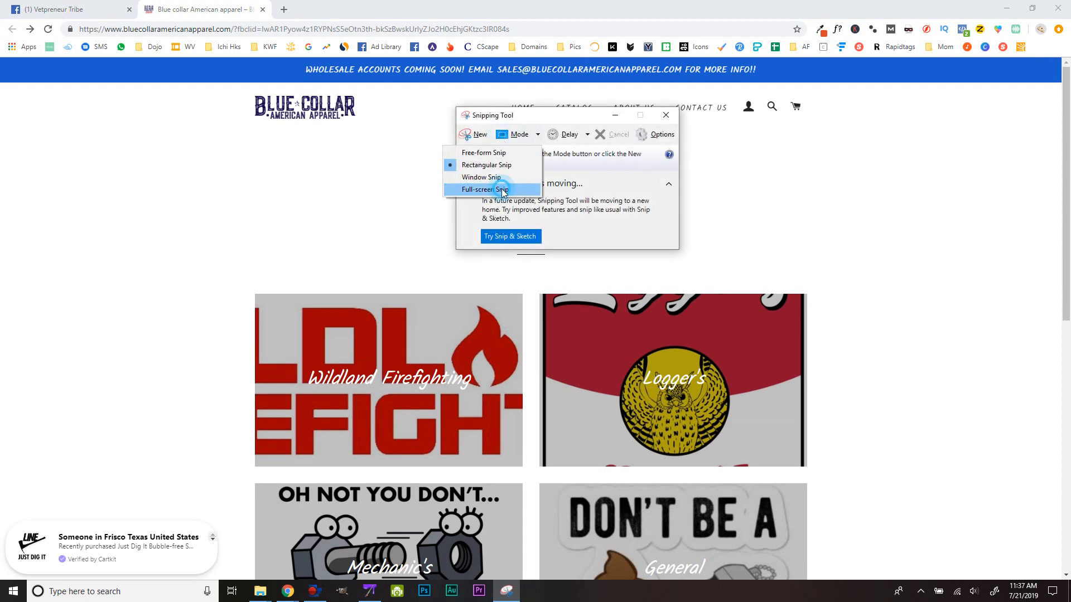
left_click(484, 189)
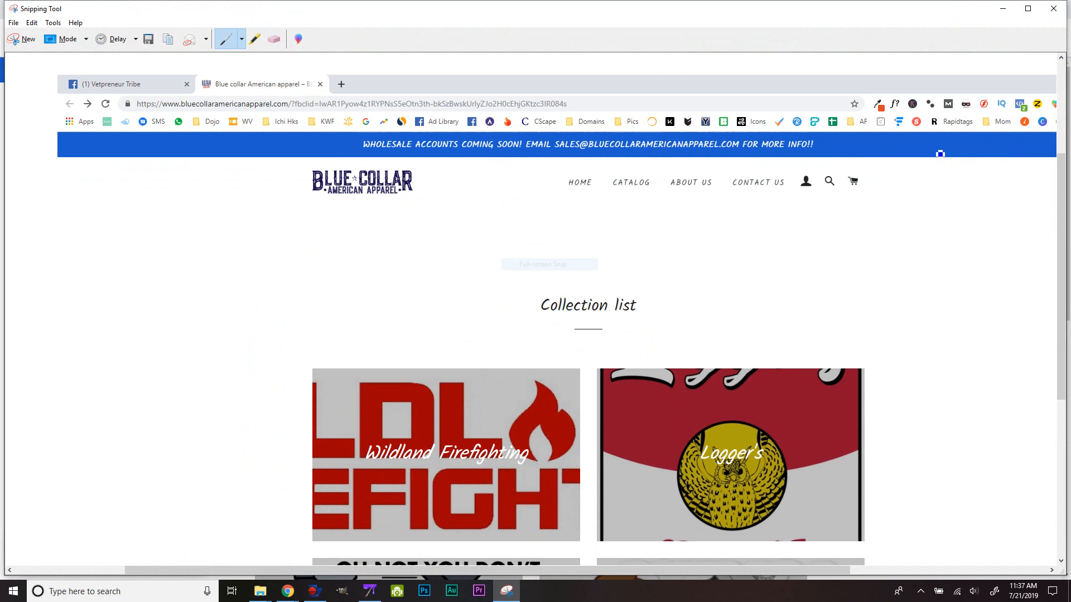
- Scroll through the captured store page in Snipping Tool
scroll("down", 3)
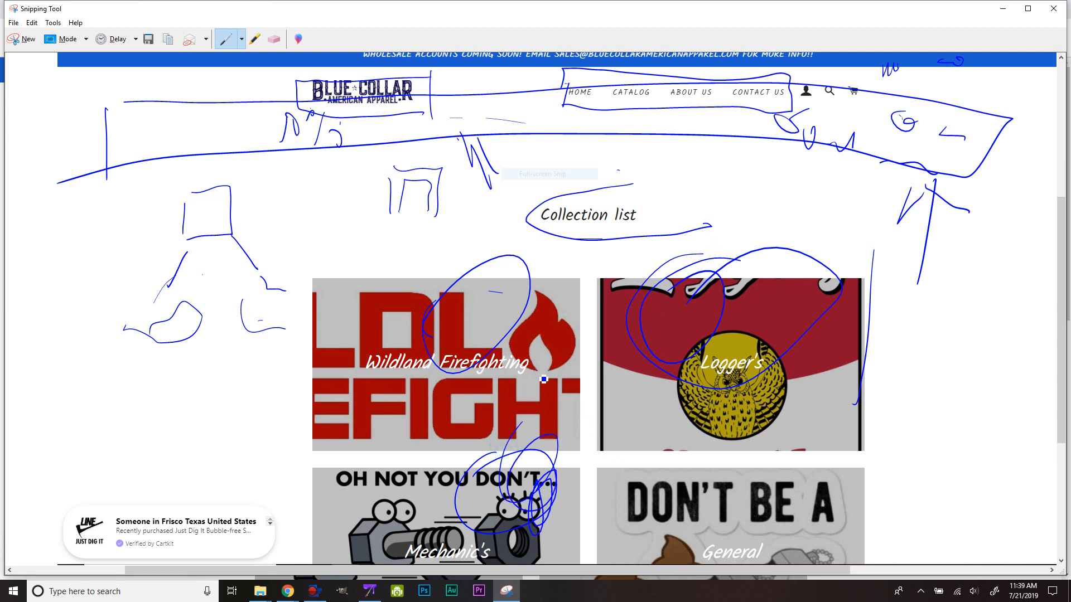
mouse_move(620, 469)
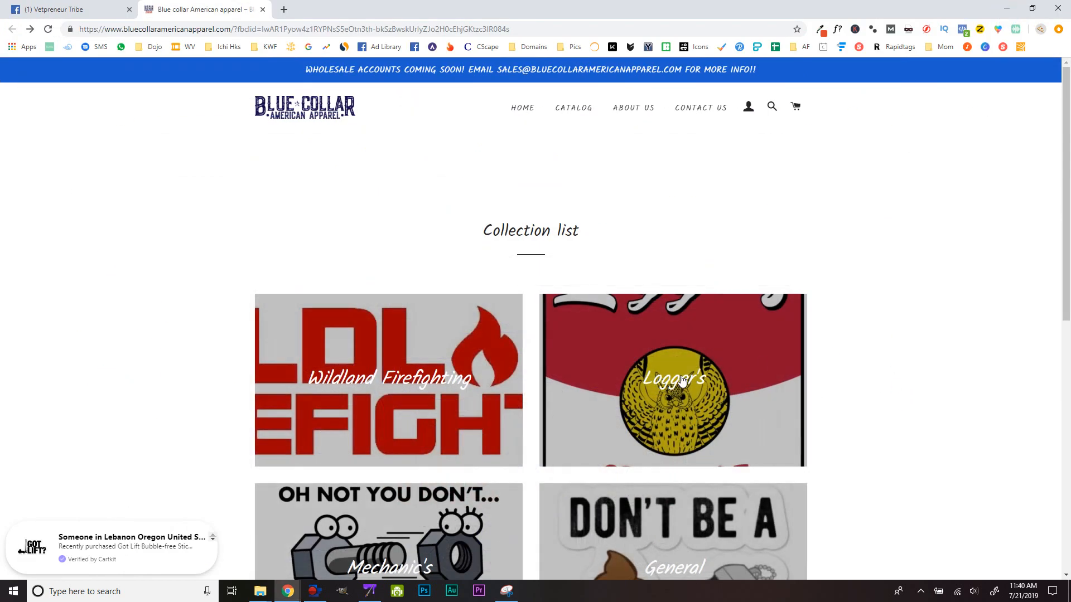
- Scroll to the store footer and back, then switch to the Vetpreneur Tribe Facebook group
scroll("down", 3)
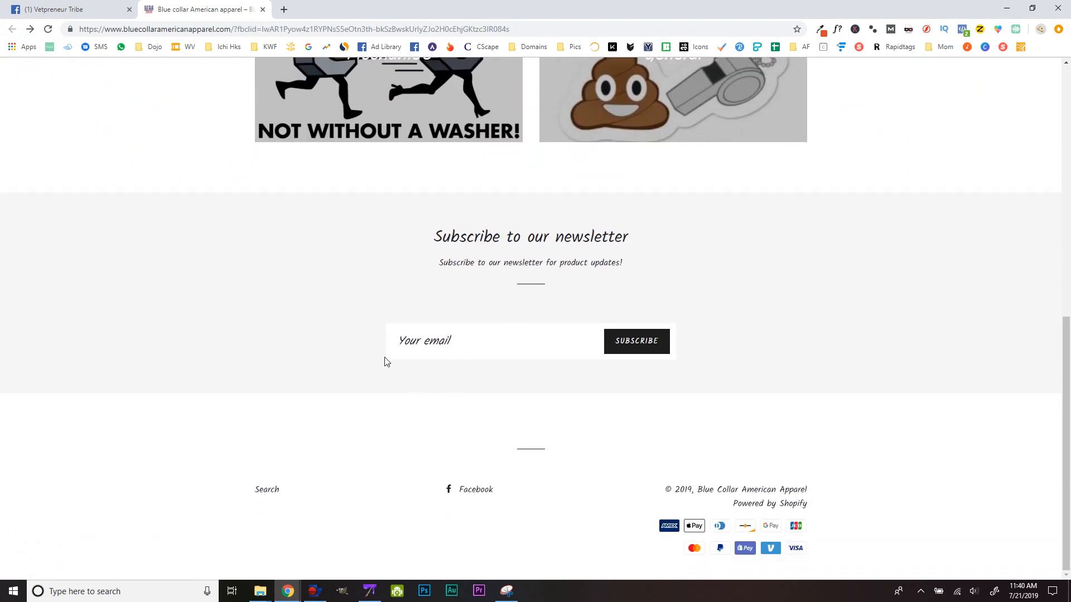
mouse_move(546, 302)
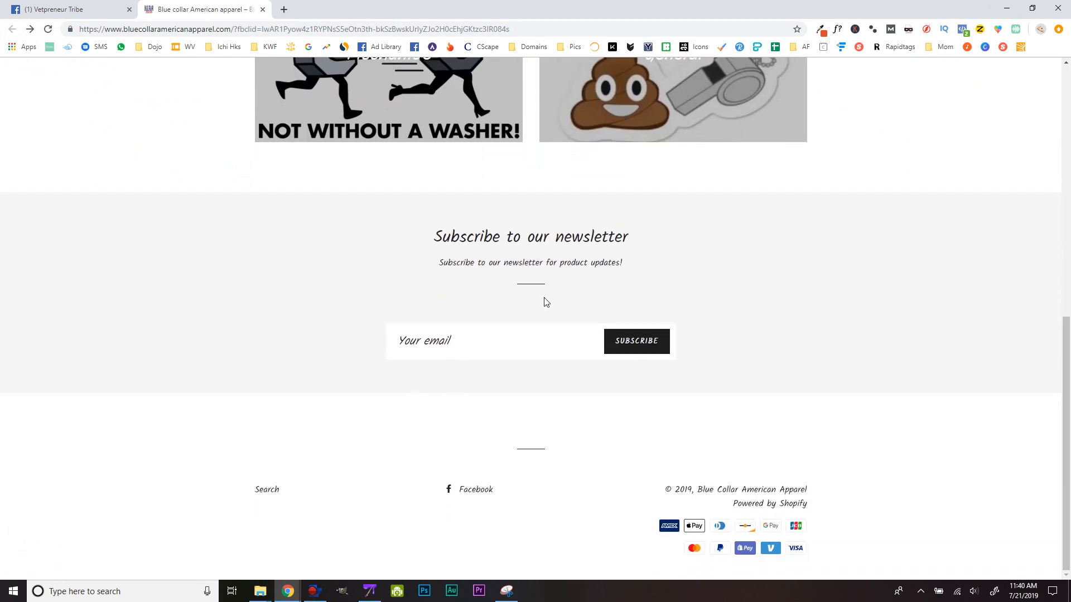
double_click(530, 236)
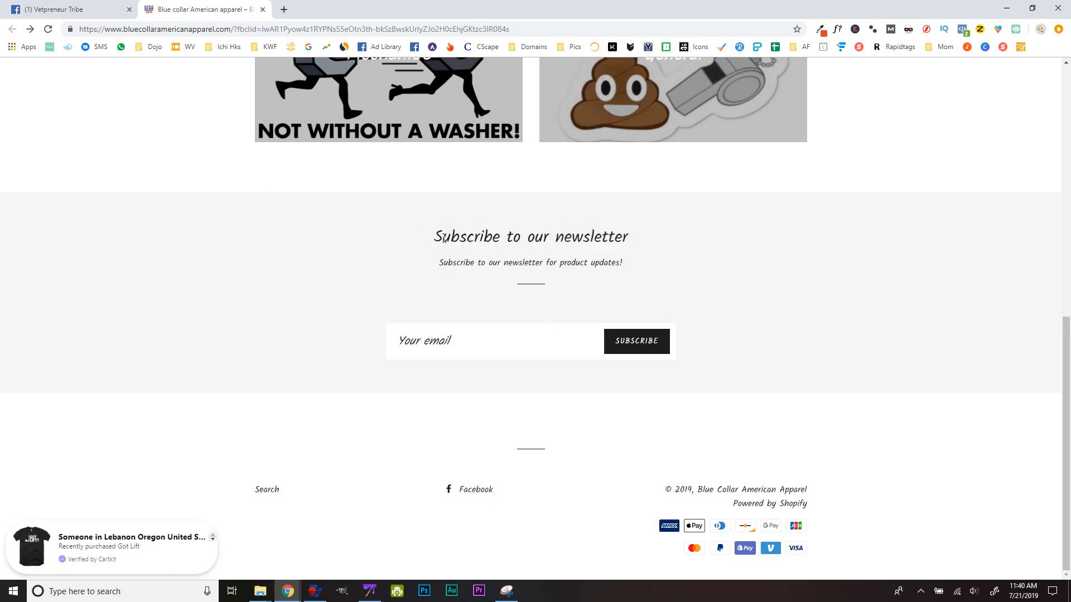
mouse_move(589, 289)
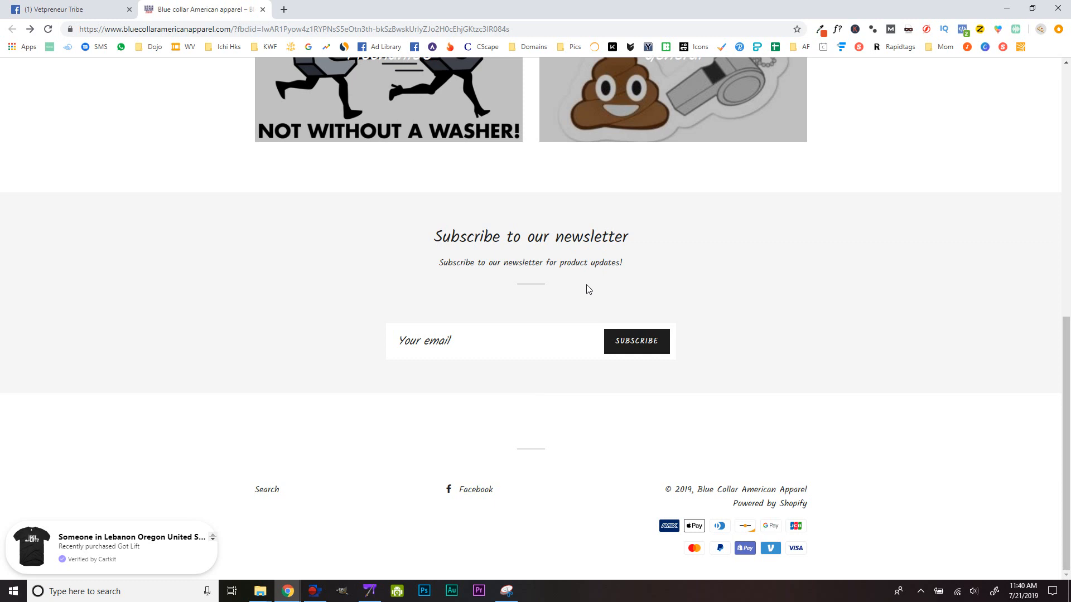
mouse_move(619, 299)
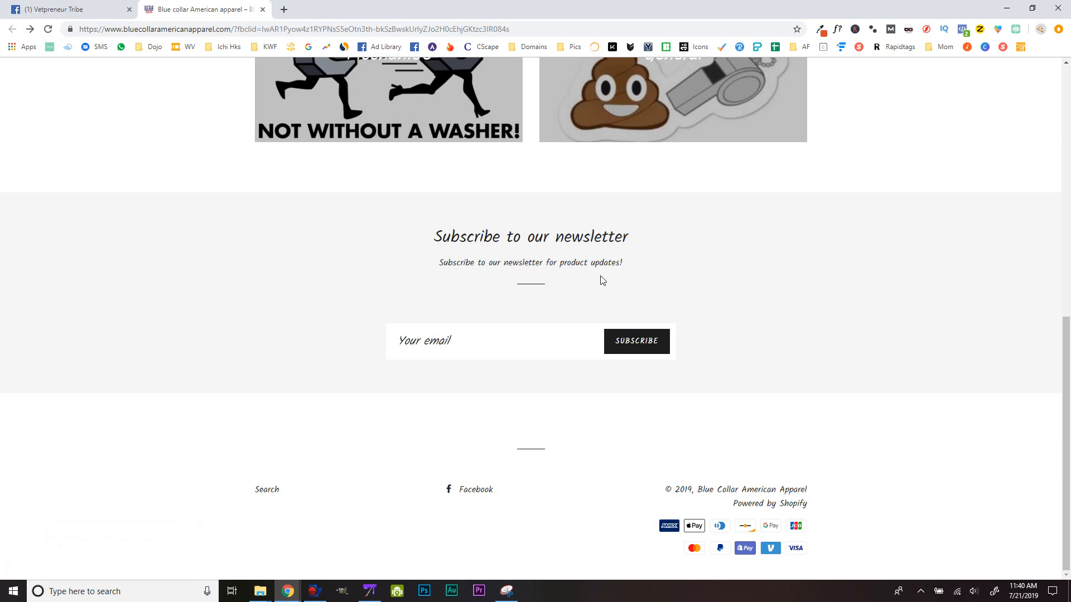
mouse_move(597, 275)
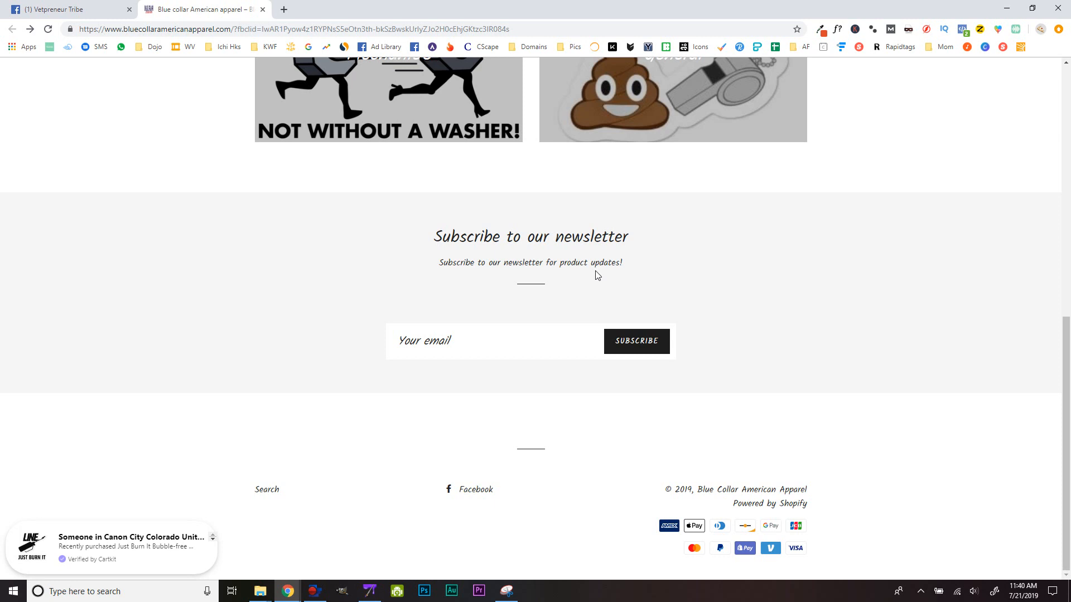
mouse_move(531, 327)
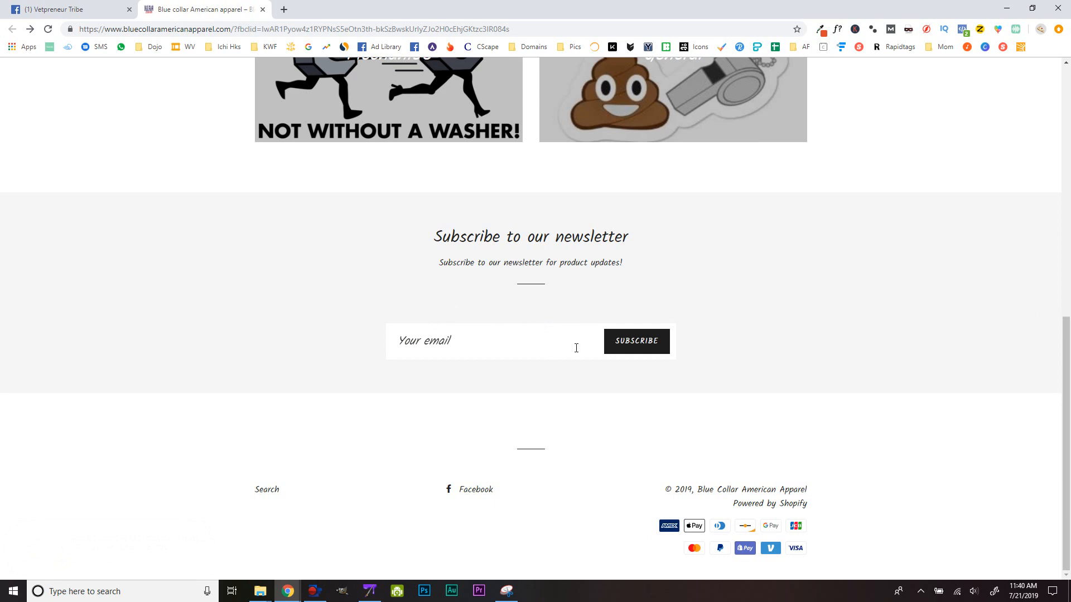
scroll("up", 3)
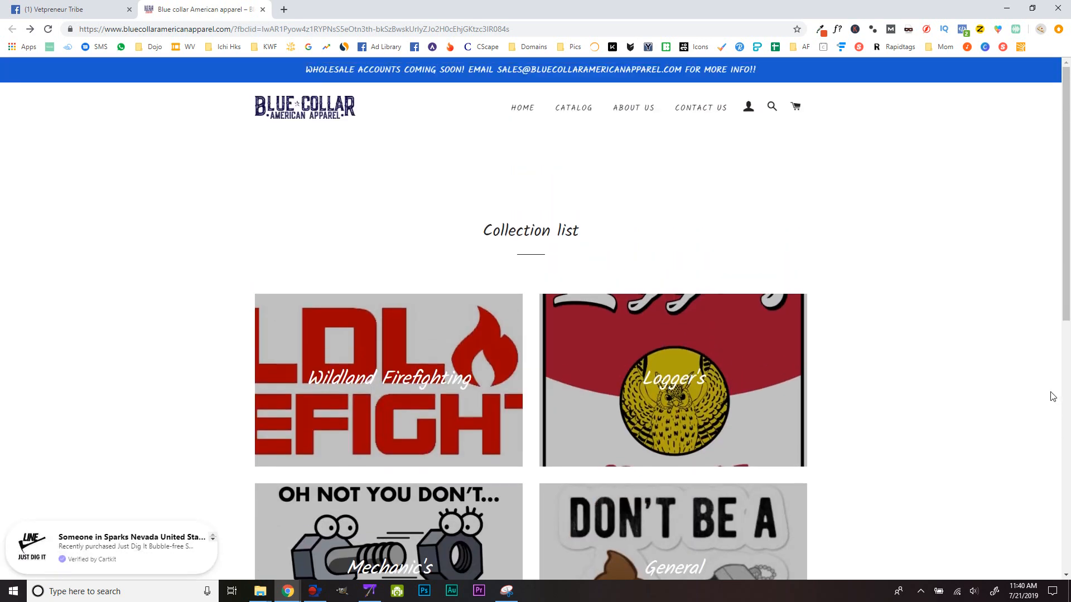
left_click(65, 9)
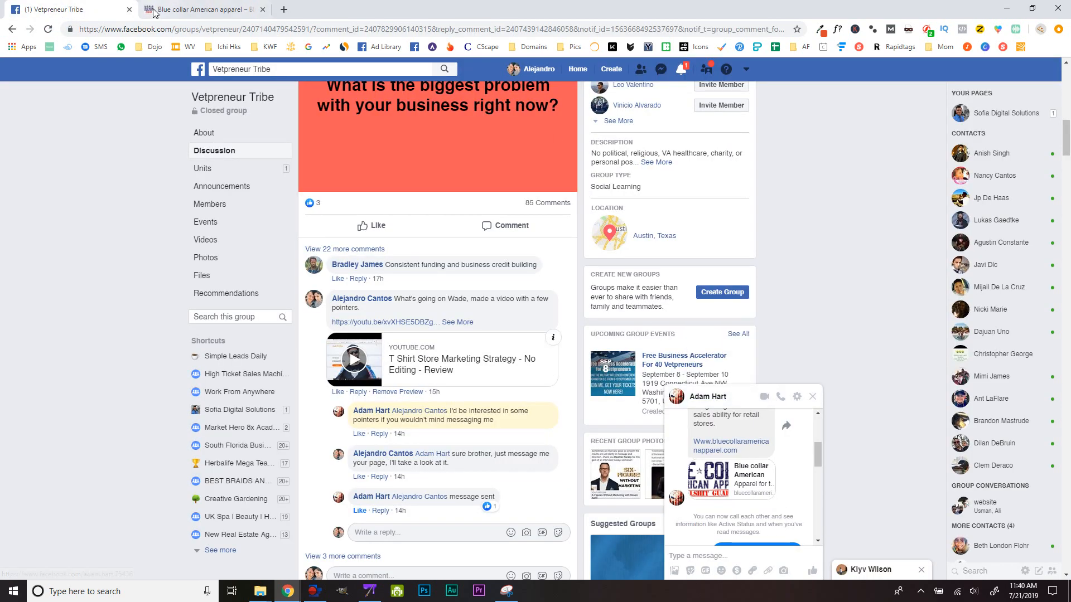
- Follow the store's footer Facebook link and view the page's cover photo full-size, then close it
left_click(198, 9)
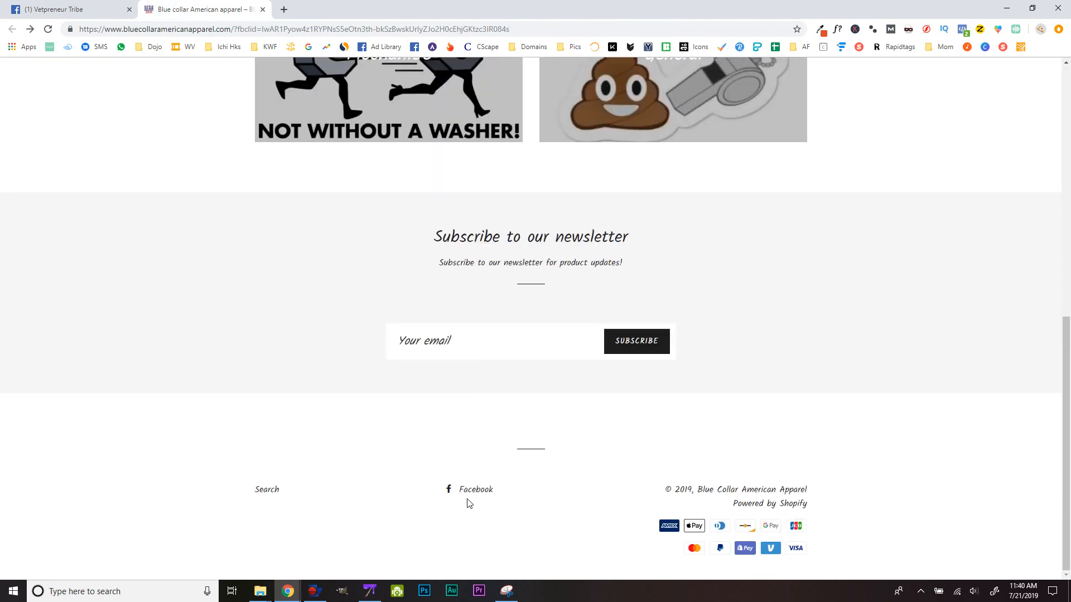
left_click(475, 489)
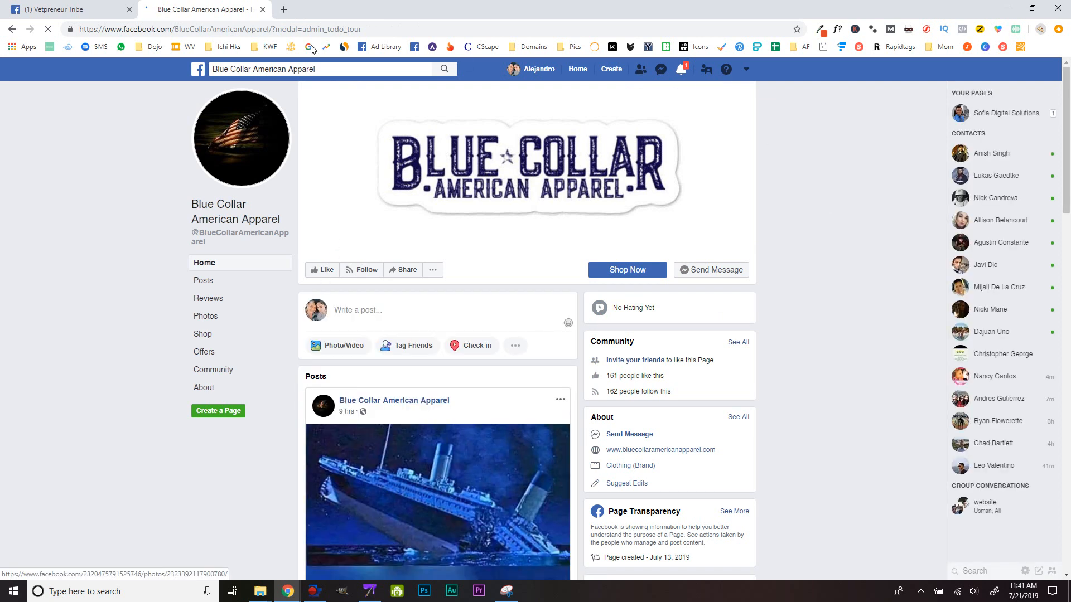
left_click(437, 498)
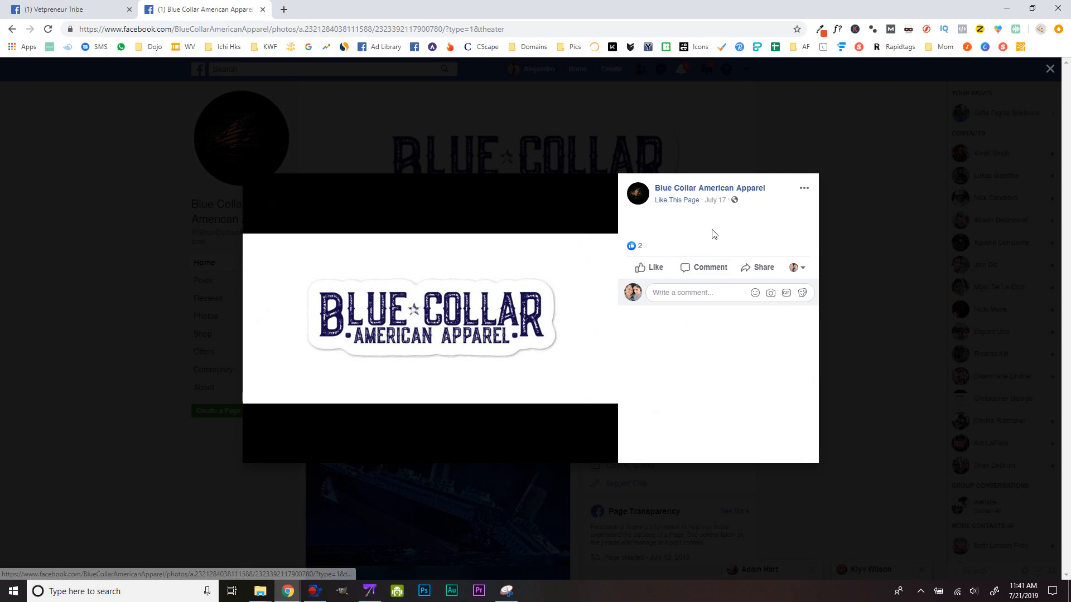
mouse_move(754, 225)
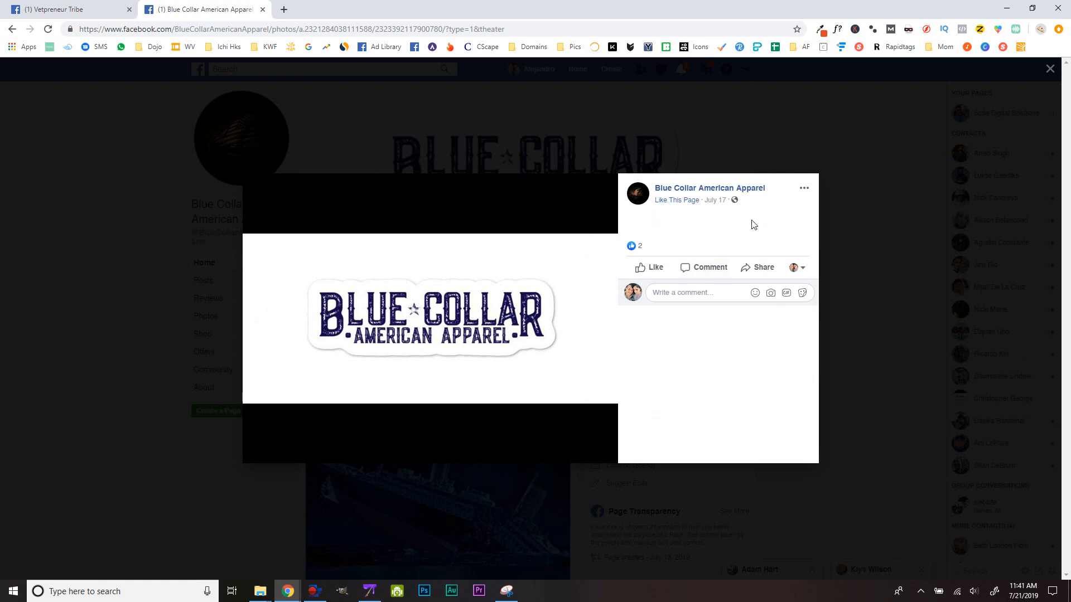
mouse_move(715, 227)
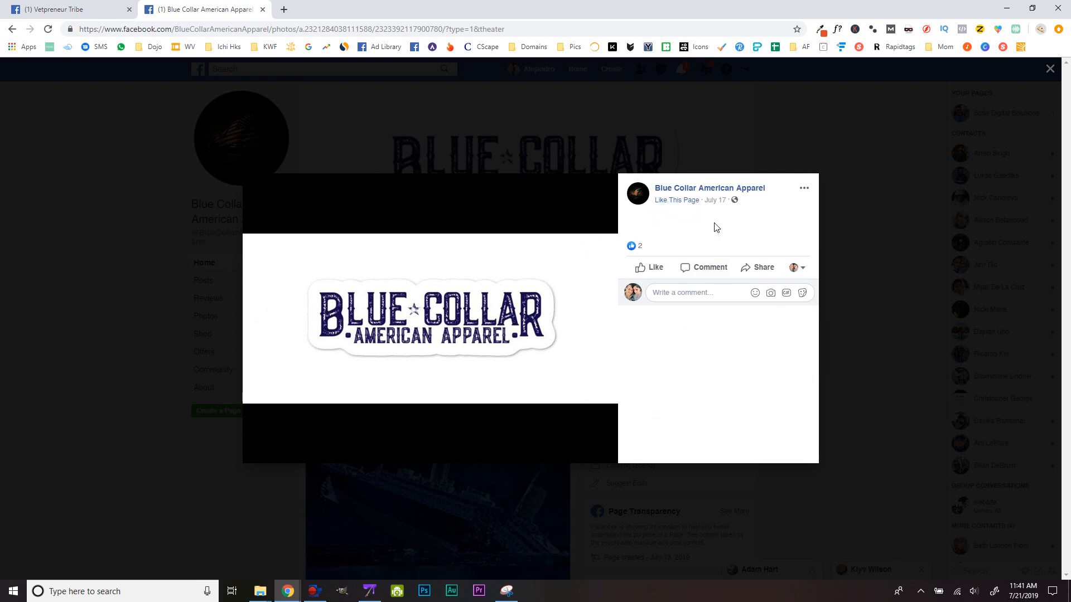
mouse_move(807, 235)
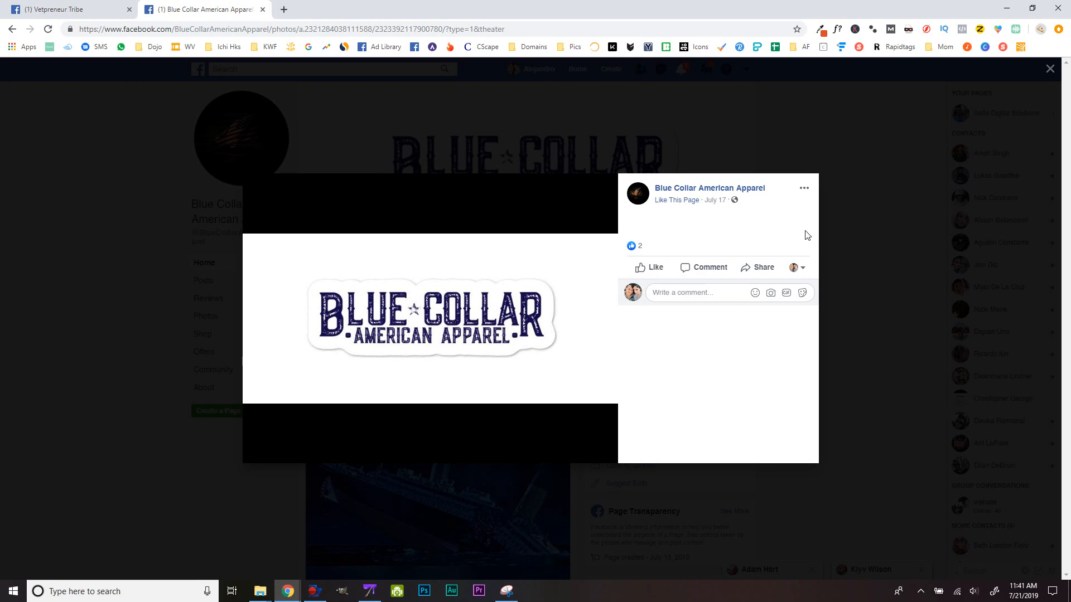
mouse_move(663, 235)
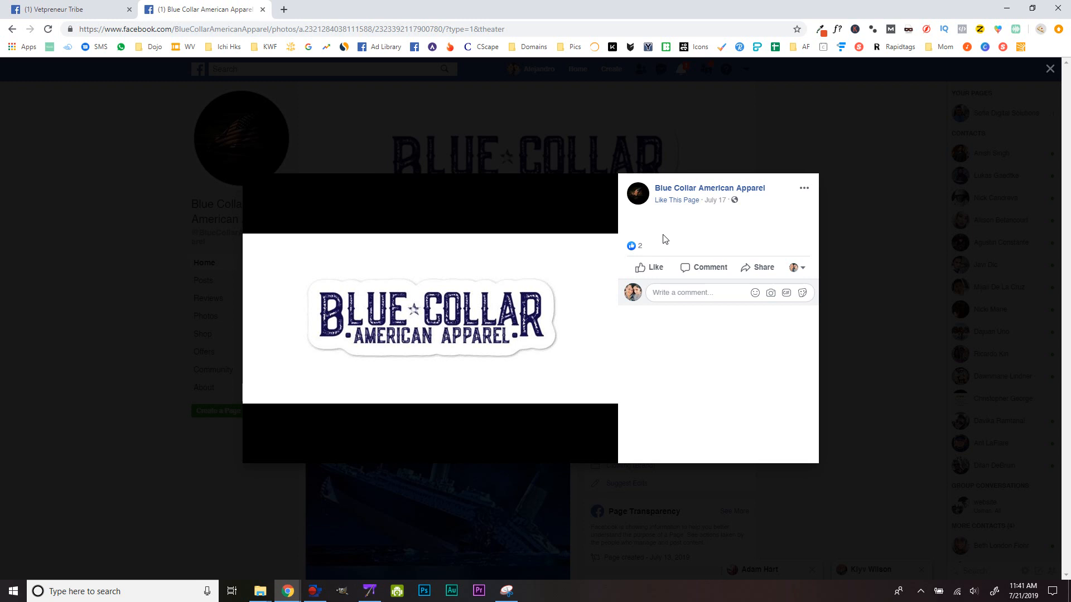
mouse_move(650, 223)
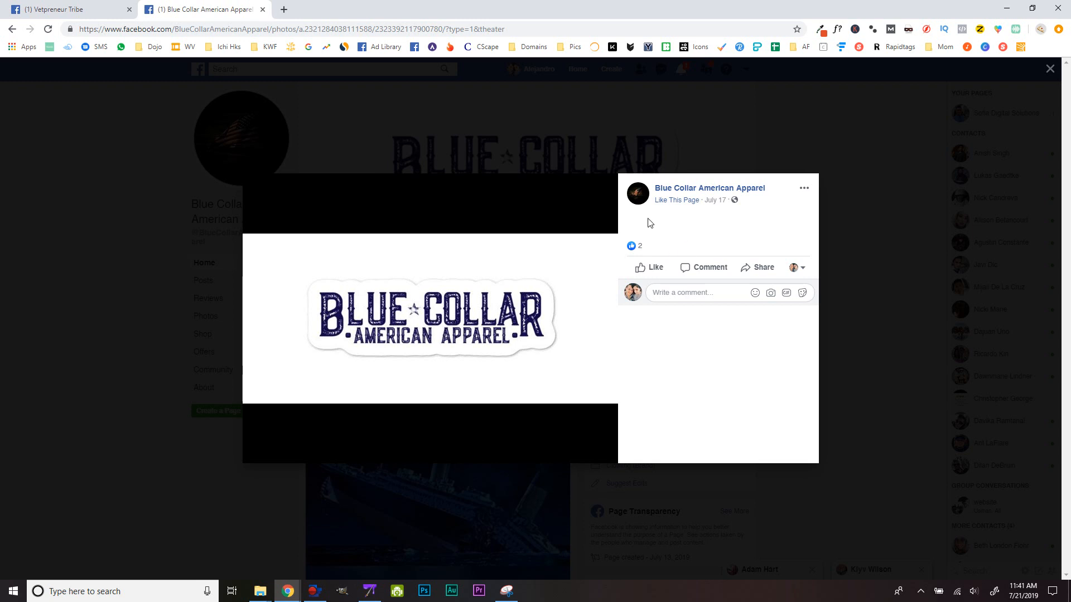
mouse_move(692, 237)
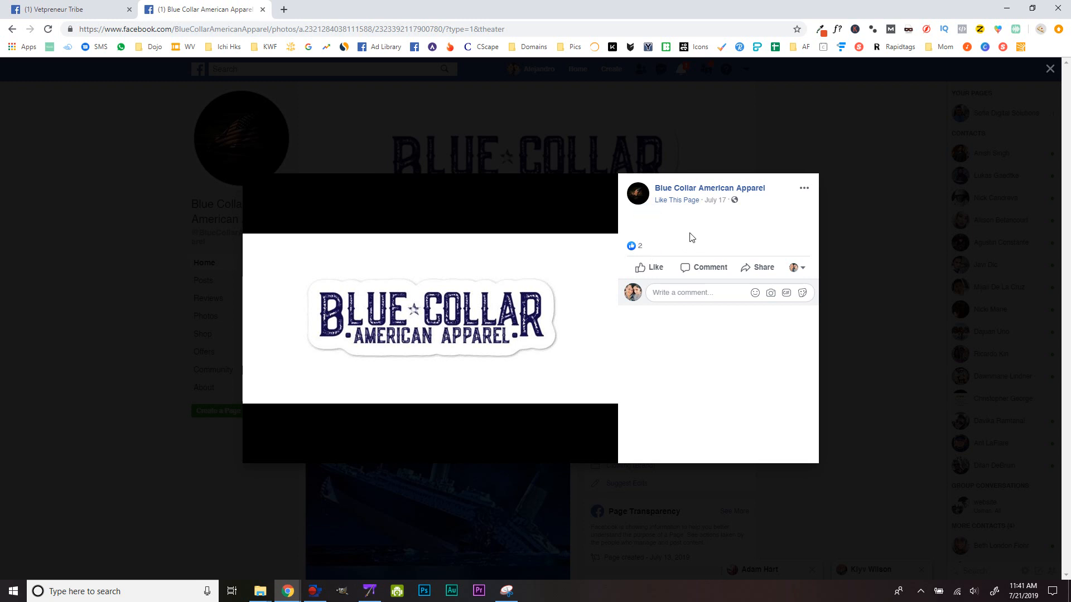
mouse_move(679, 235)
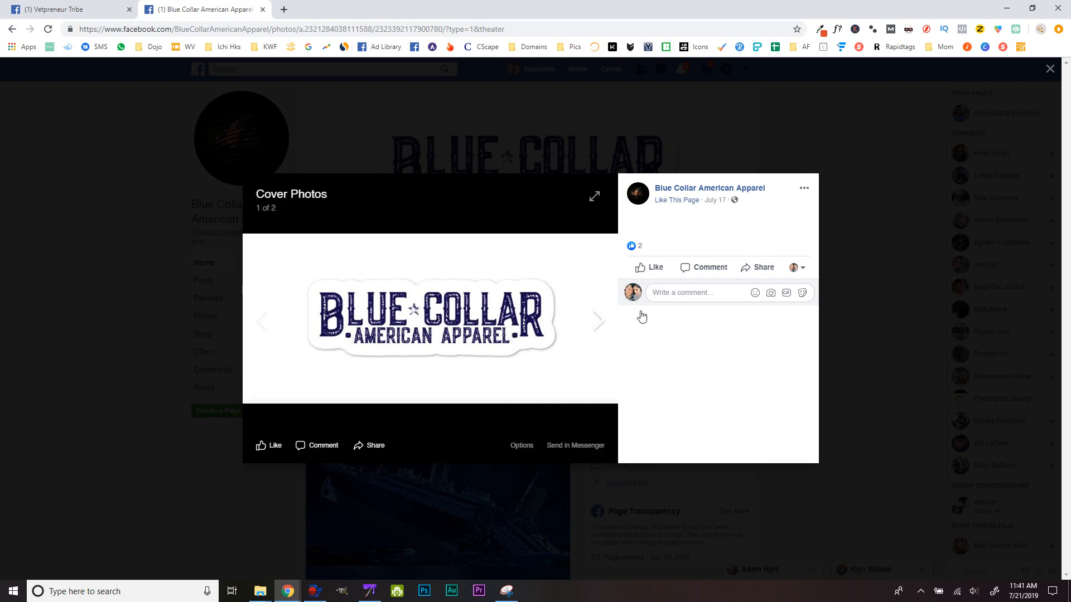
left_click(1051, 68)
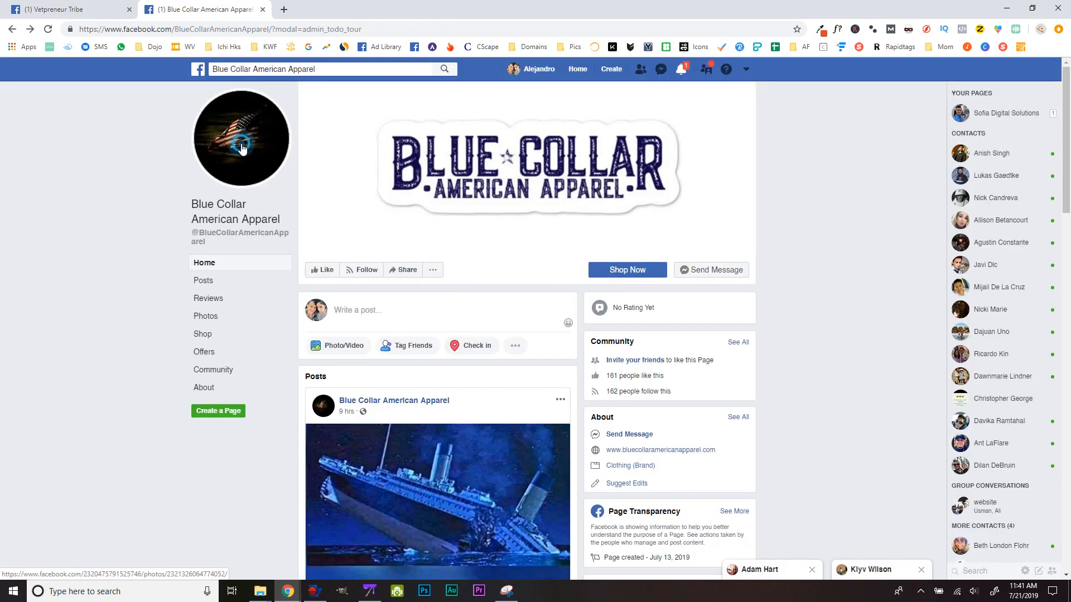
- View the Blue Collar American Apparel profile picture enlarged, then close the viewer
left_click(241, 137)
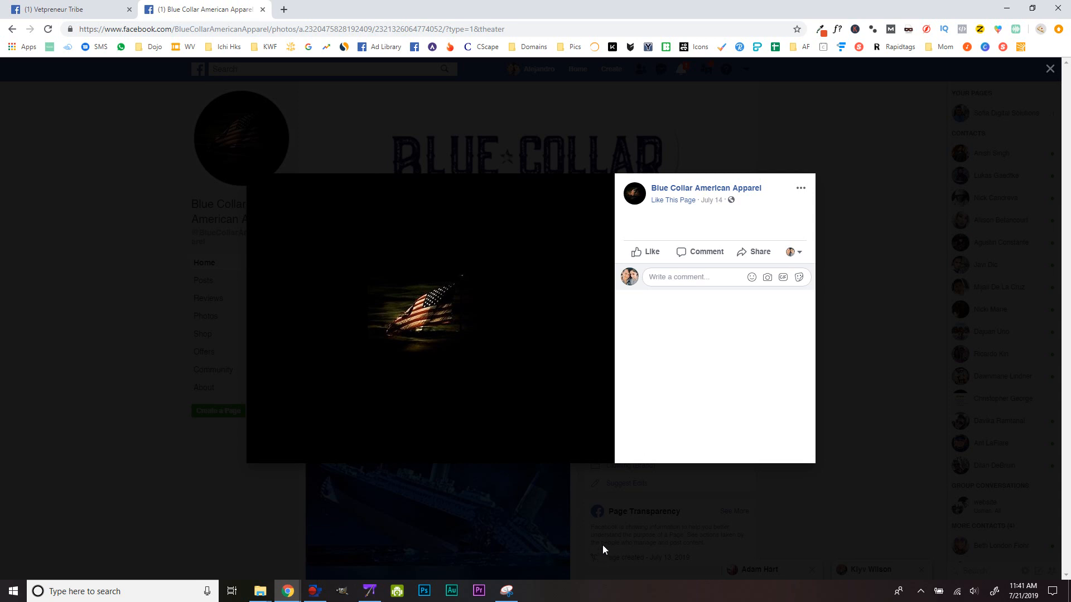
mouse_move(688, 457)
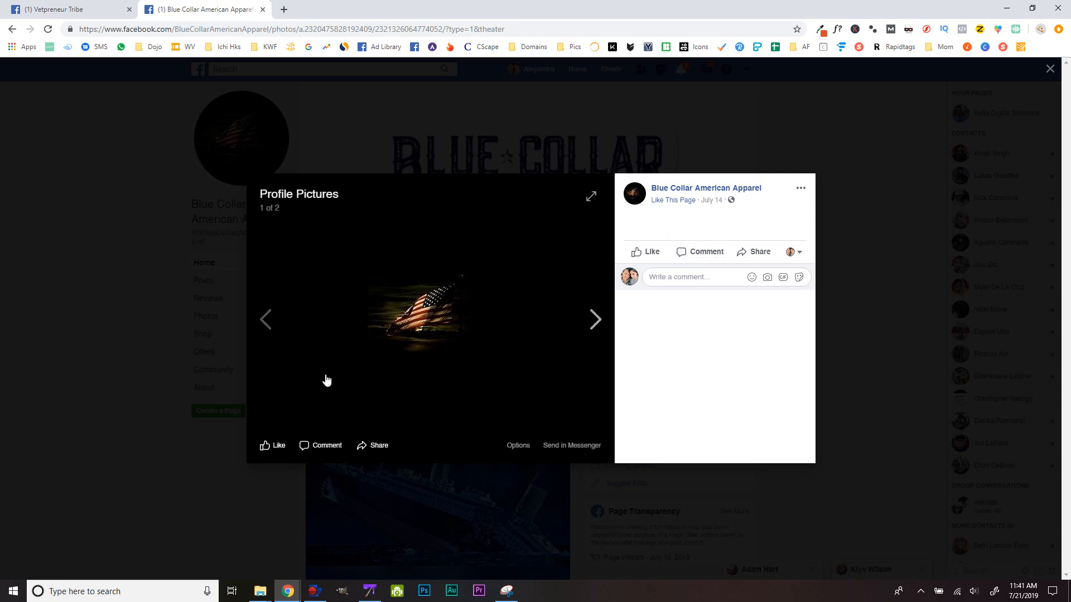
mouse_move(803, 210)
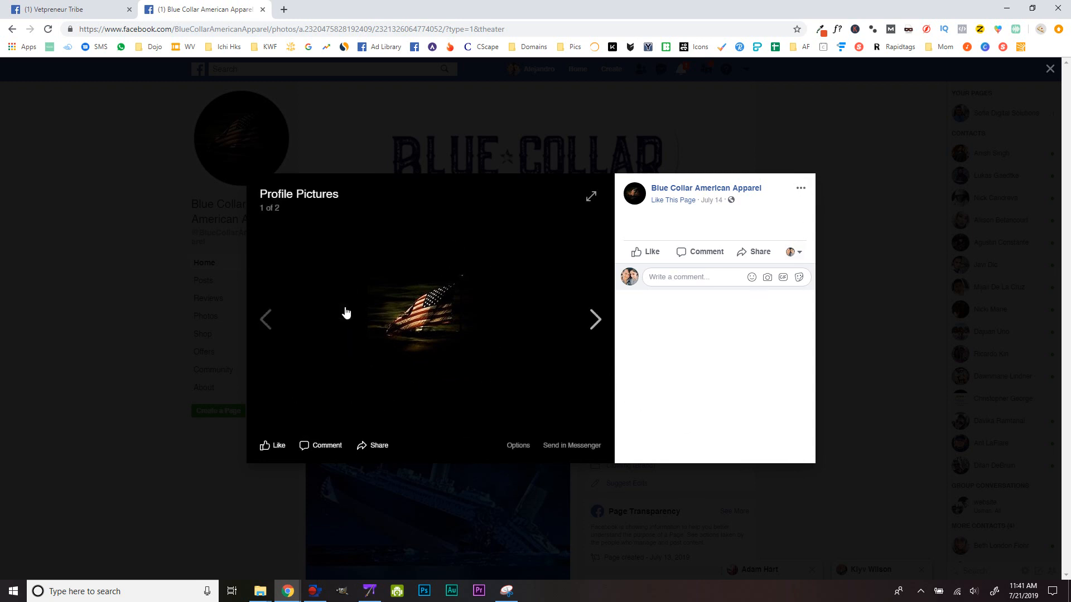
mouse_move(437, 344)
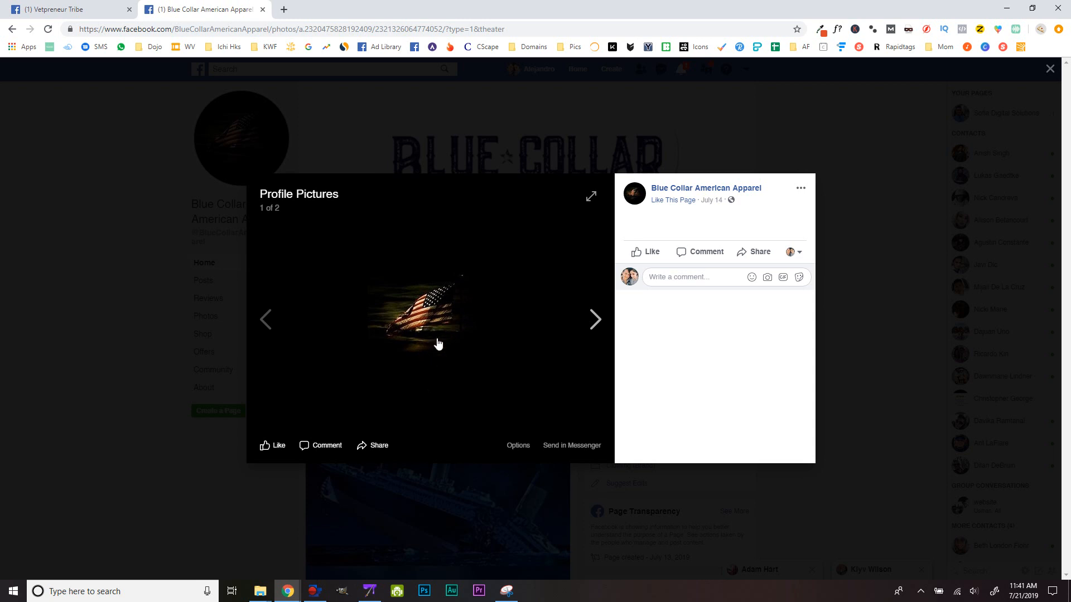
mouse_move(413, 336)
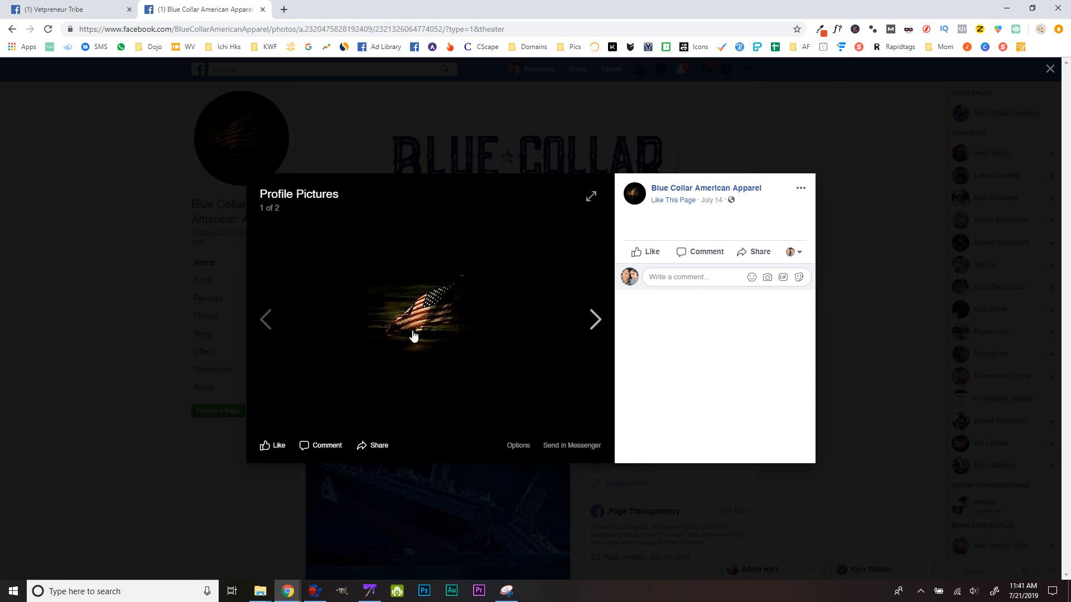
mouse_move(475, 394)
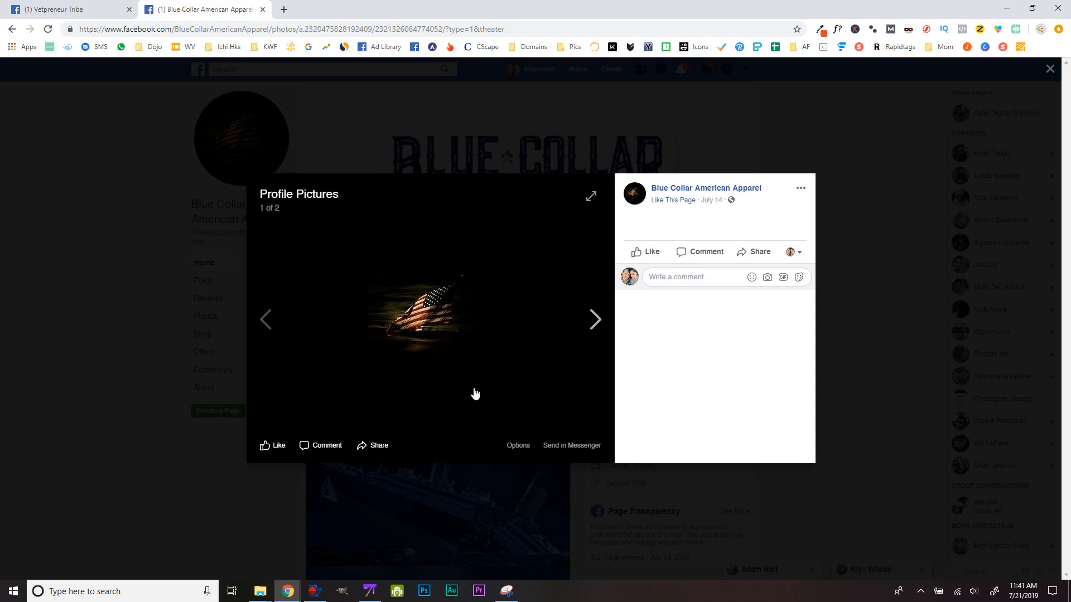
mouse_move(326, 386)
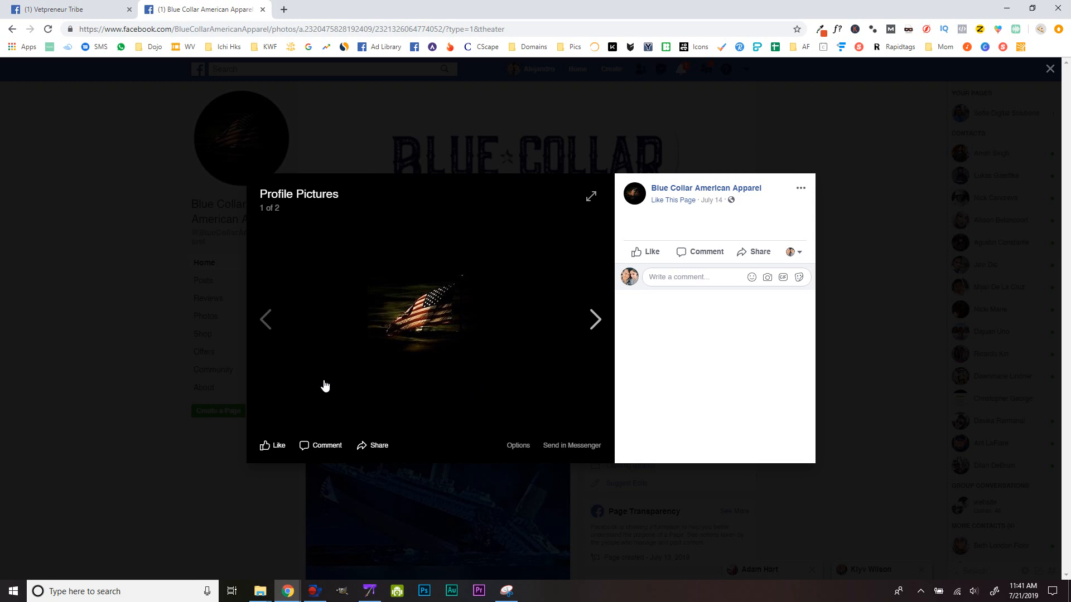
mouse_move(508, 390)
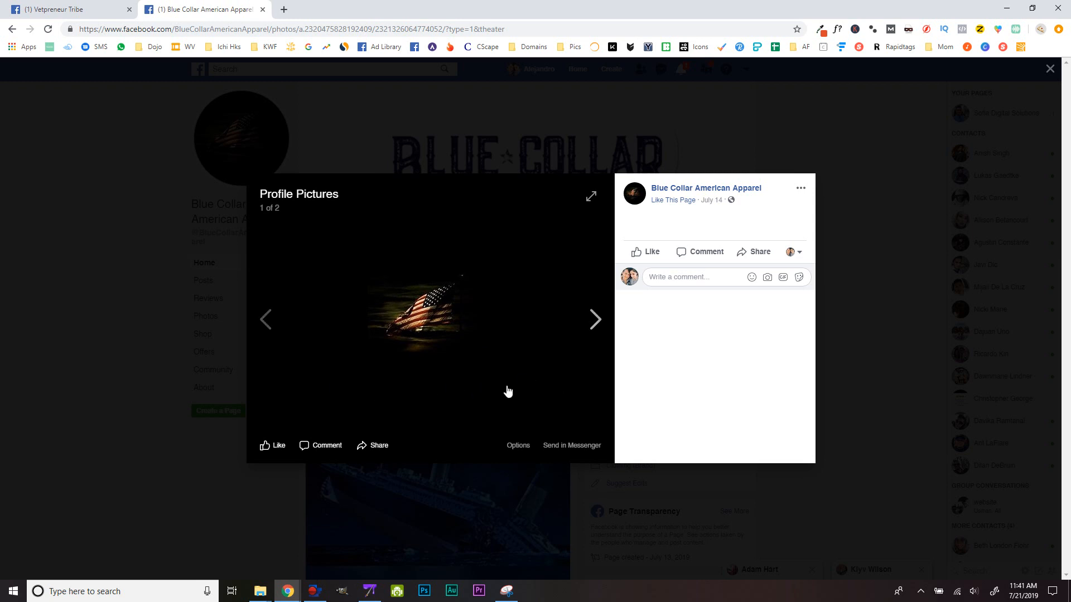
mouse_move(493, 395)
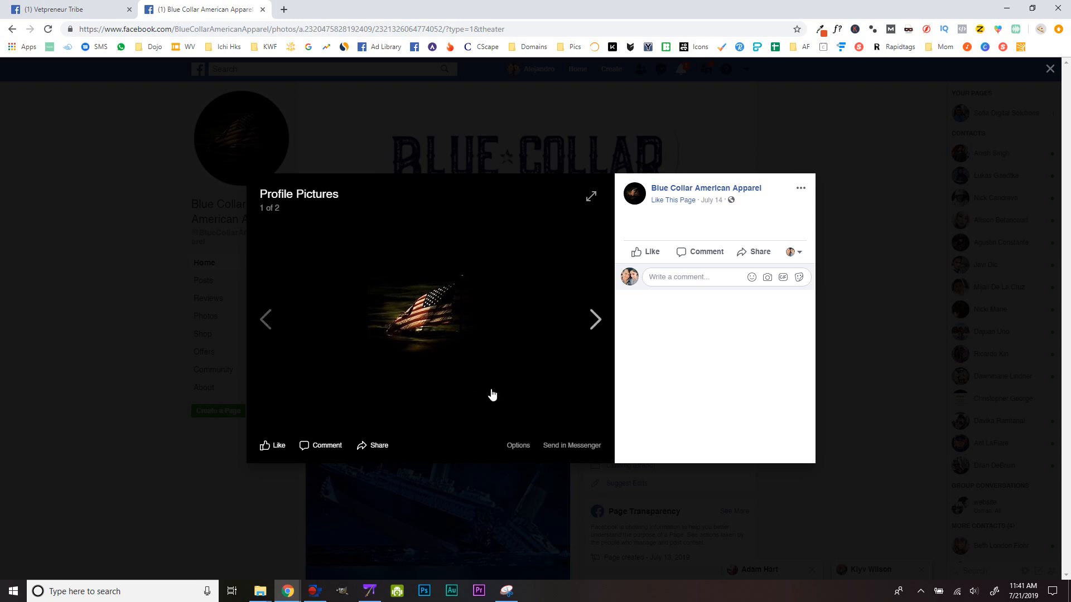
left_click(1050, 68)
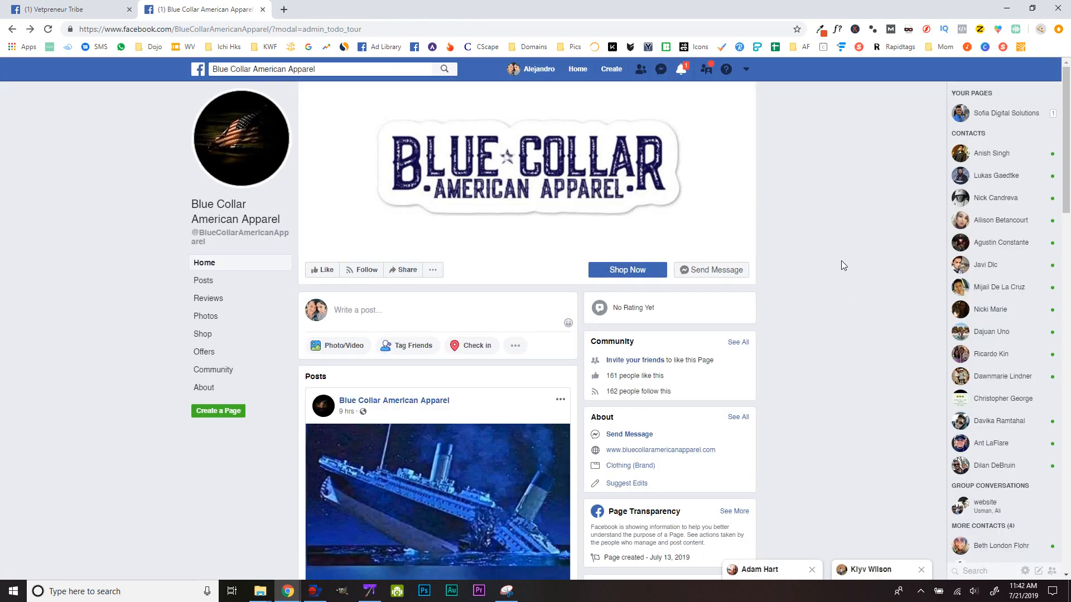
mouse_move(809, 236)
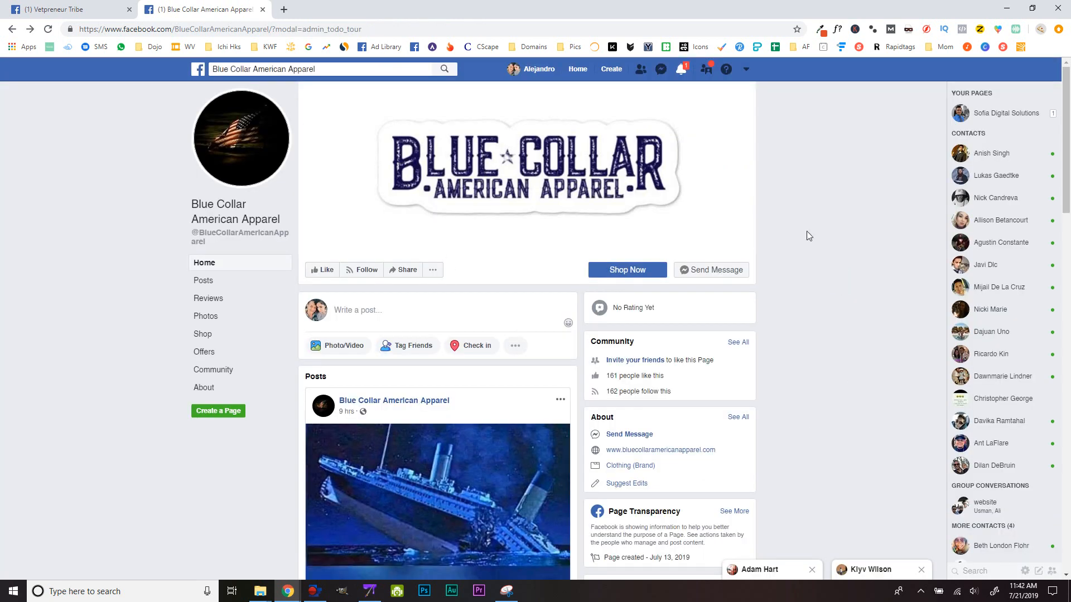
mouse_move(876, 331)
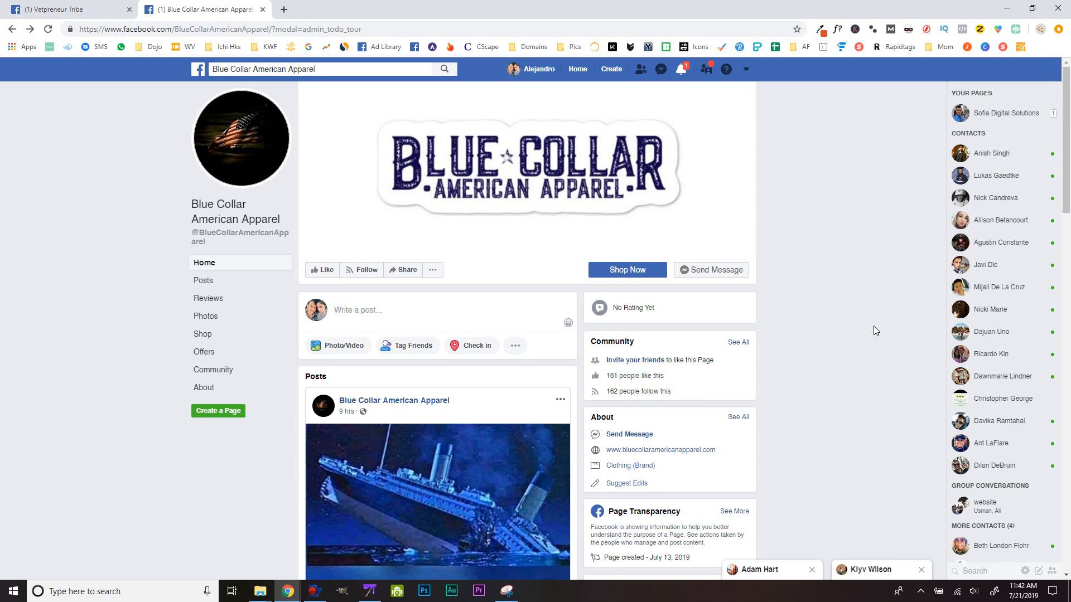
scroll("down", 3)
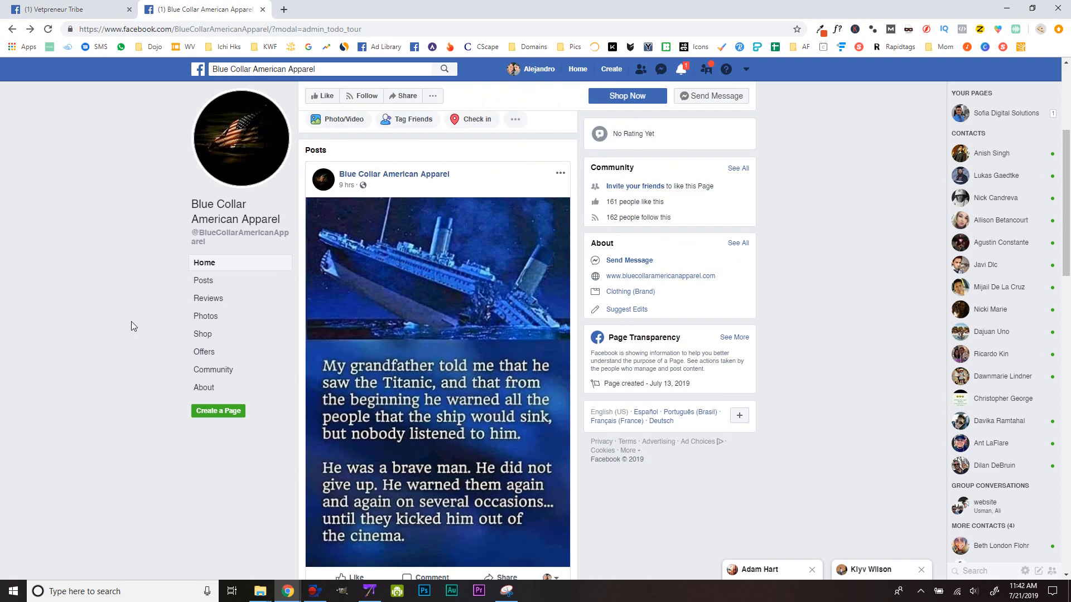
scroll("down", 3)
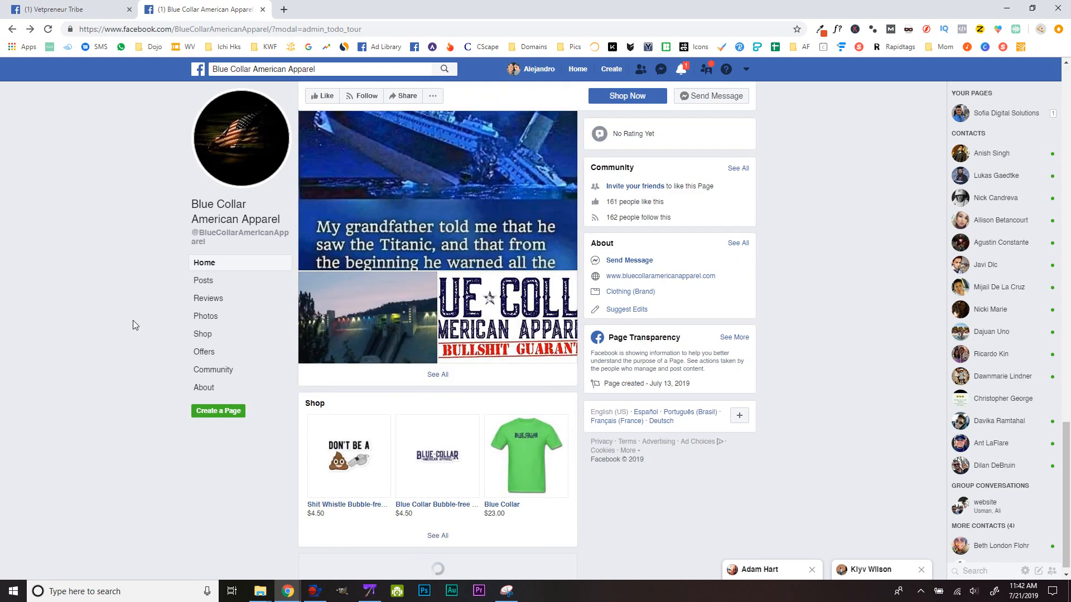
scroll("up", 3)
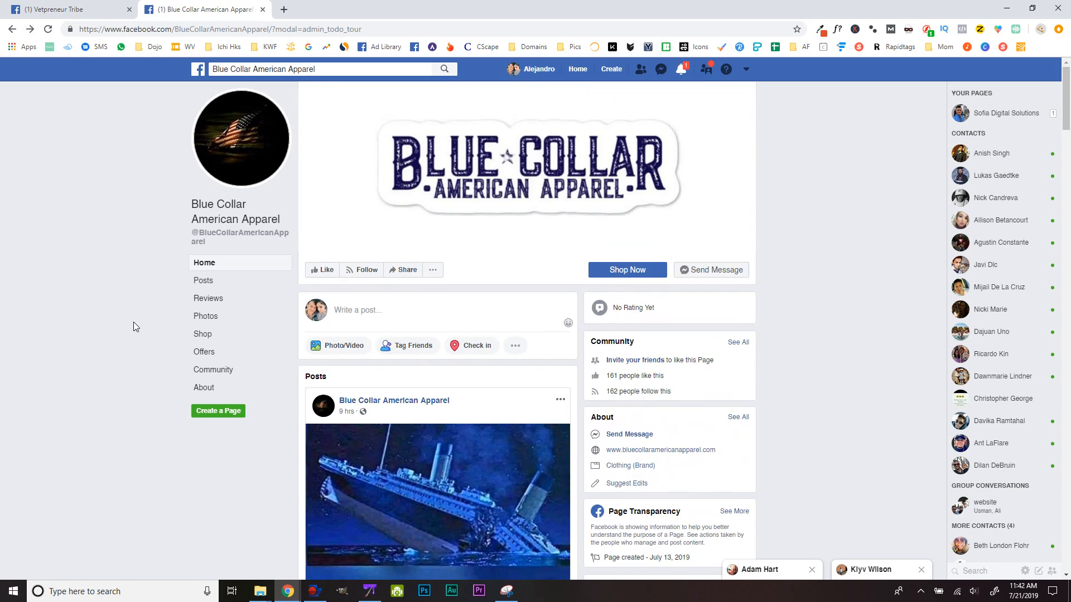
mouse_move(82, 8)
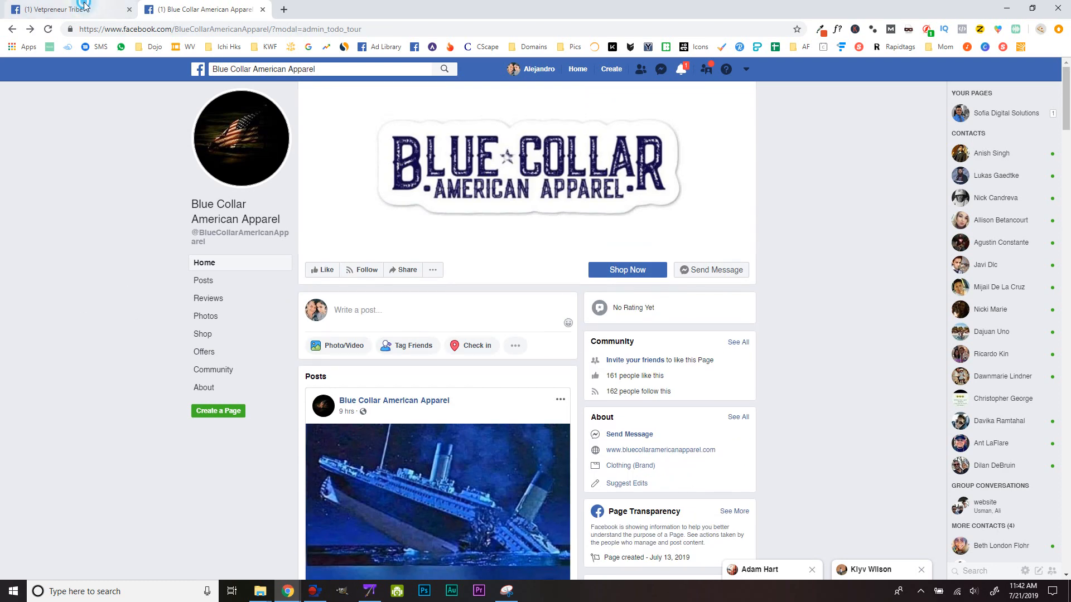
left_click(65, 9)
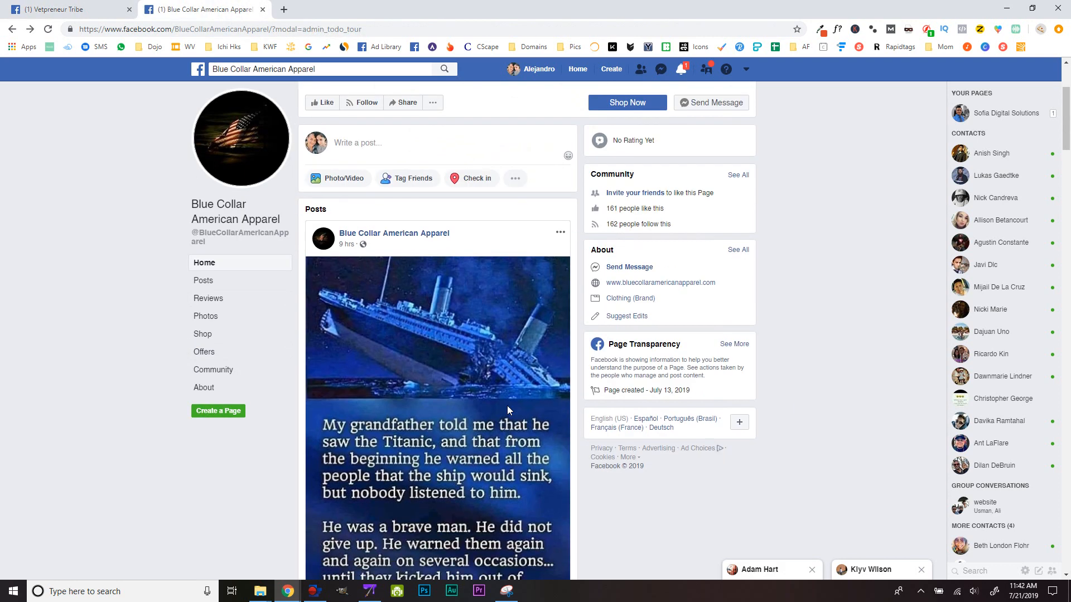
mouse_move(705, 496)
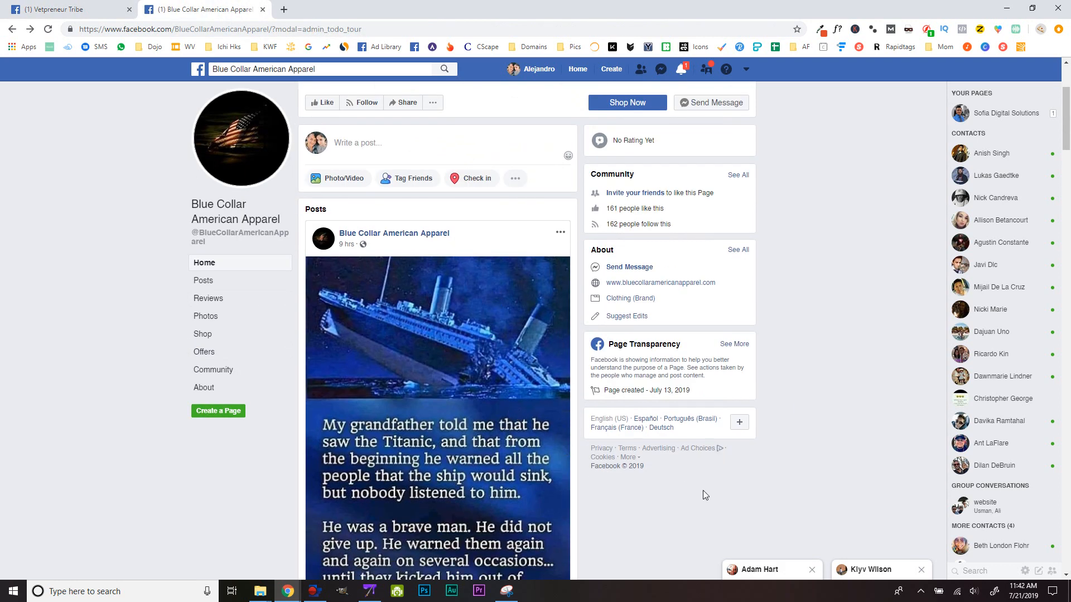
mouse_move(791, 370)
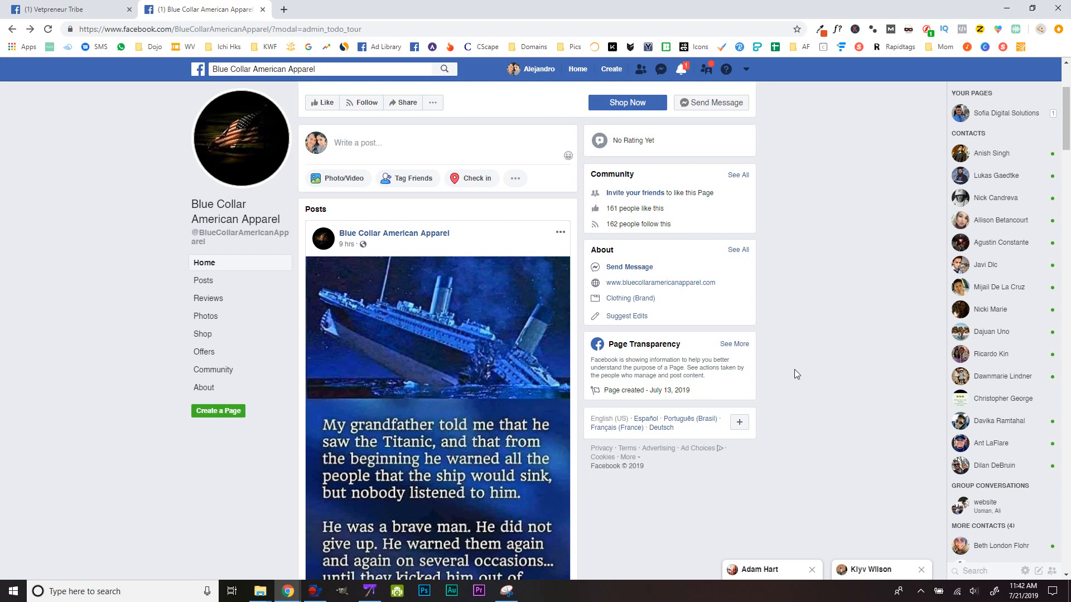
mouse_move(711, 416)
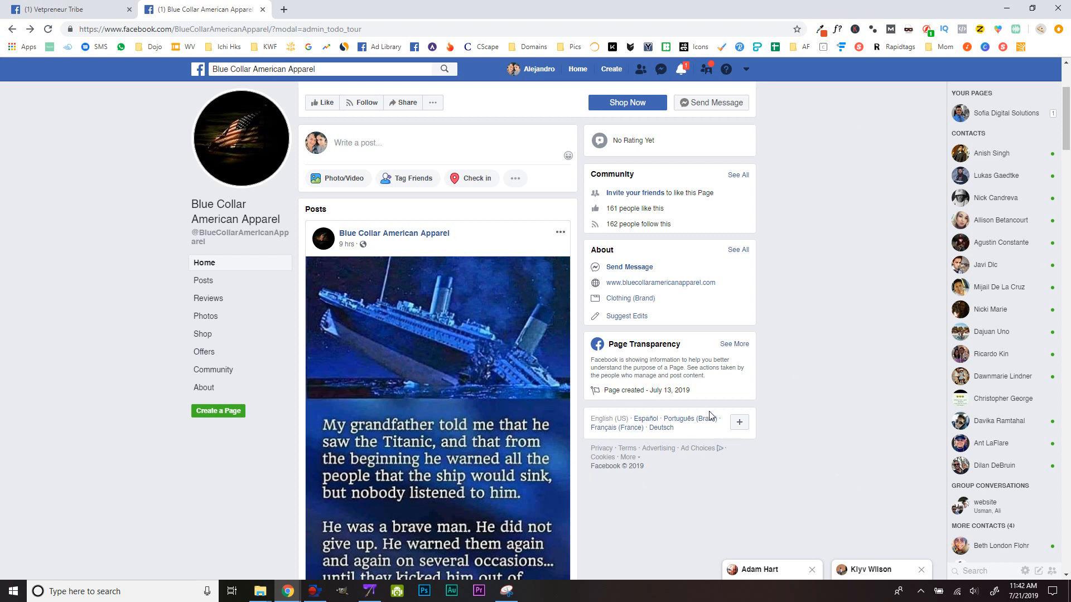
mouse_move(710, 413)
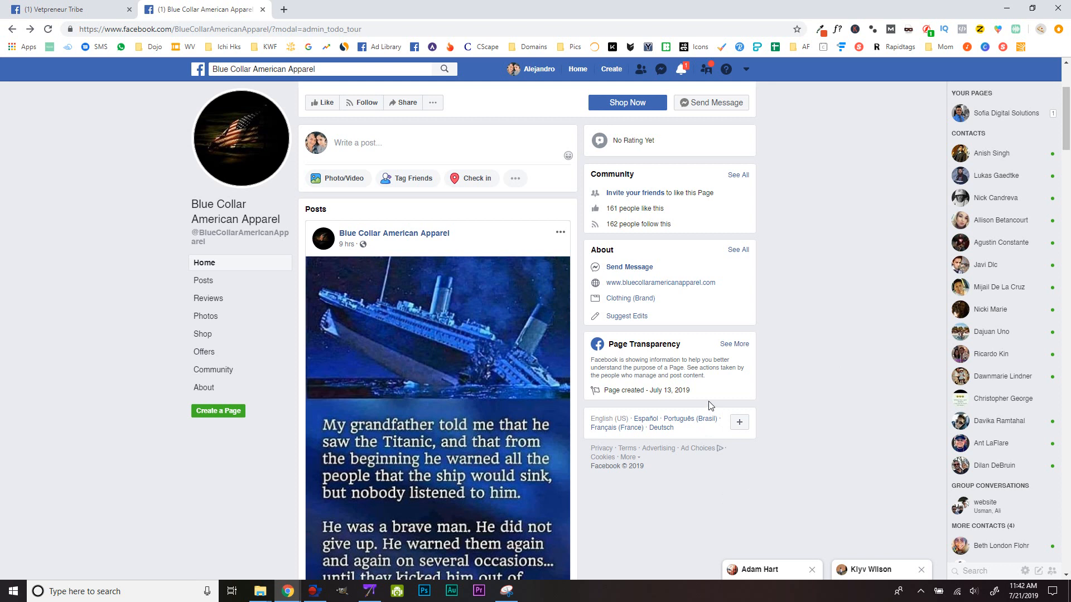
mouse_move(800, 514)
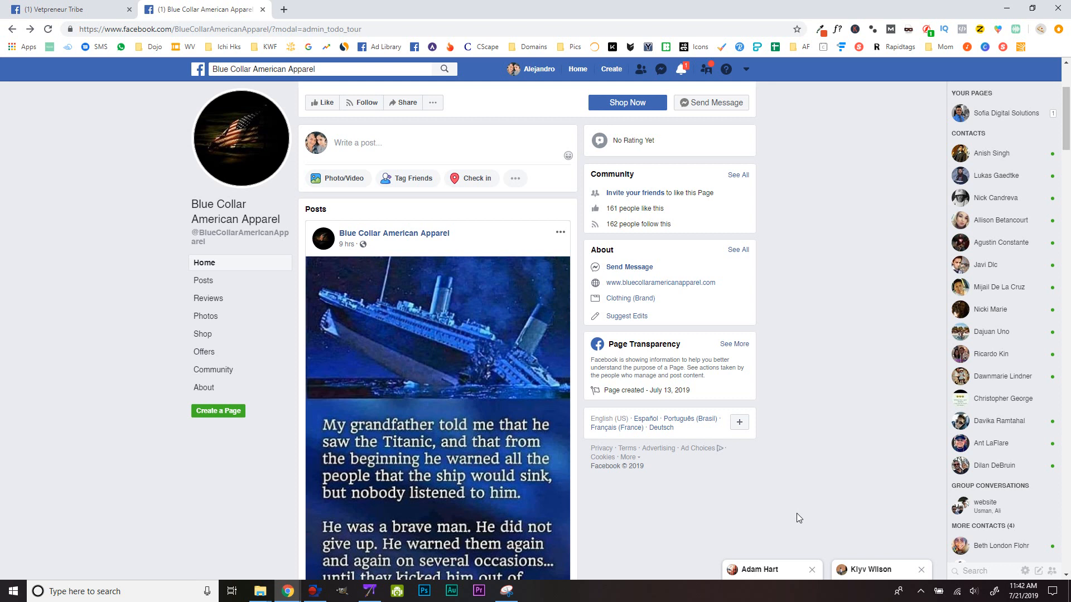
mouse_move(800, 477)
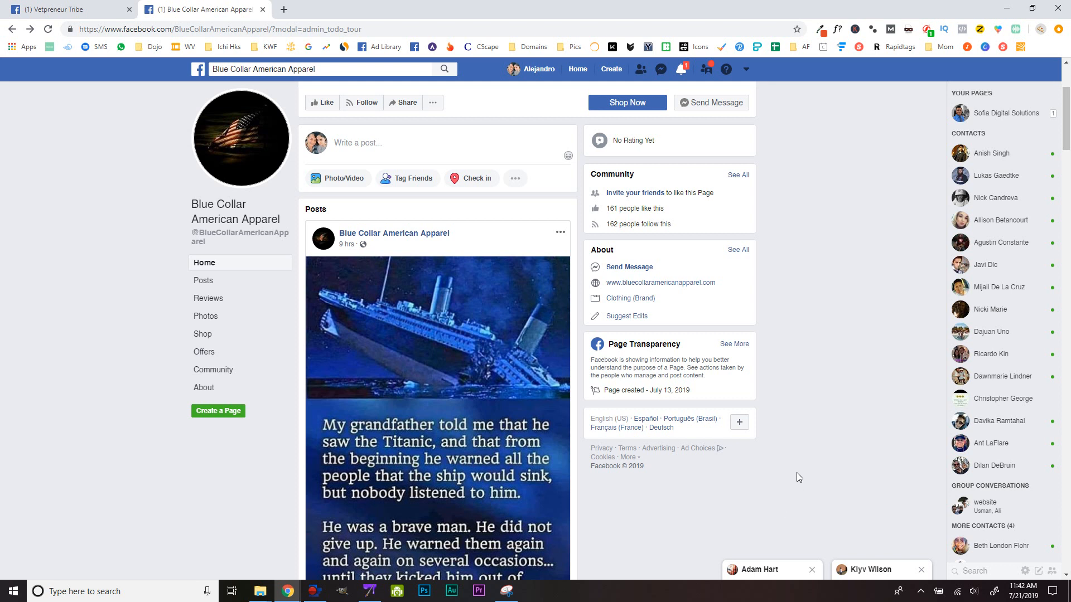
scroll("down", 3)
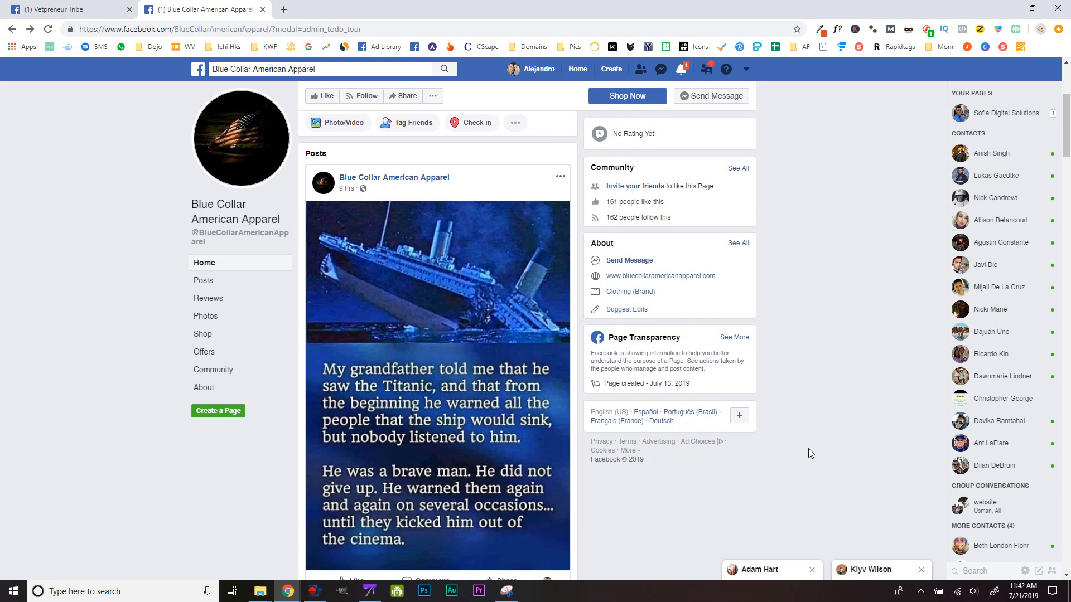
mouse_move(623, 507)
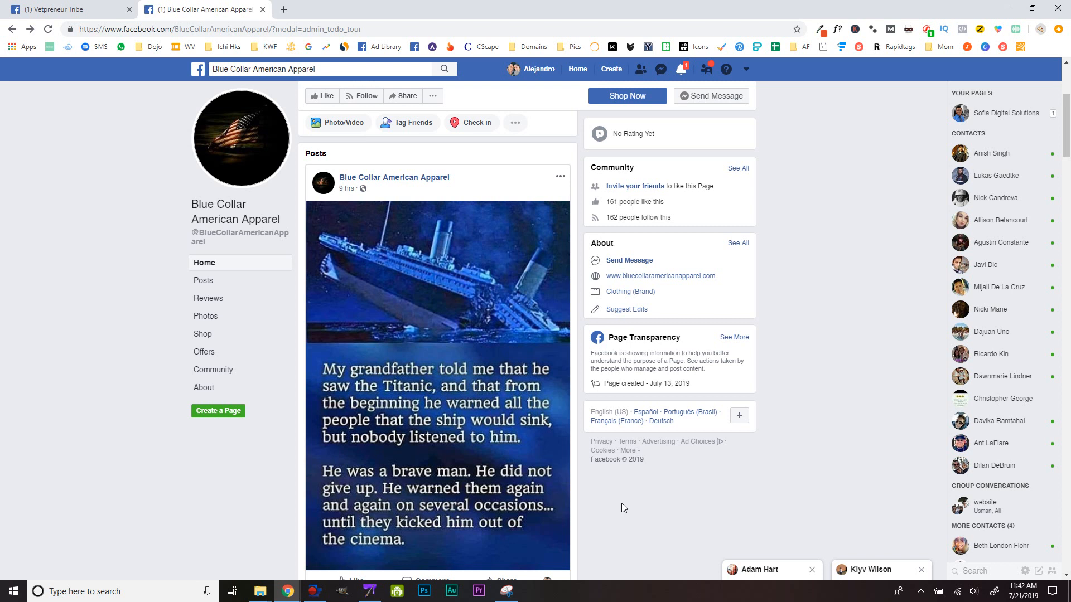
mouse_move(617, 515)
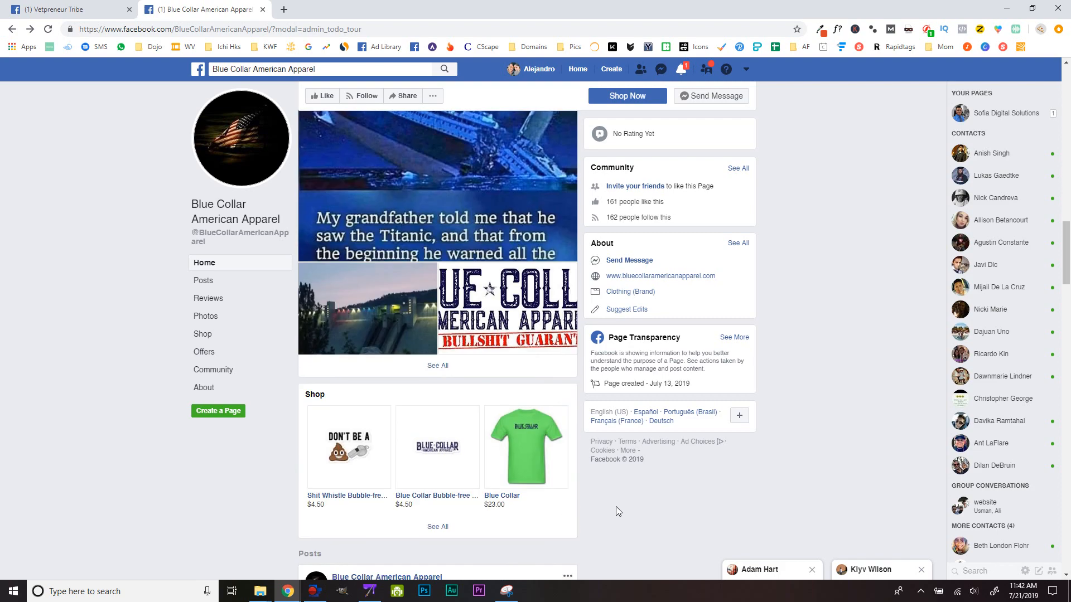
scroll("down", 3)
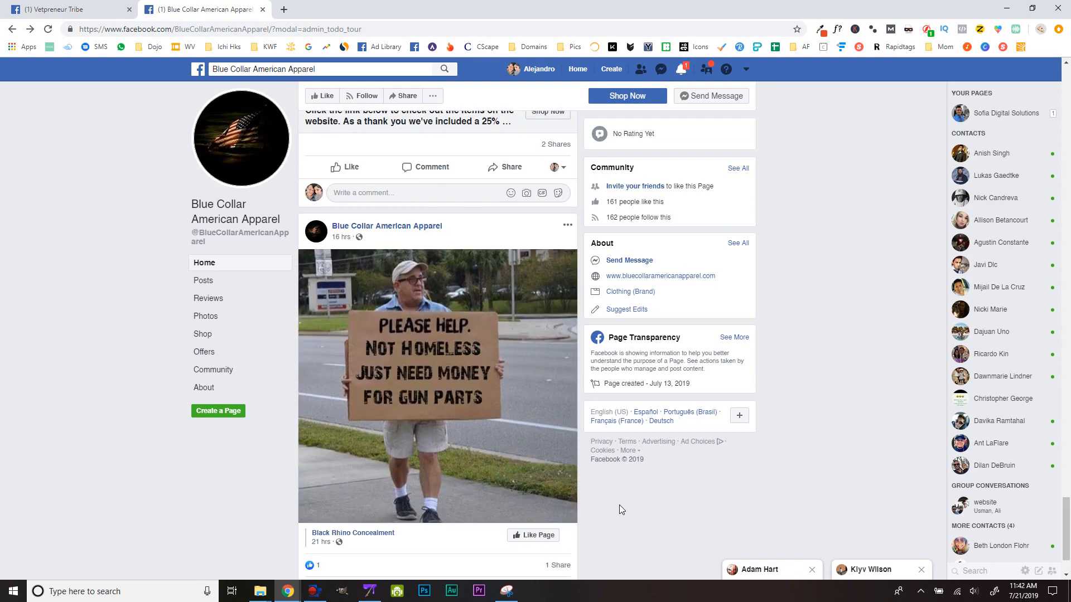
scroll("down", 3)
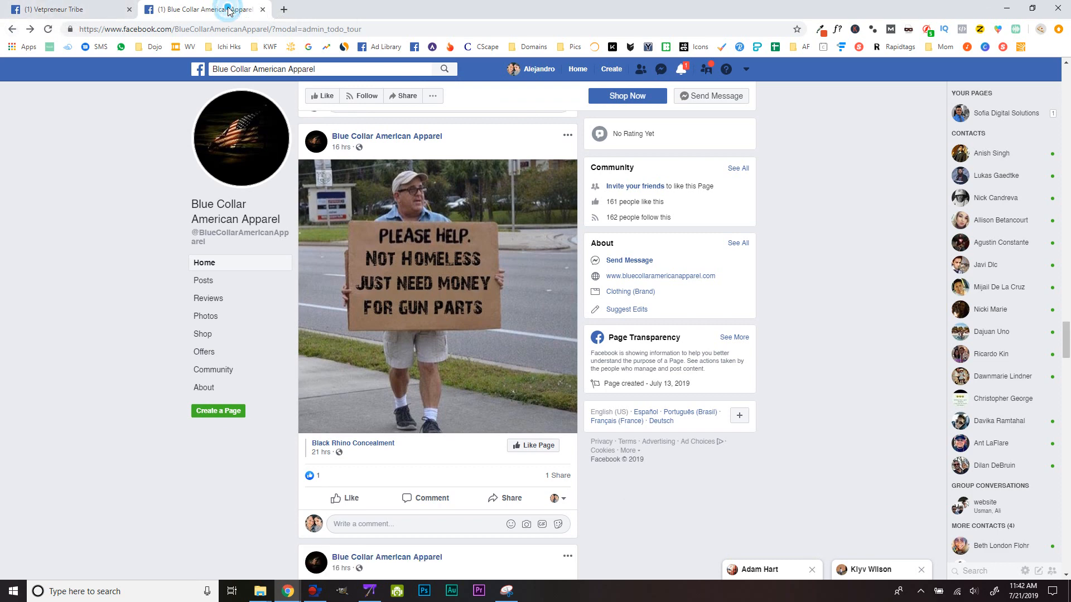
mouse_move(803, 453)
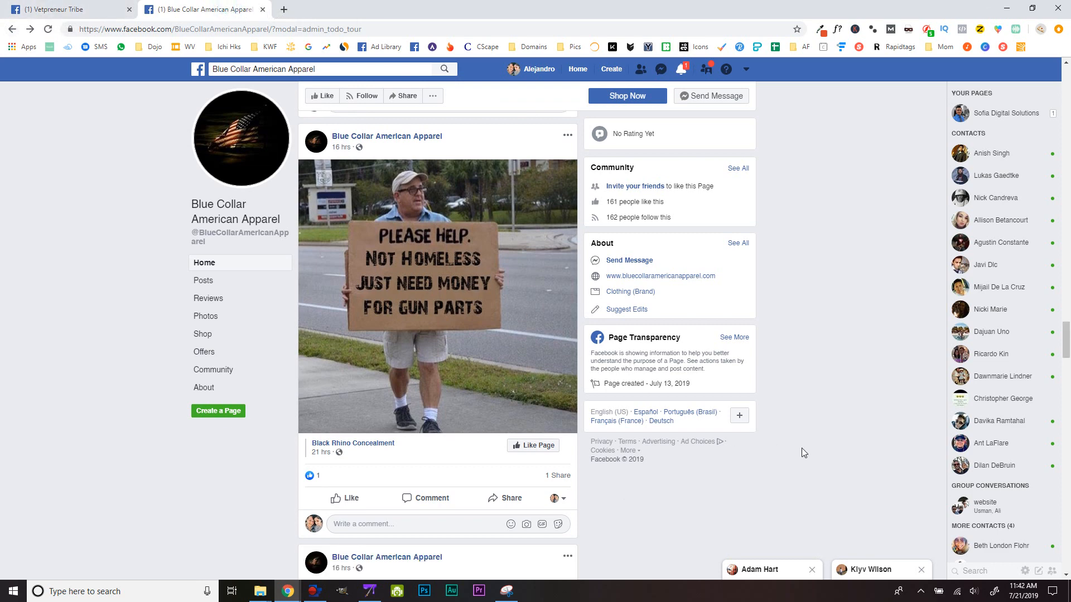
scroll("down", 3)
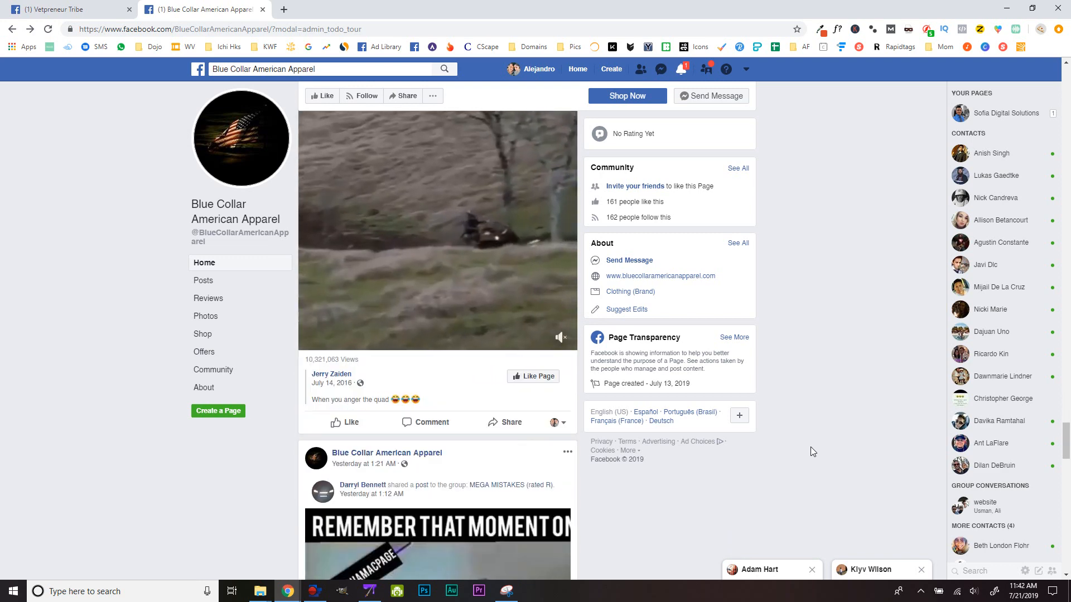